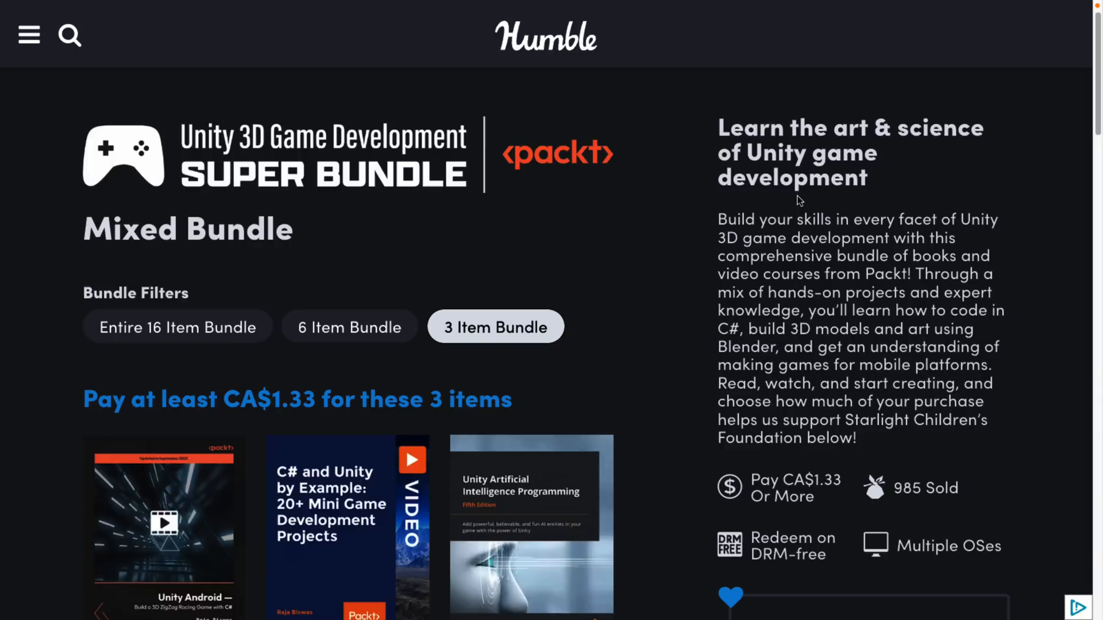
- Scroll down the bundle page to the tier filters
scroll(down, 3)
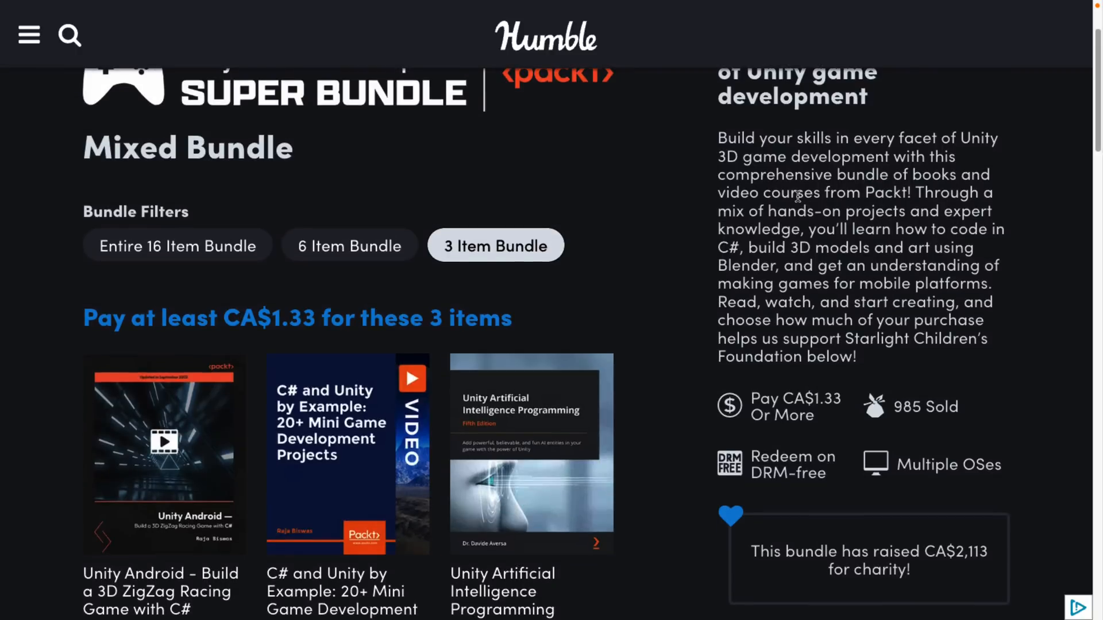
mouse_move(788, 196)
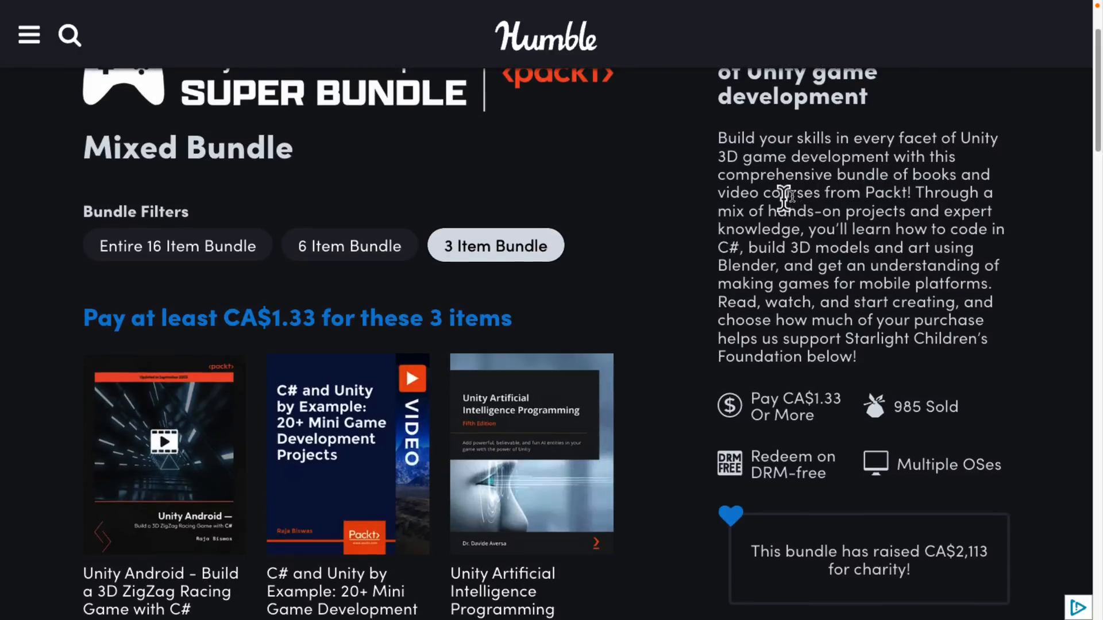
mouse_move(675, 277)
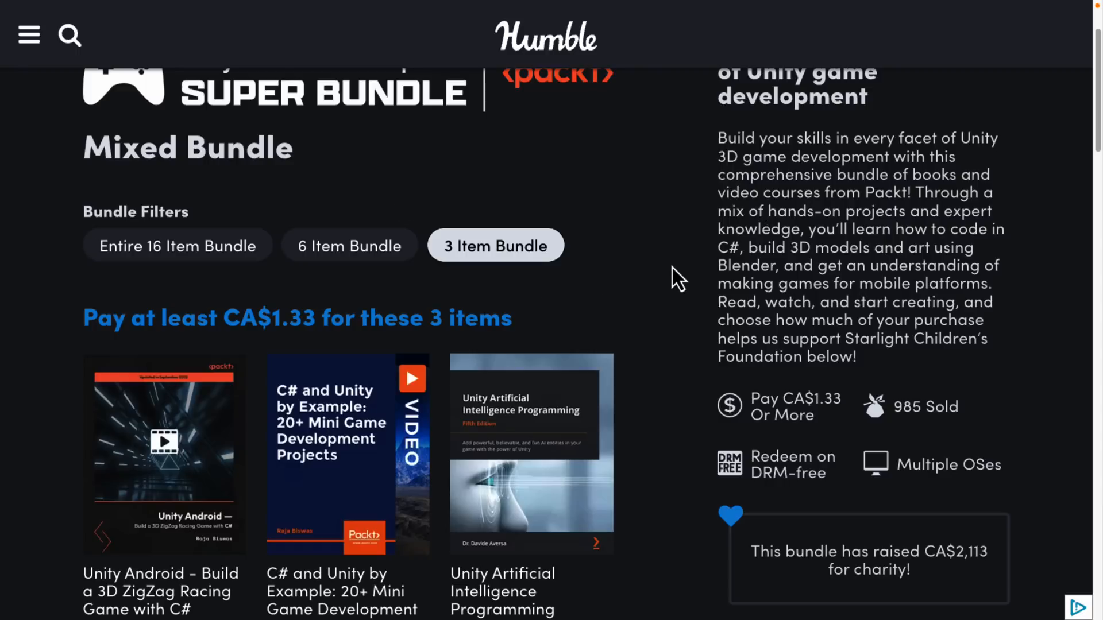
scroll(down, 3)
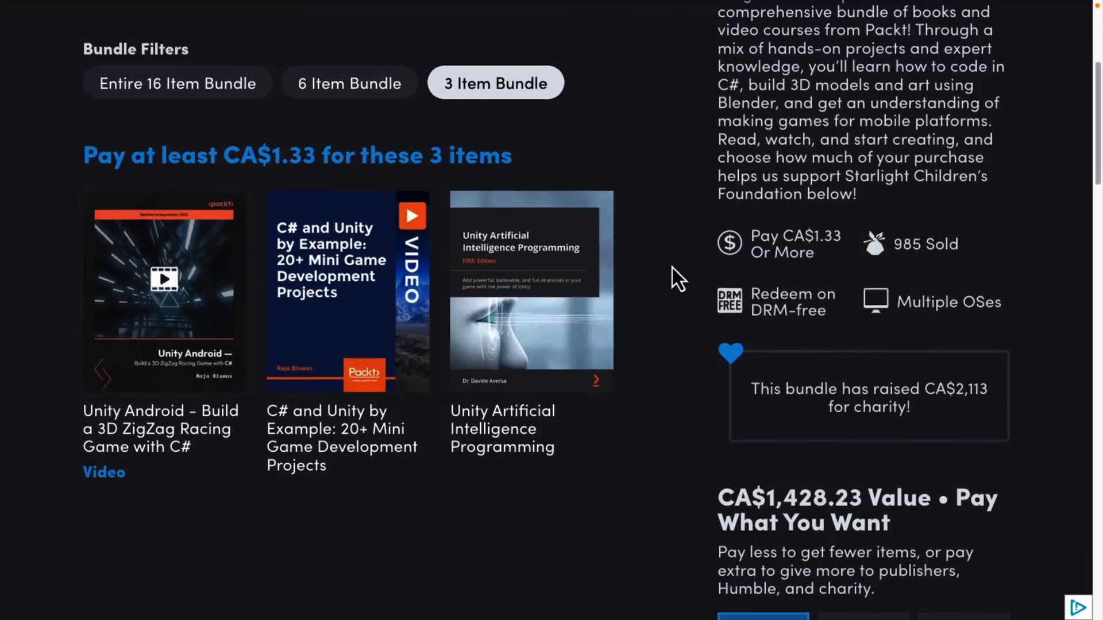
scroll(down, 3)
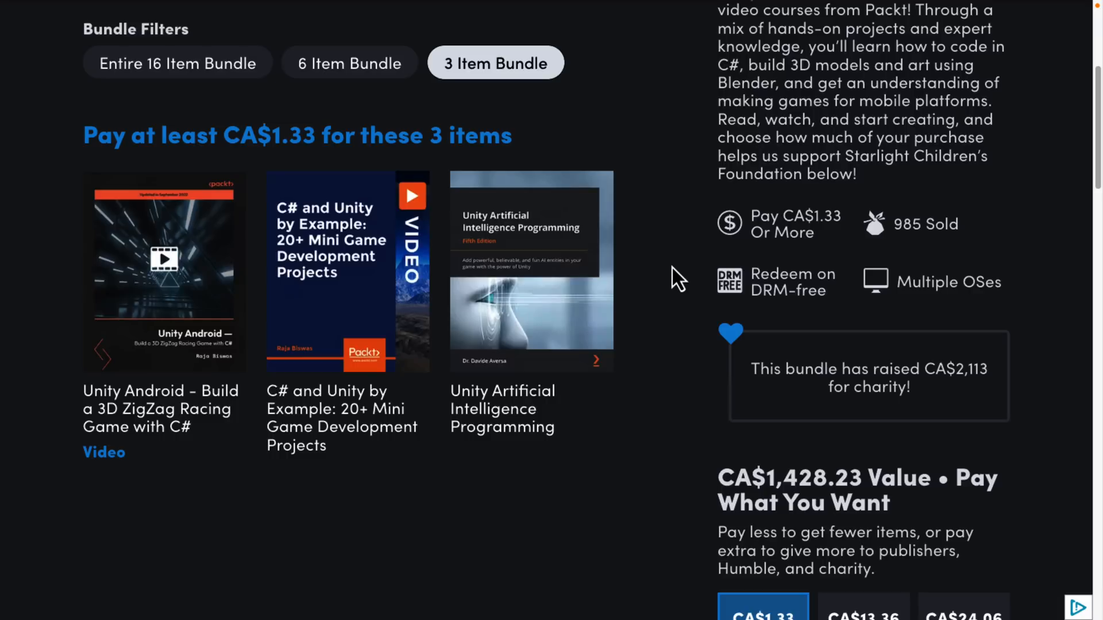
mouse_move(377, 239)
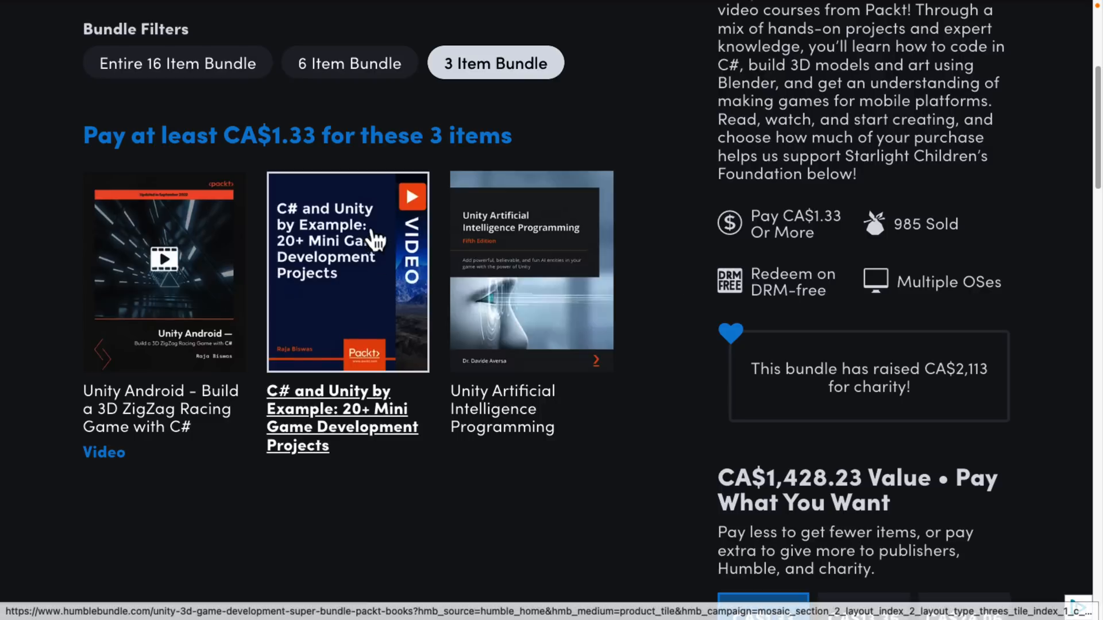
mouse_move(696, 281)
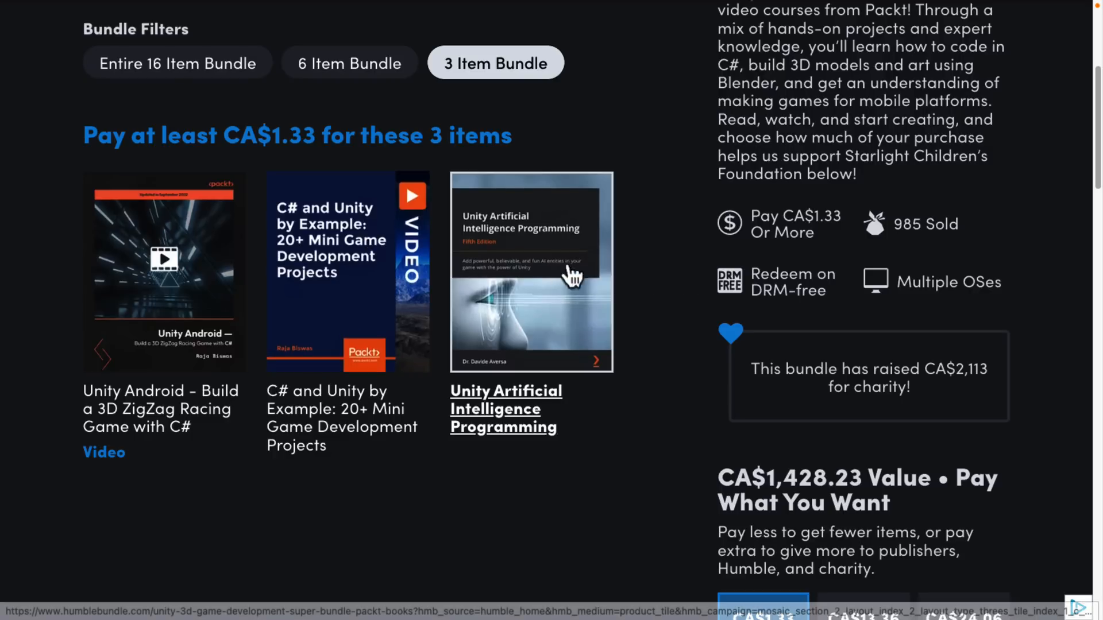
mouse_move(652, 267)
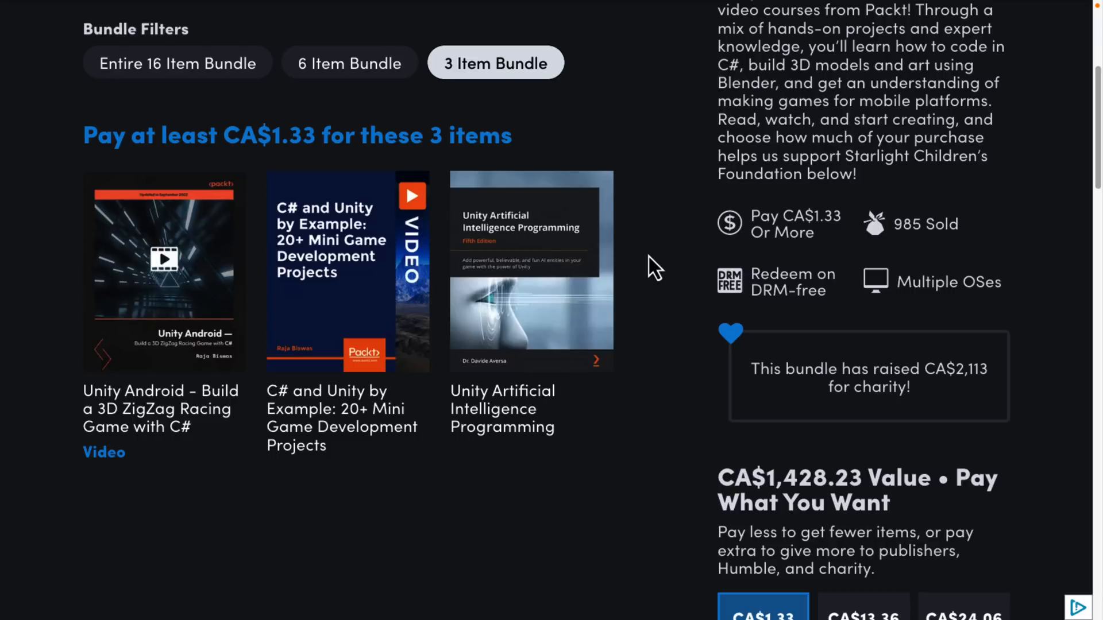
mouse_move(313, 55)
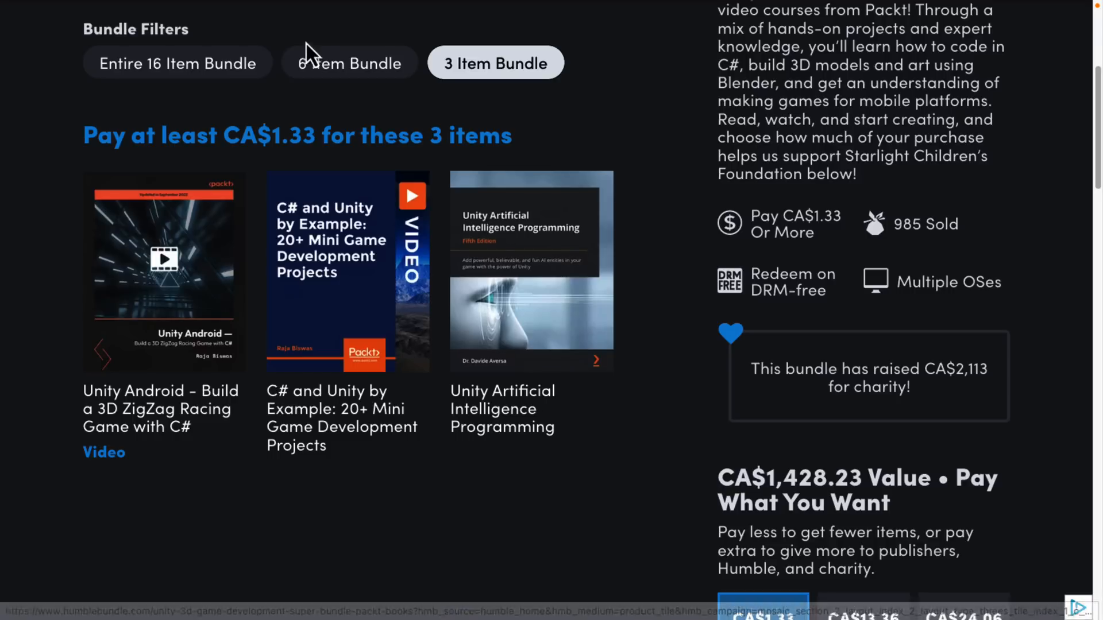
- Show the 6-item CA$13.36 tier and look over its six books and videos
click(349, 62)
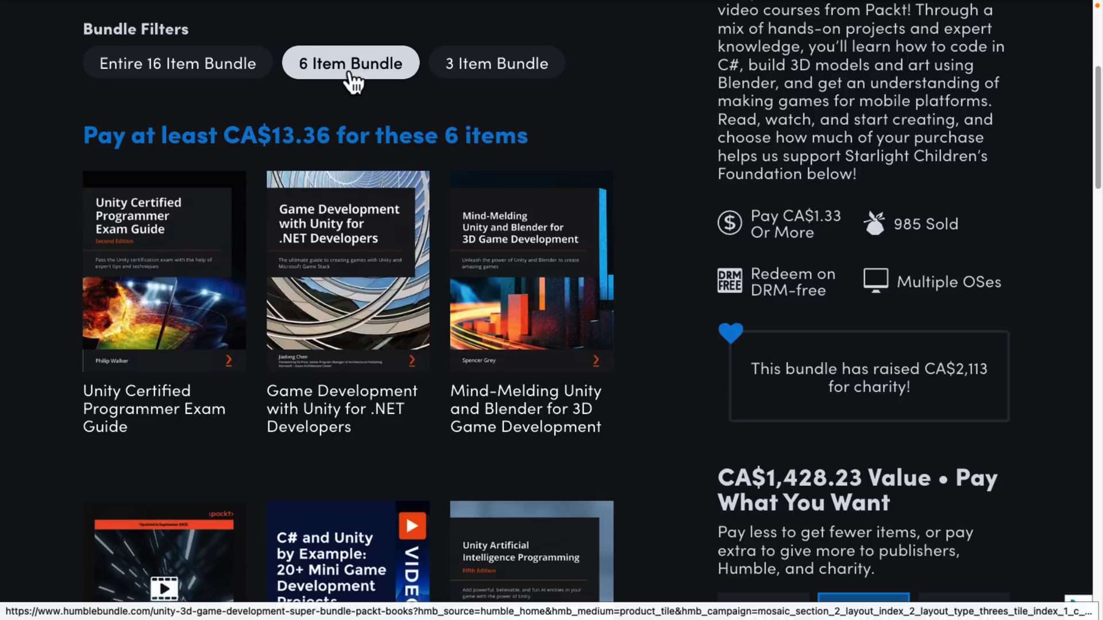
scroll(down, 3)
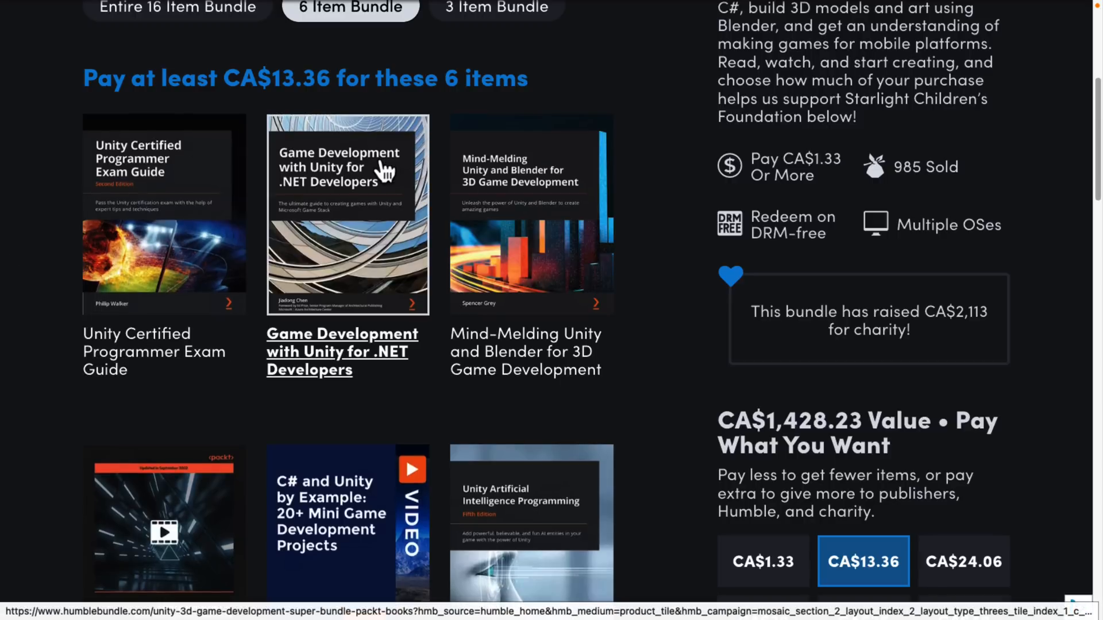
scroll(up, 3)
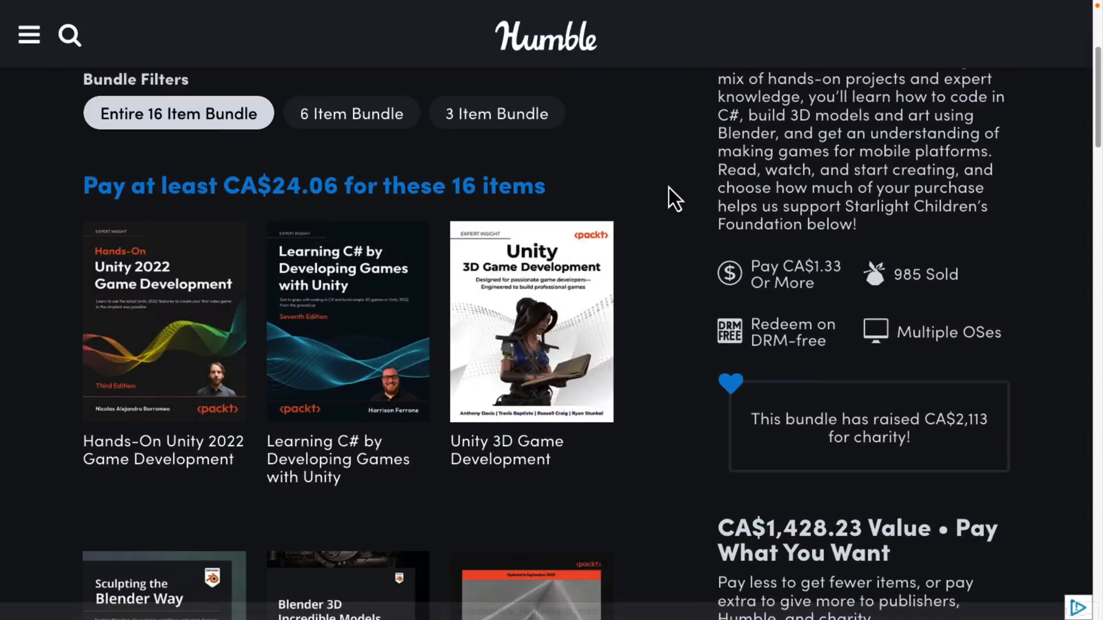
mouse_move(421, 181)
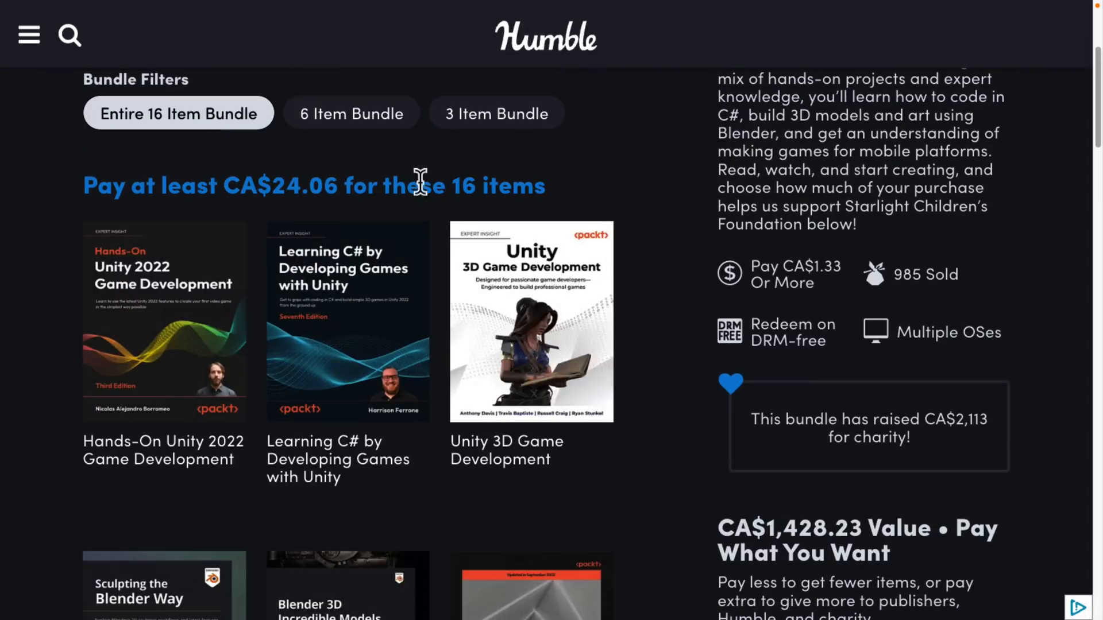
mouse_move(653, 204)
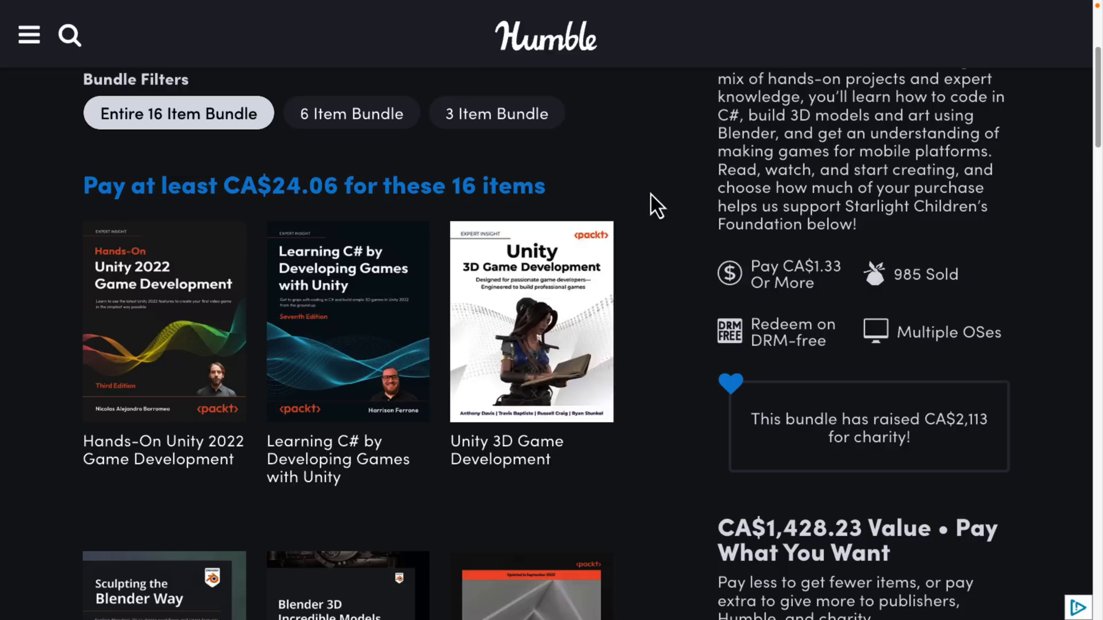
- Scroll through the 16-item CA$24.06 tier to Sculpting the Blender Way and Unity Android videos
scroll(down, 3)
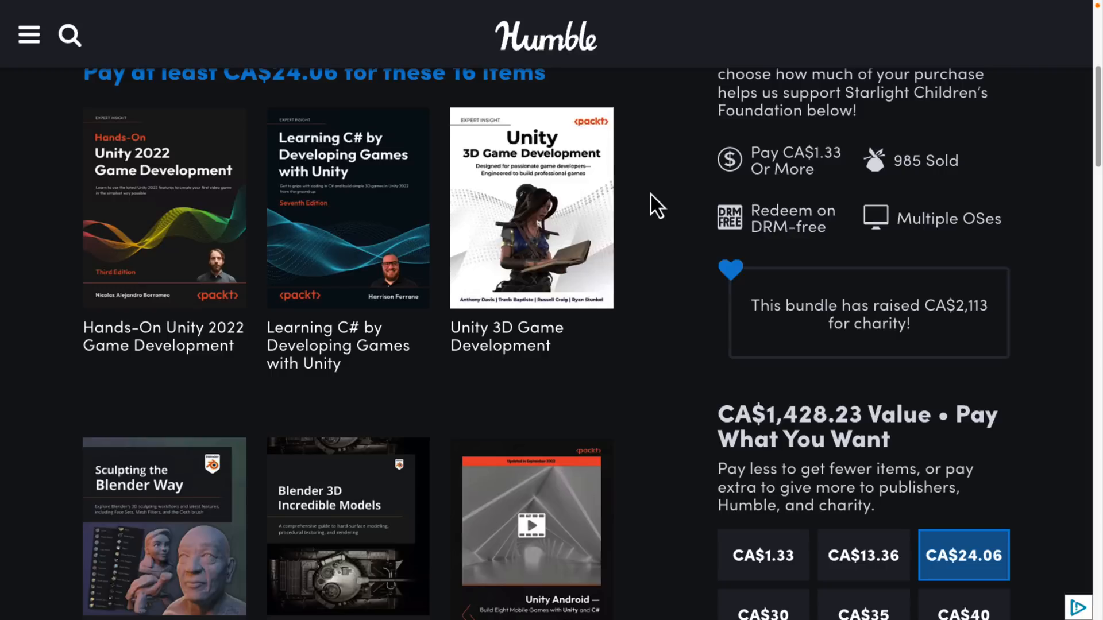
scroll(down, 3)
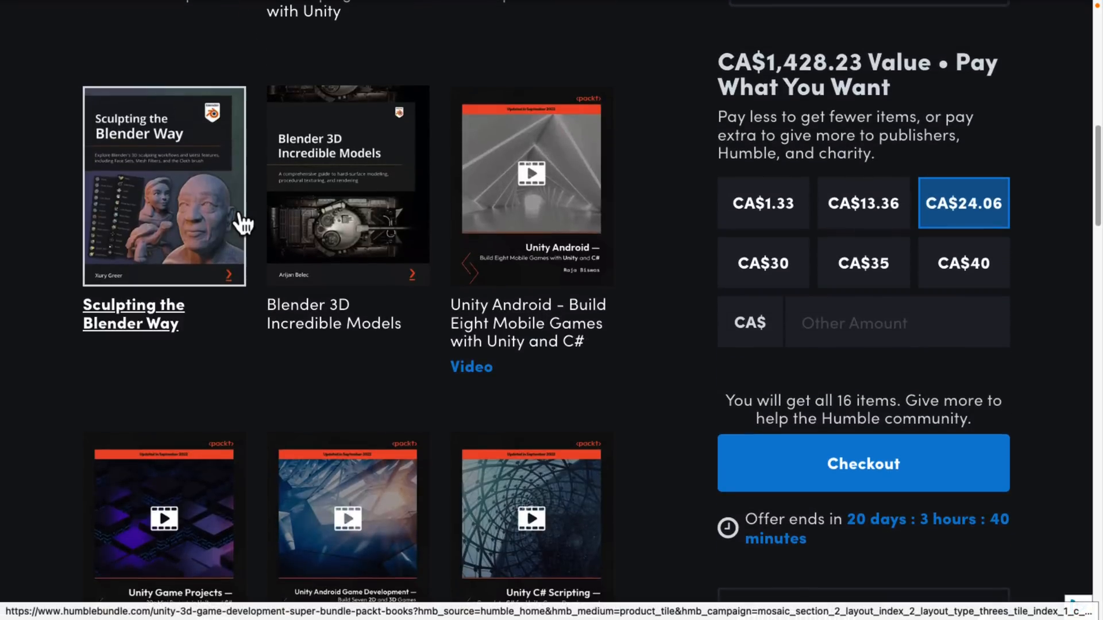
mouse_move(233, 198)
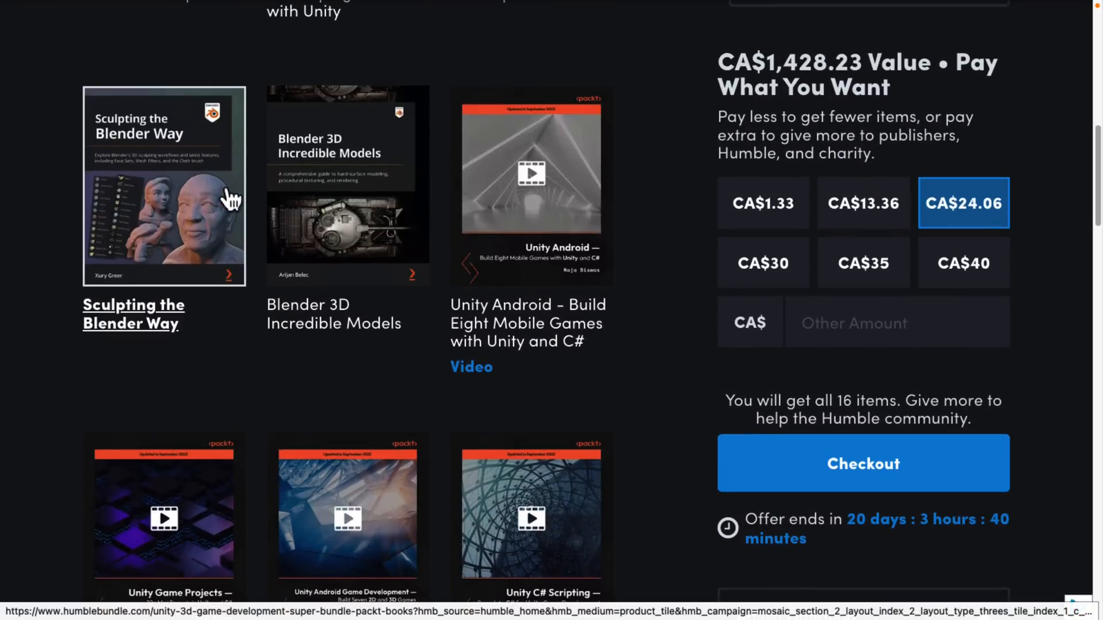
mouse_move(200, 179)
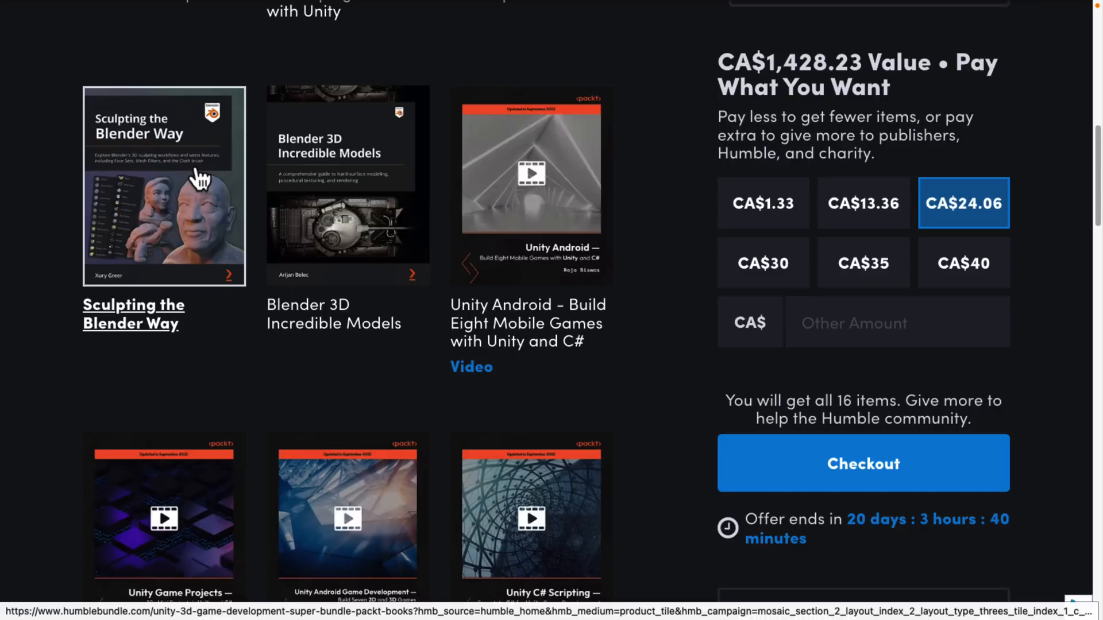
mouse_move(252, 175)
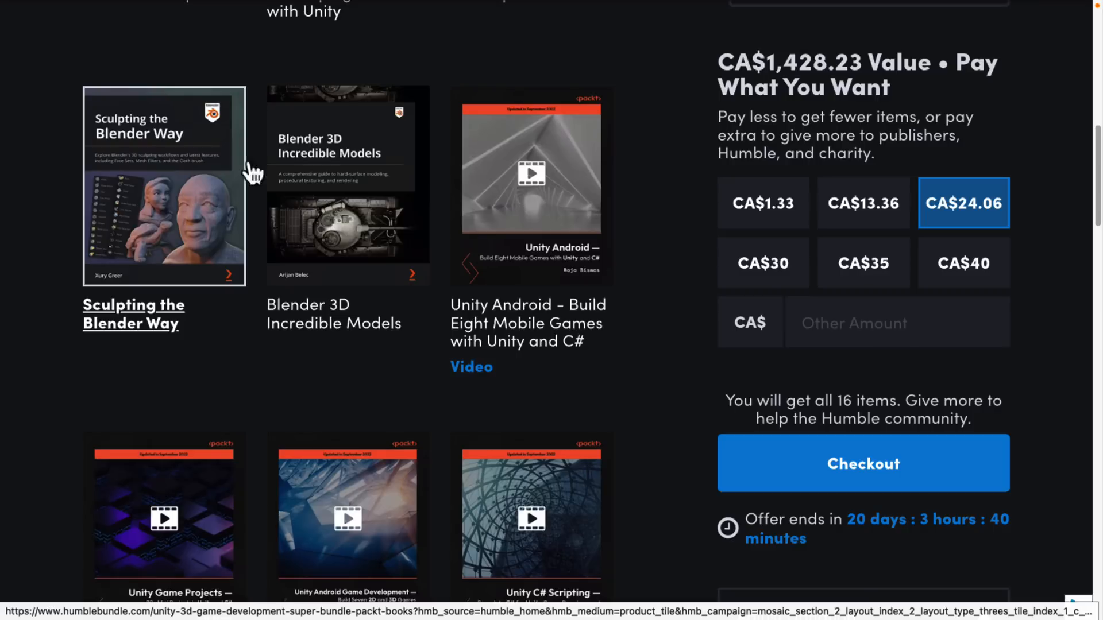
mouse_move(531, 324)
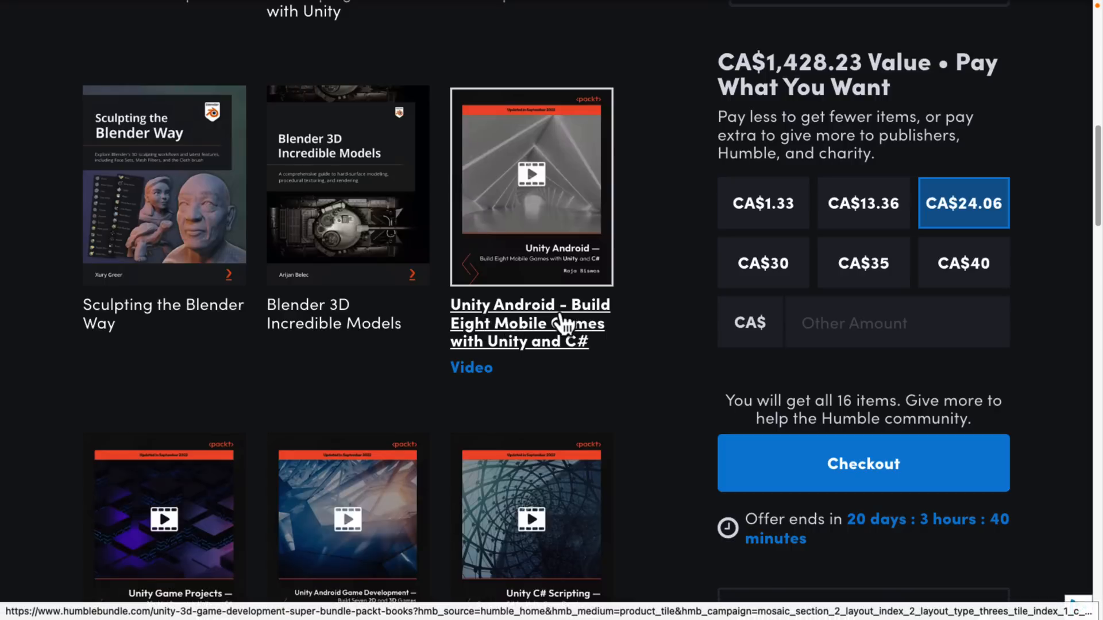
scroll(down, 3)
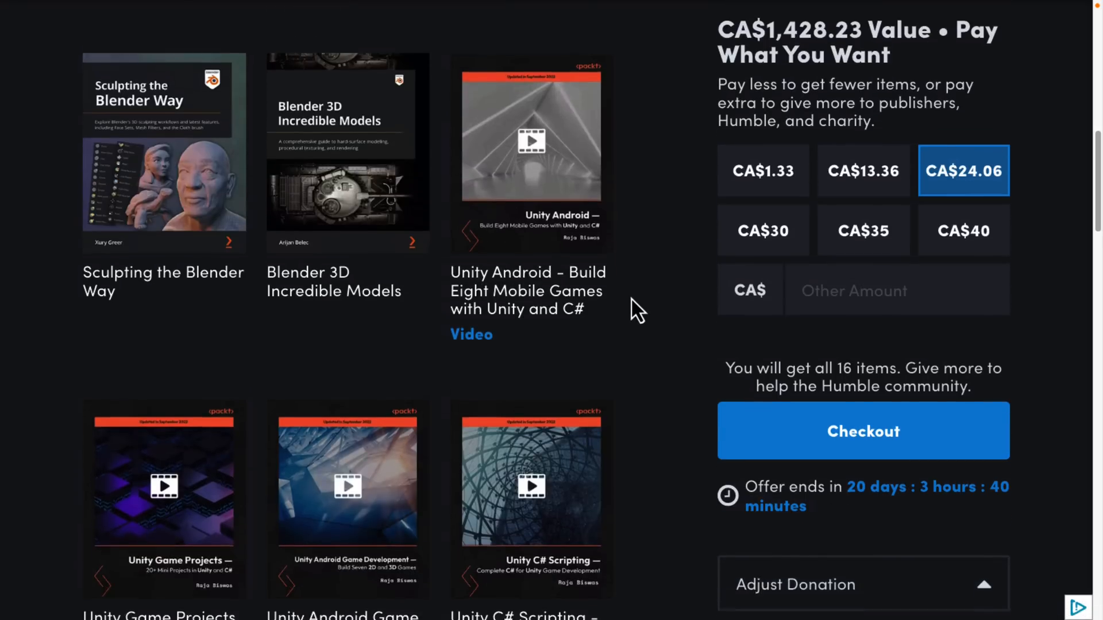
- Scroll through the remaining 16-item titles down to Unity AI Programming and C# and Unity by Example
scroll(down, 3)
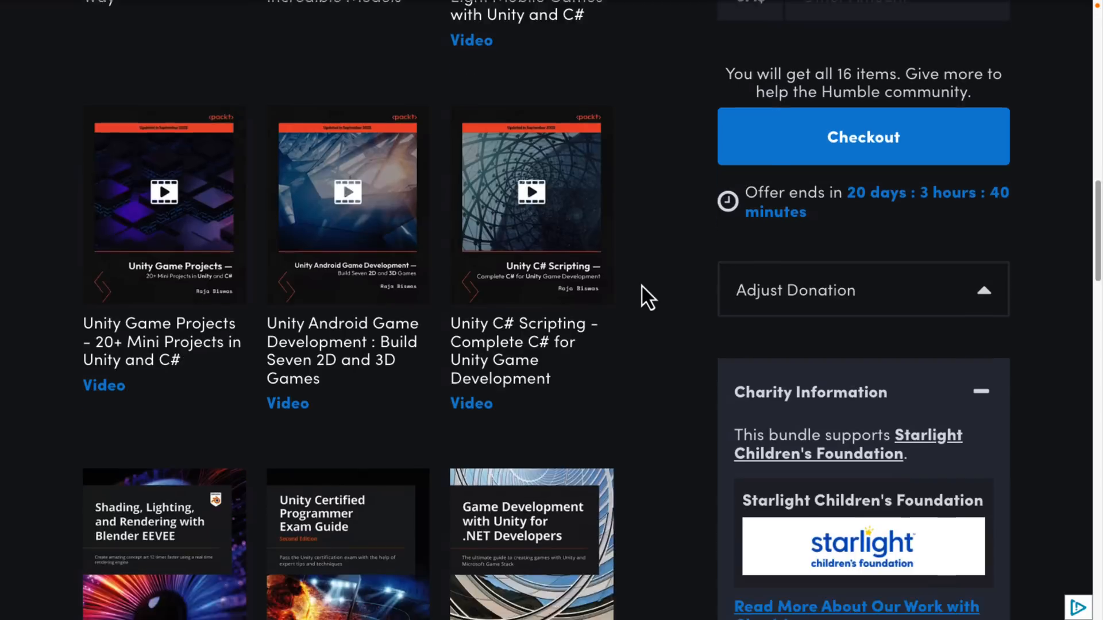
scroll(down, 3)
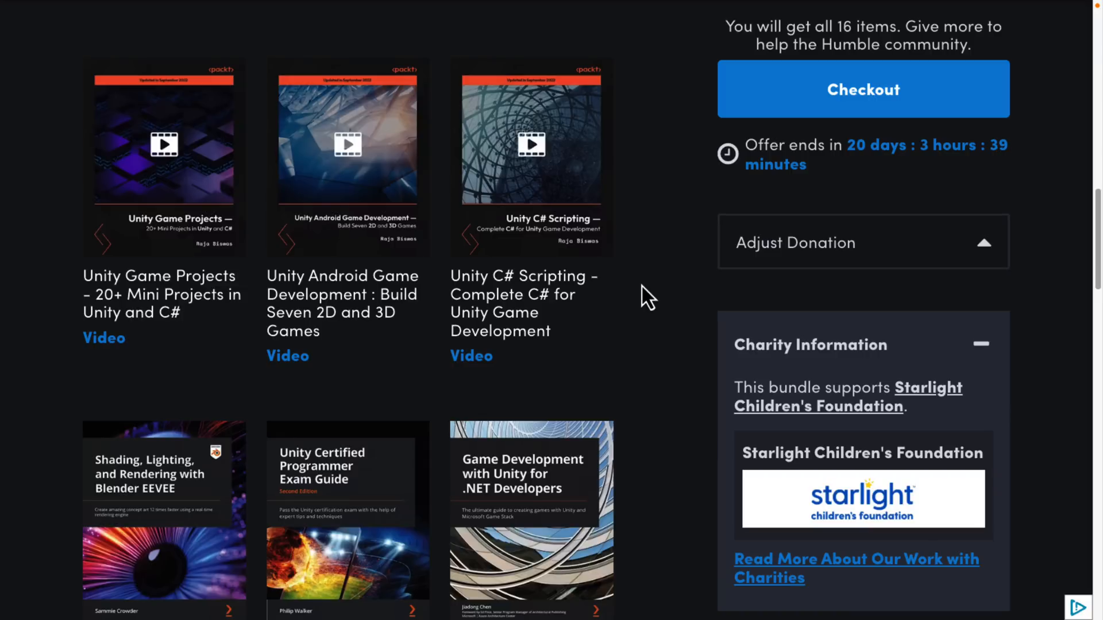
scroll(down, 3)
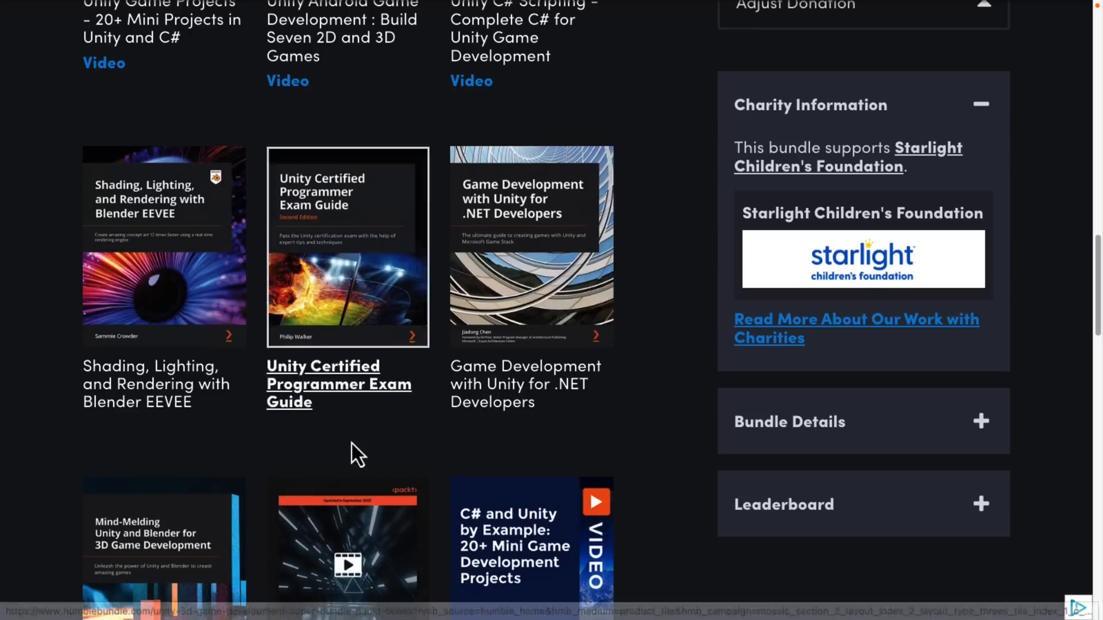
mouse_move(453, 474)
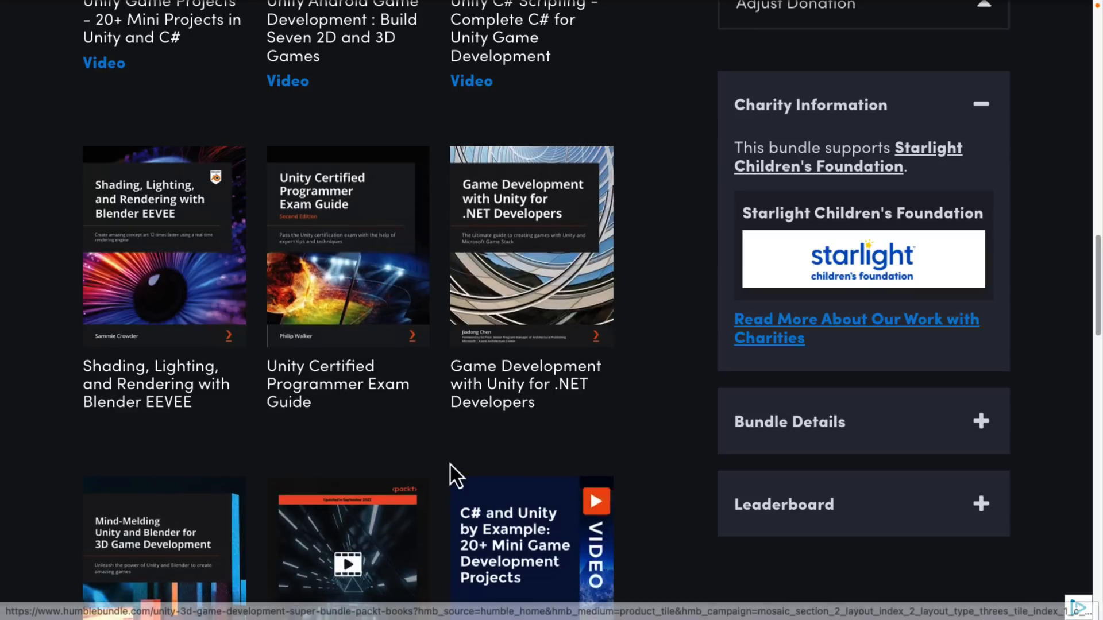
scroll(down, 3)
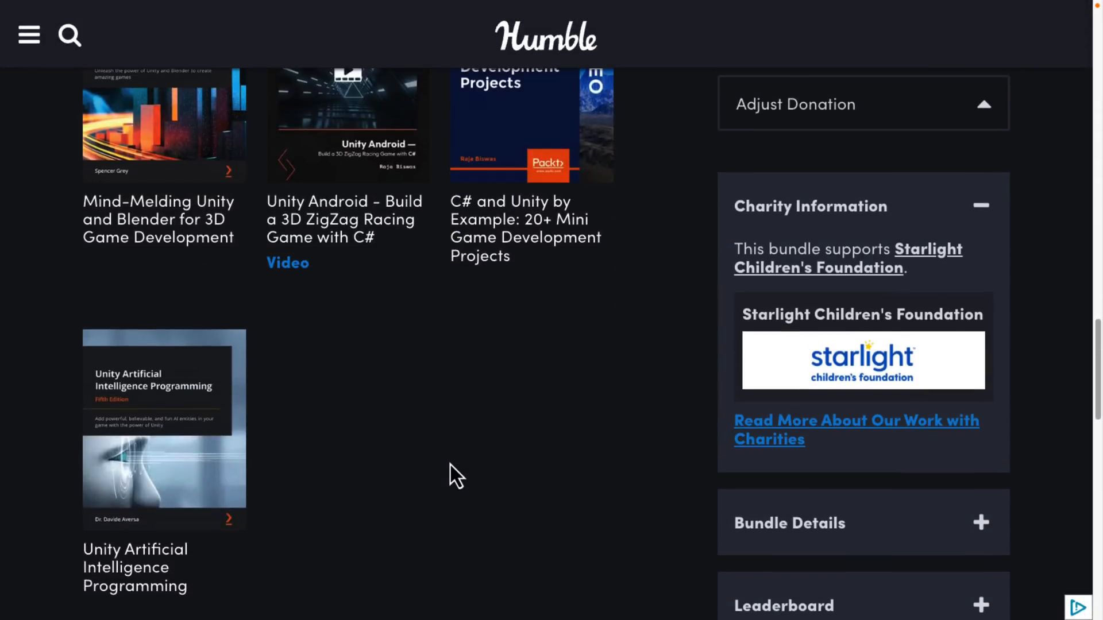
scroll(up, 3)
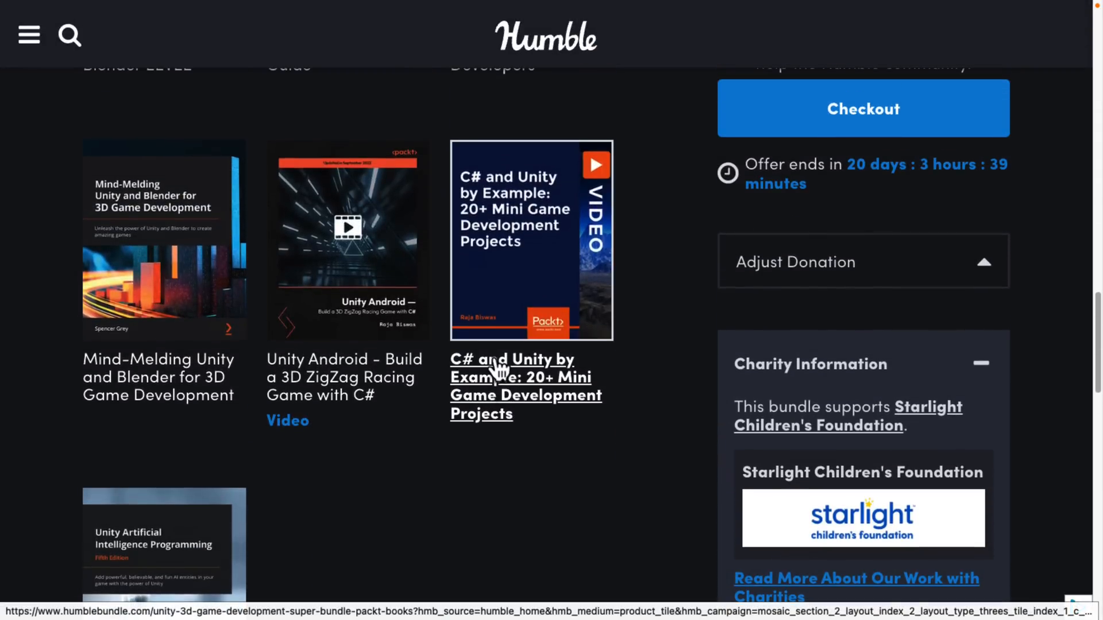
mouse_move(557, 404)
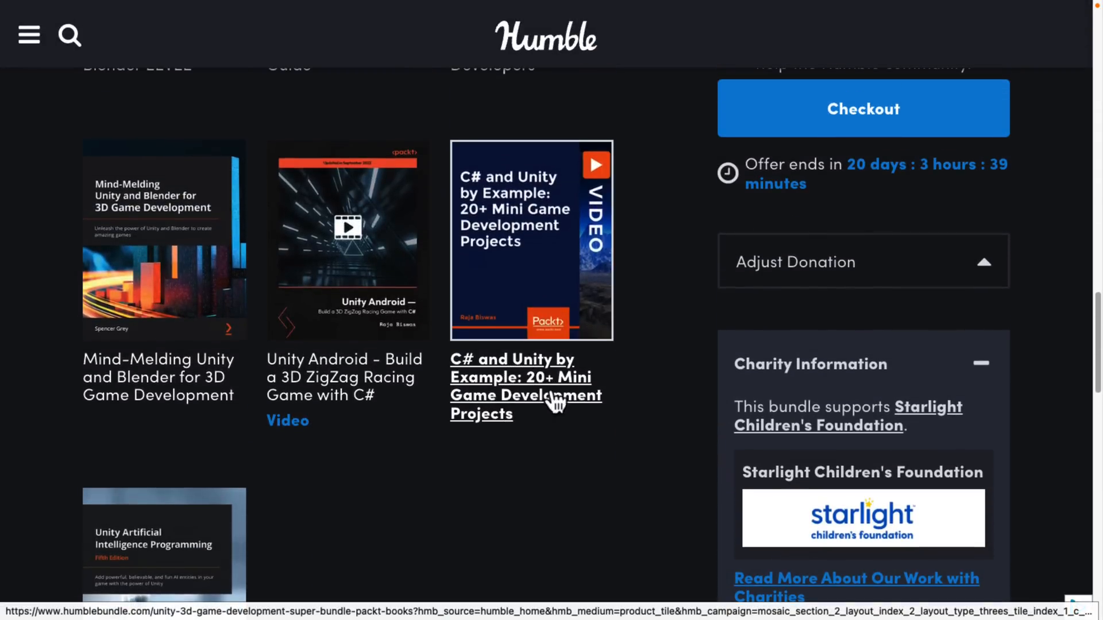
scroll(down, 3)
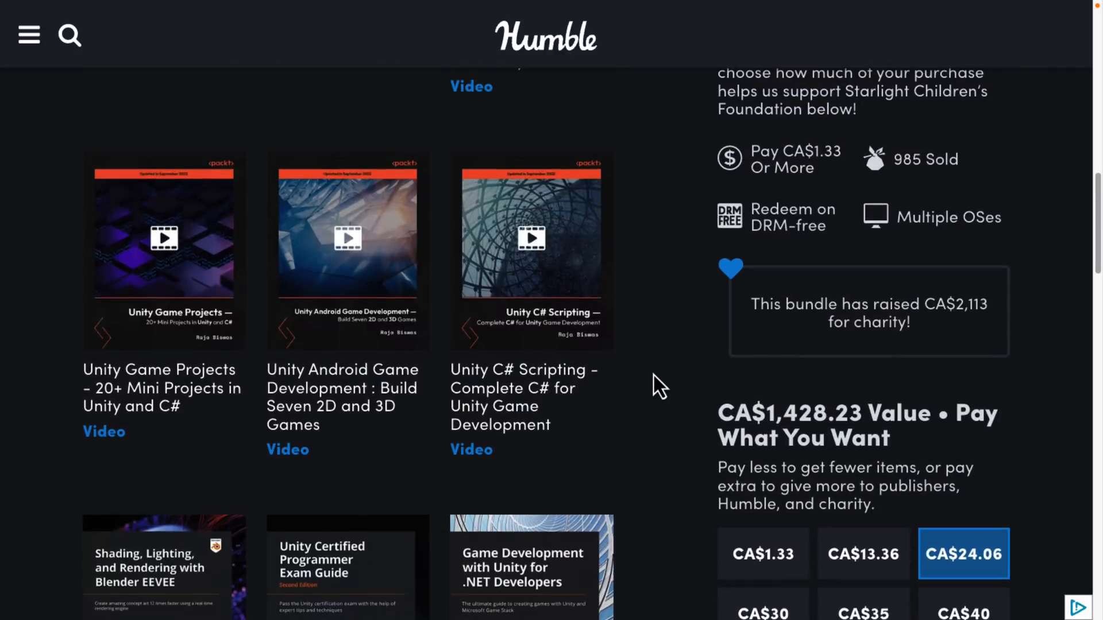
mouse_move(169, 401)
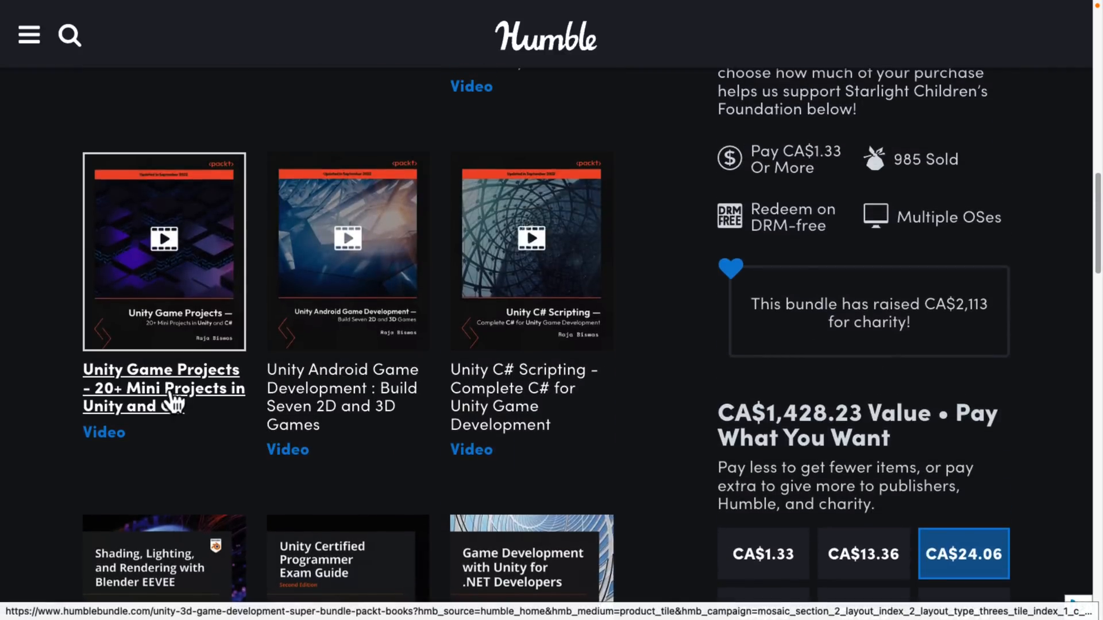
mouse_move(146, 355)
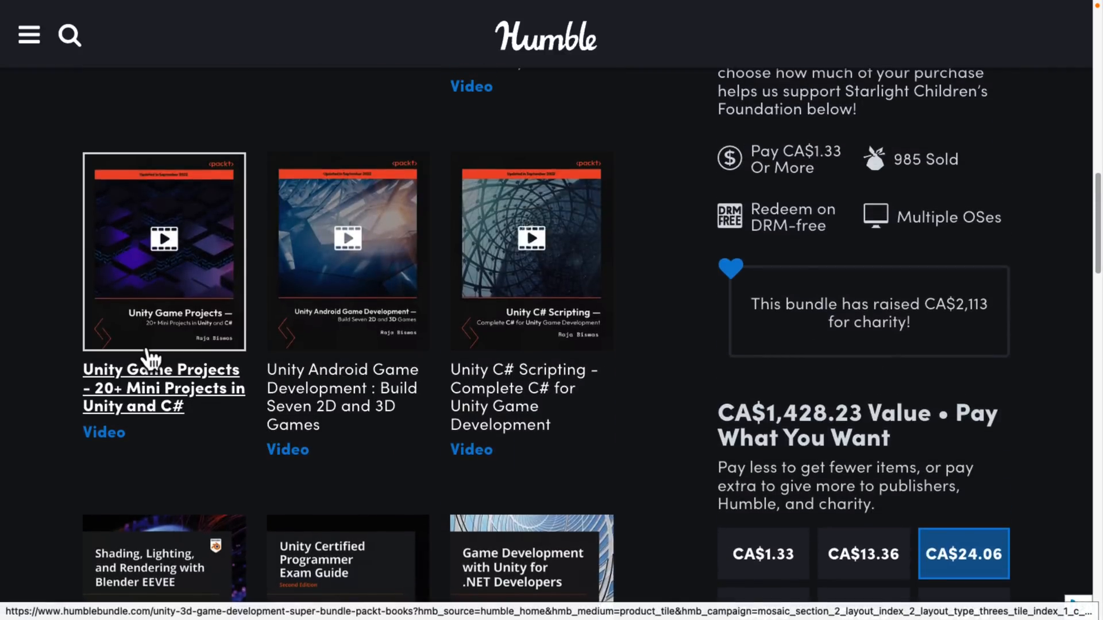
mouse_move(309, 351)
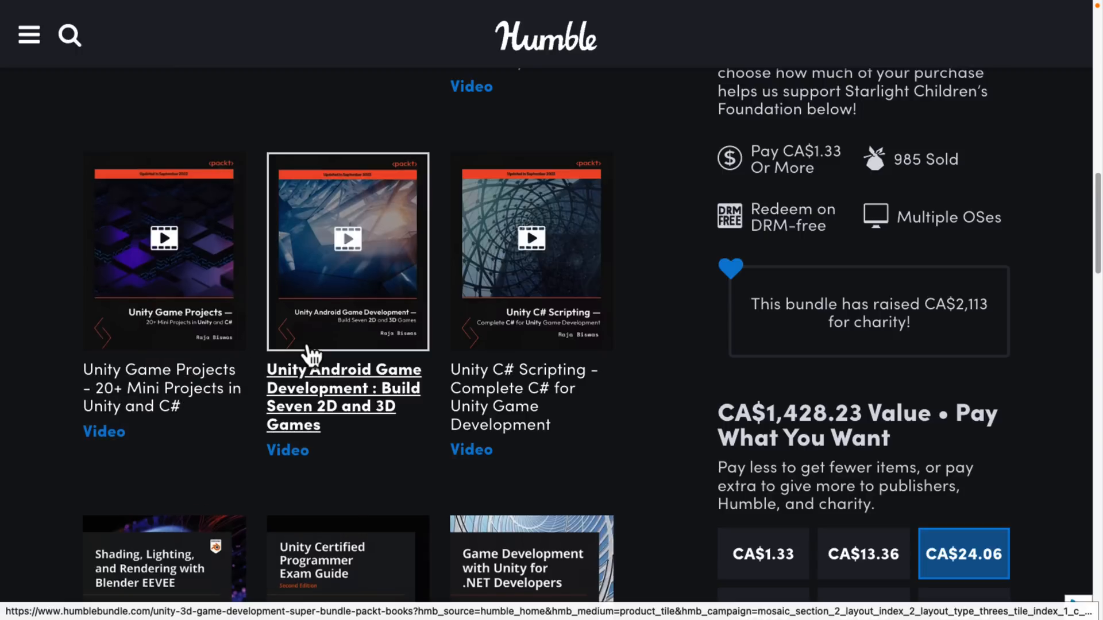
mouse_move(369, 331)
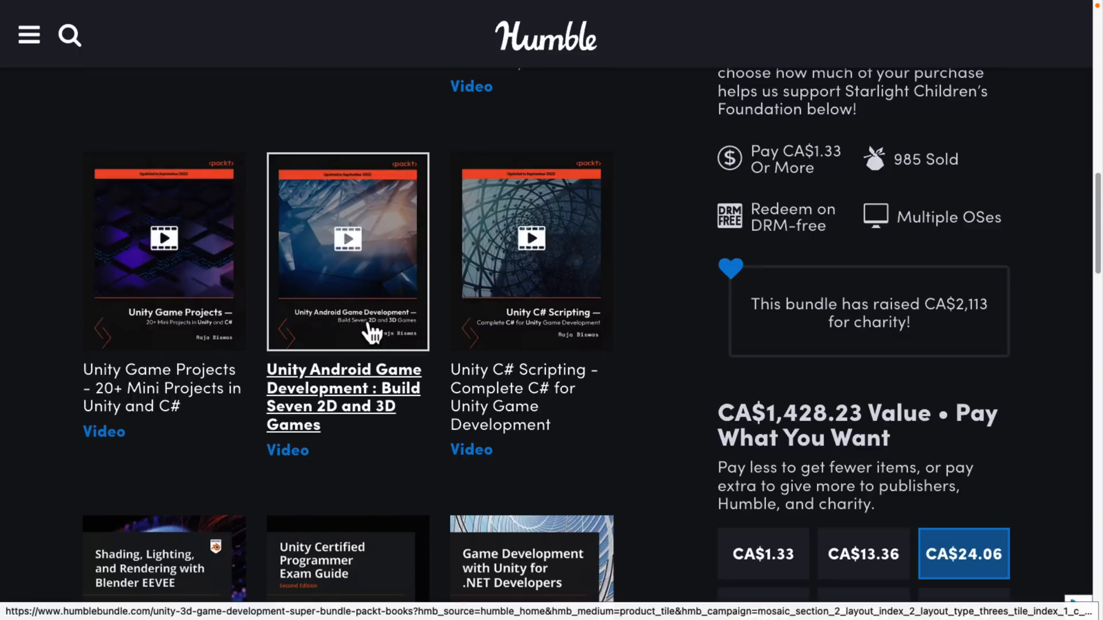
mouse_move(533, 317)
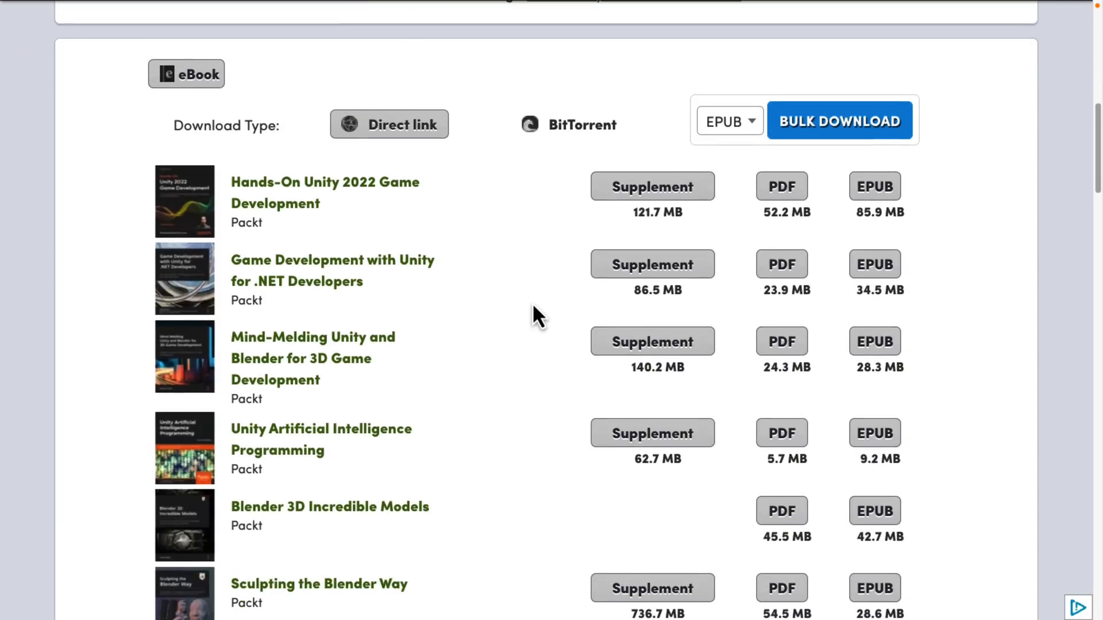
mouse_move(892, 204)
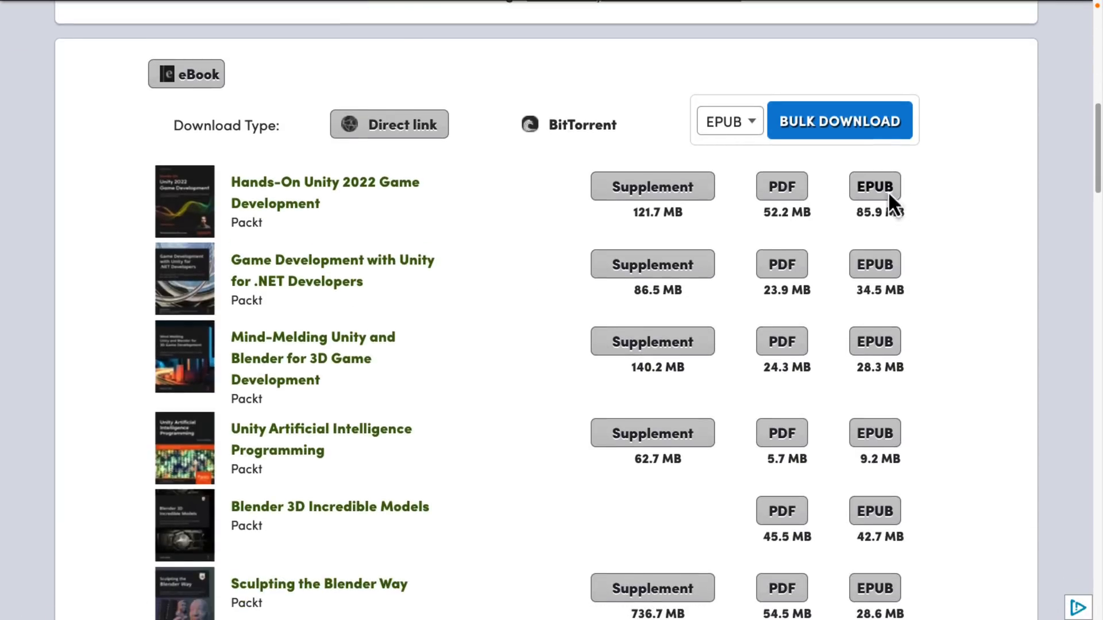
mouse_move(653, 204)
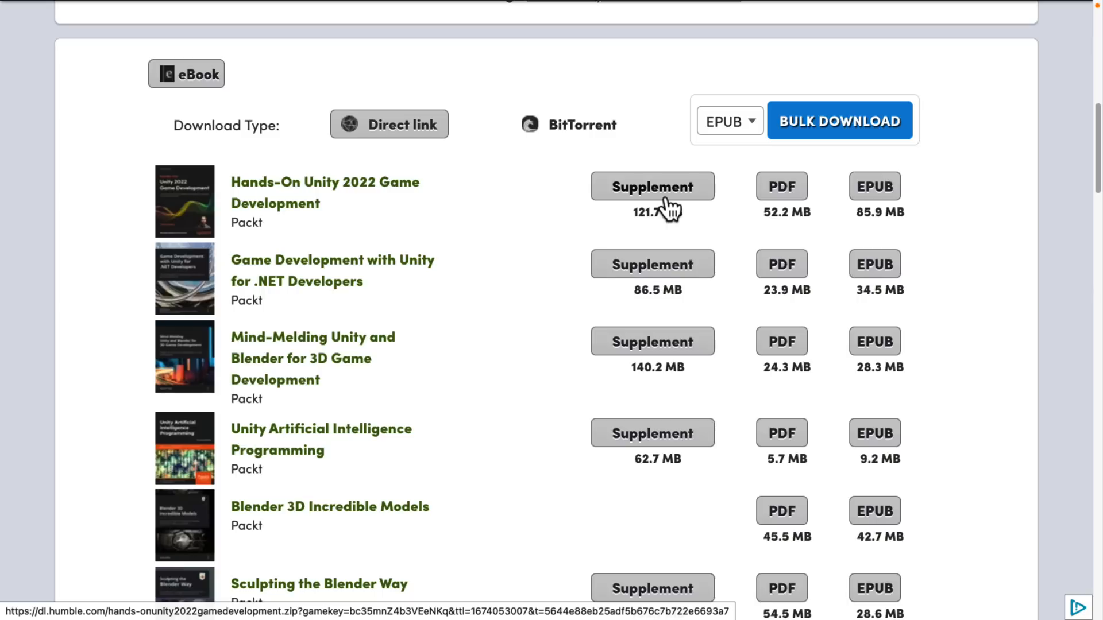
- Scroll the download library past the eBooks to the six Unity video course downloads
scroll(down, 3)
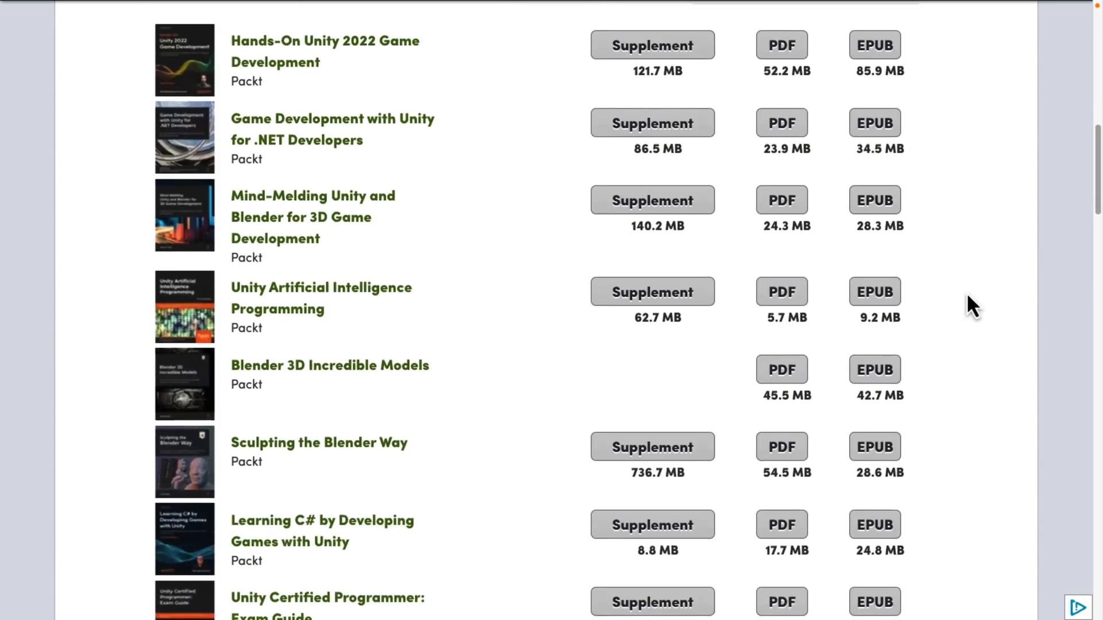
scroll(down, 3)
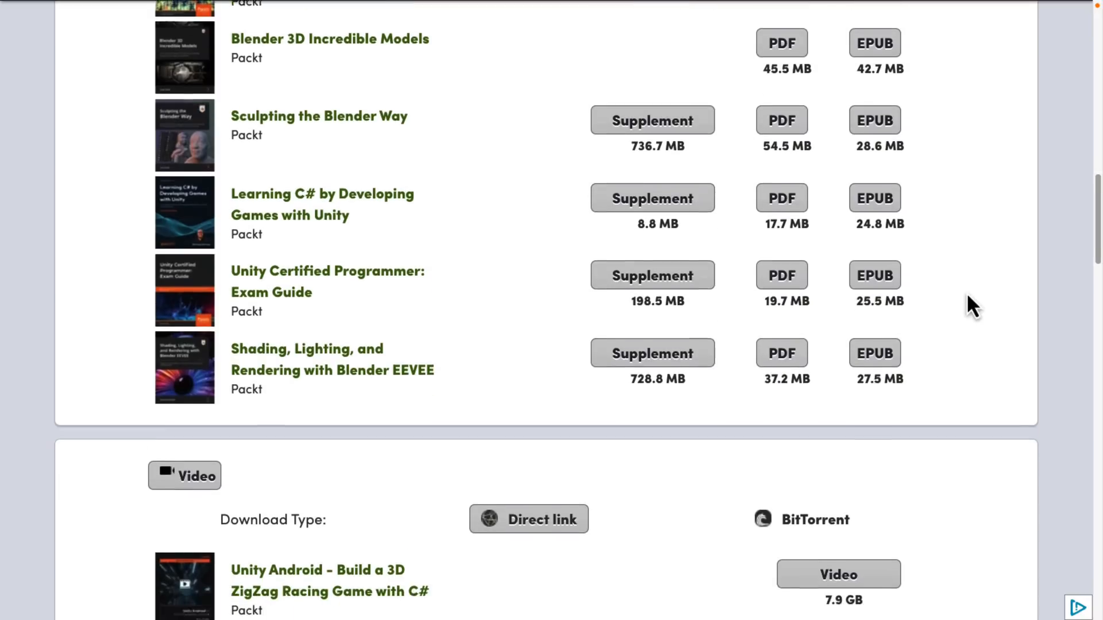
scroll(down, 3)
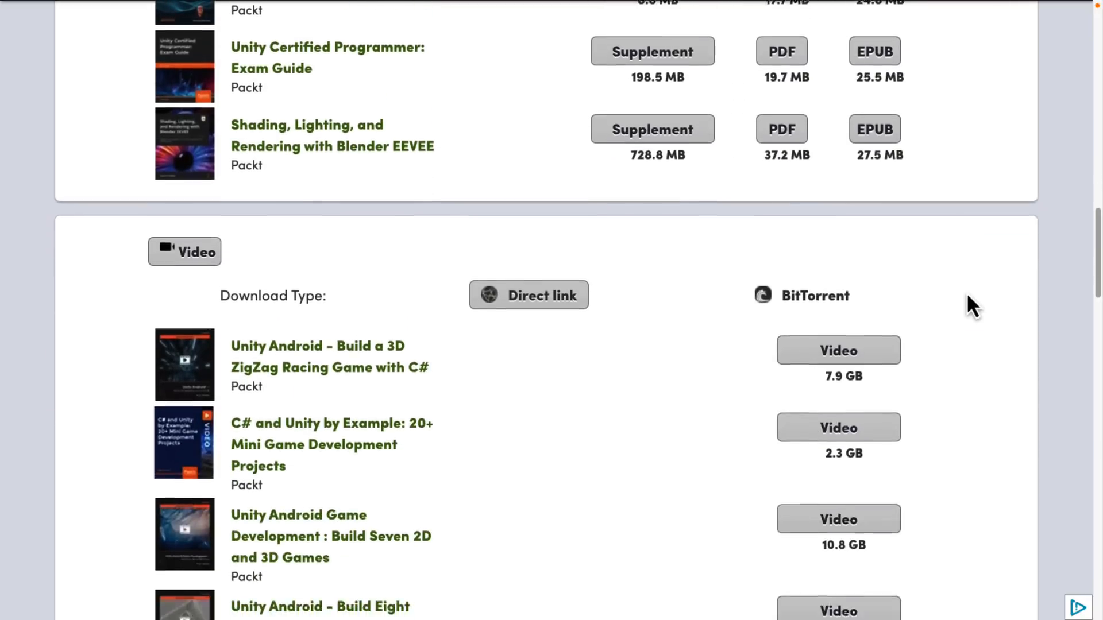
scroll(down, 3)
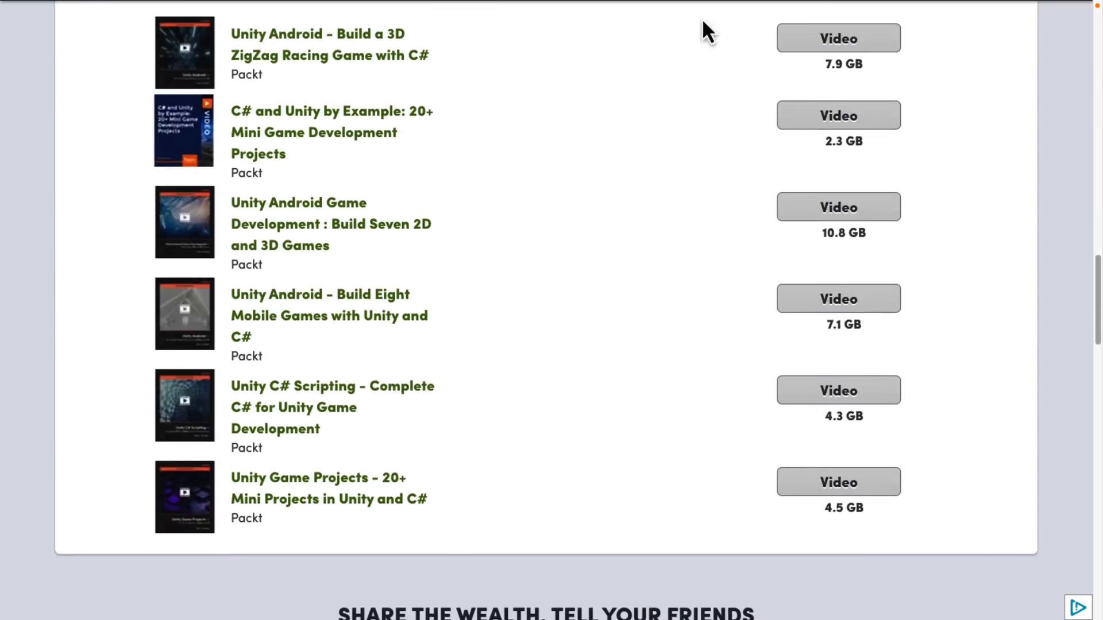
mouse_move(728, 248)
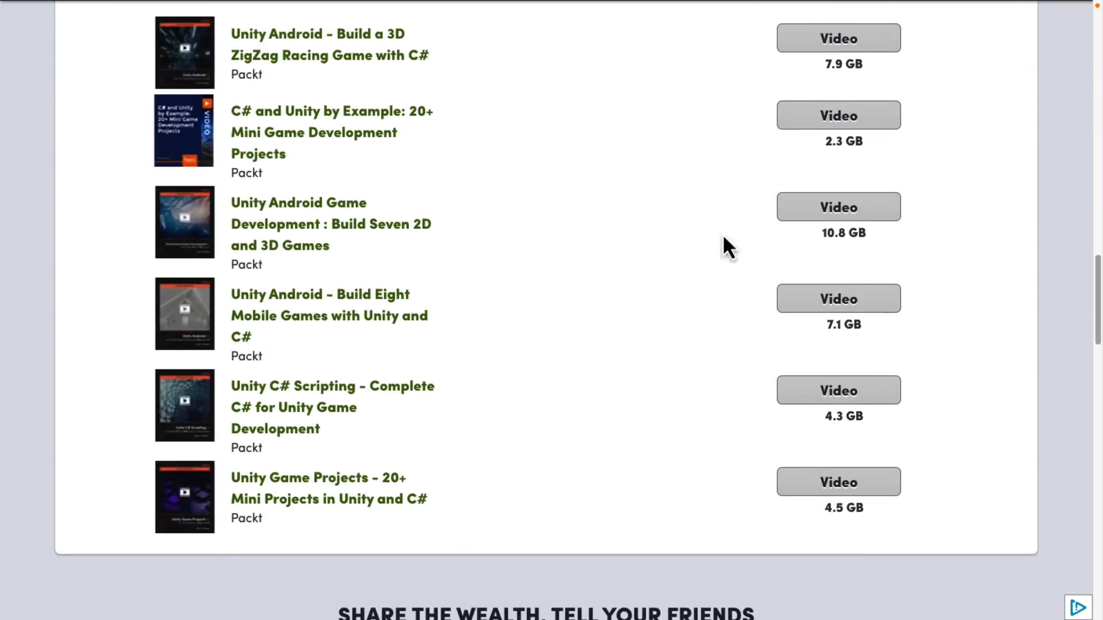
mouse_move(819, 137)
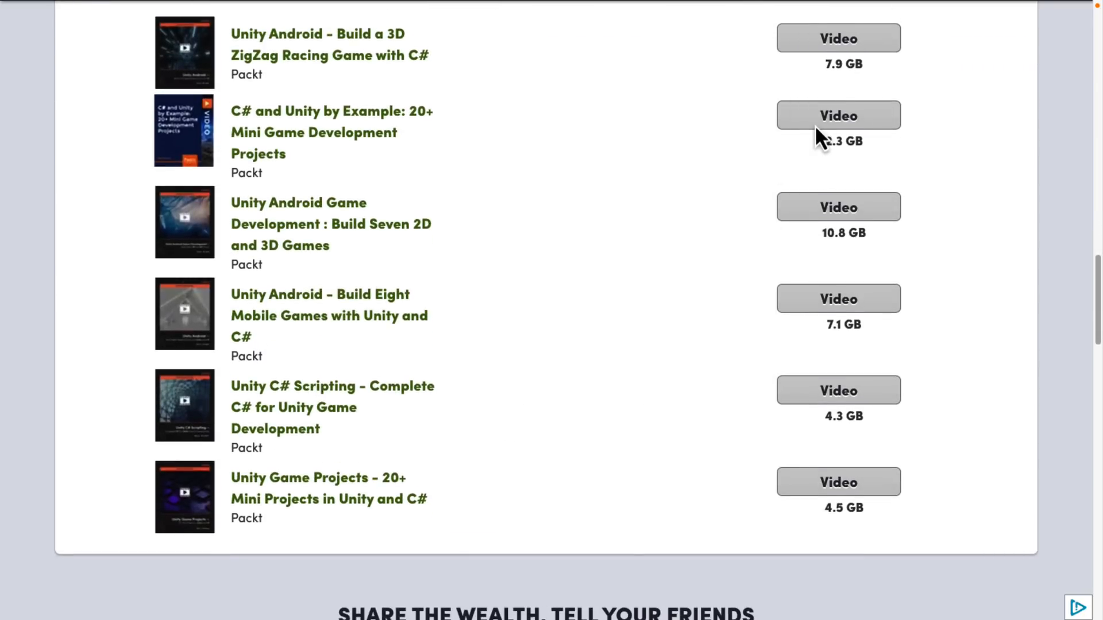
mouse_move(702, 294)
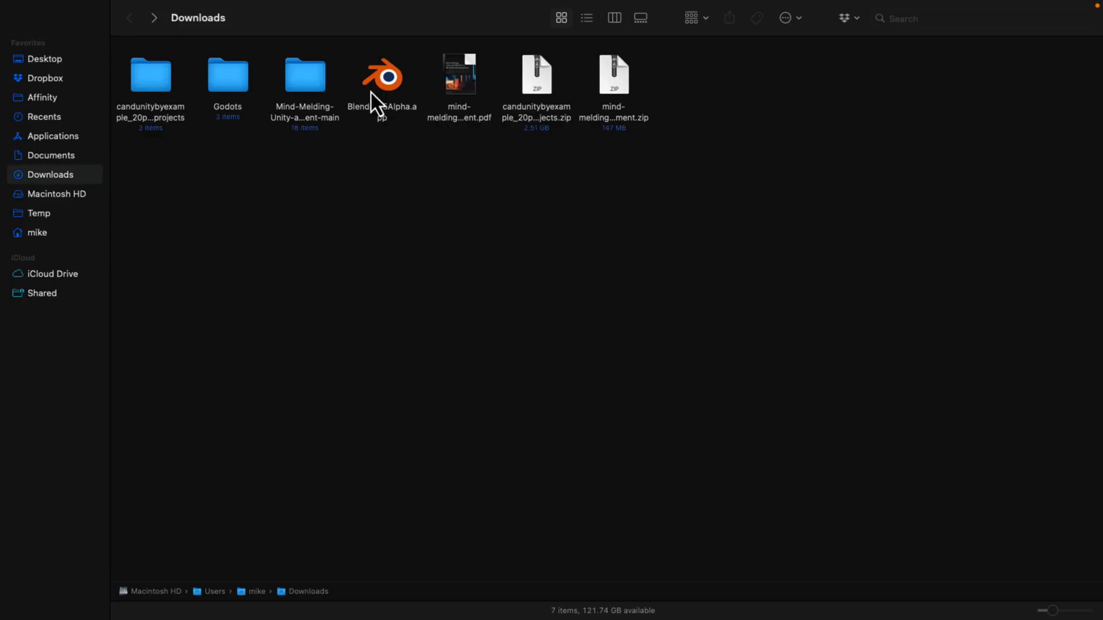
mouse_move(463, 79)
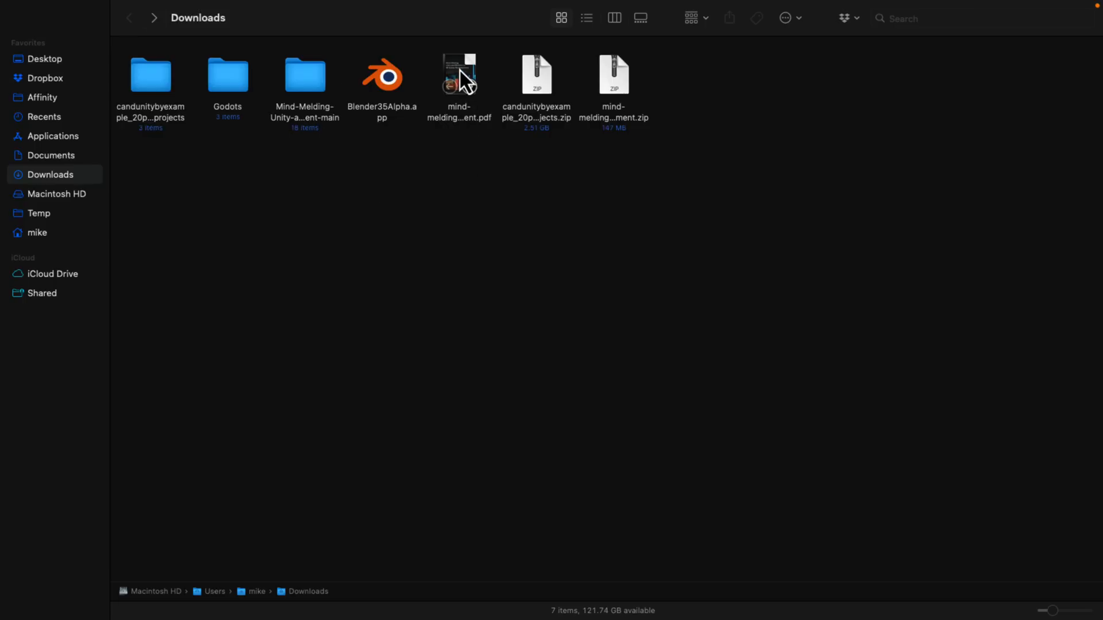
double_click(458, 76)
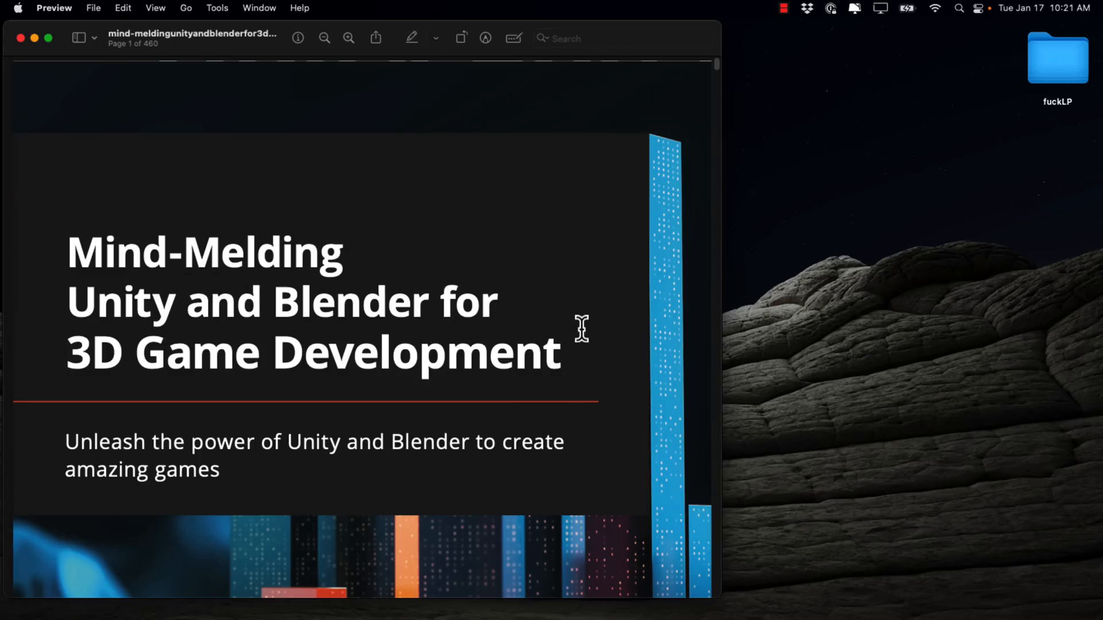
scroll(down, 3)
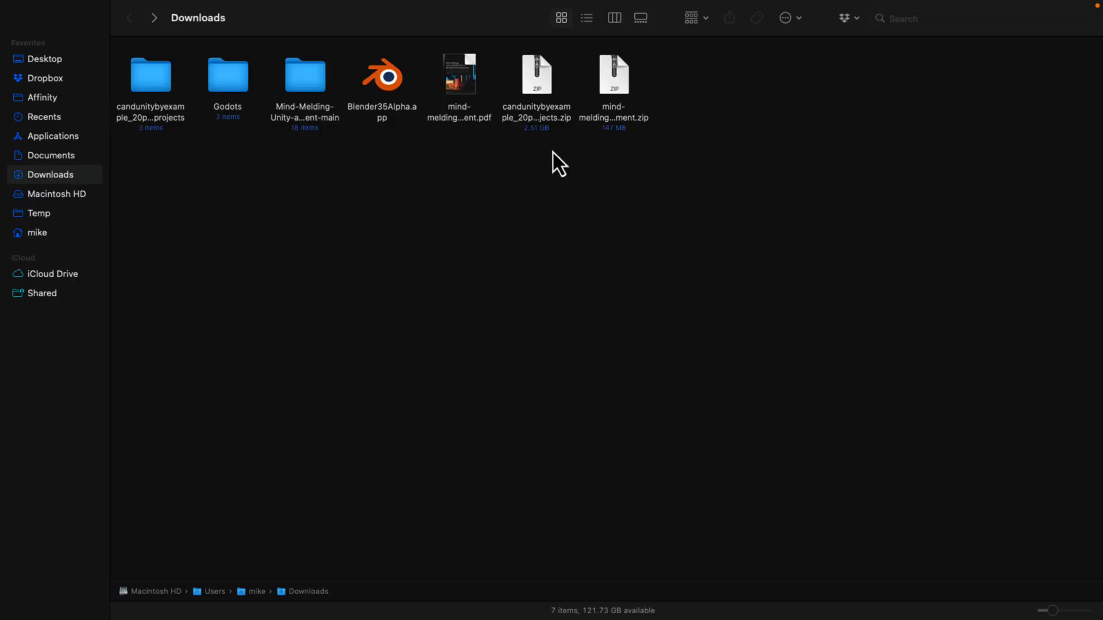
- Open the Mind-Melding project folder and look inside its Chapter04 folder
click(536, 73)
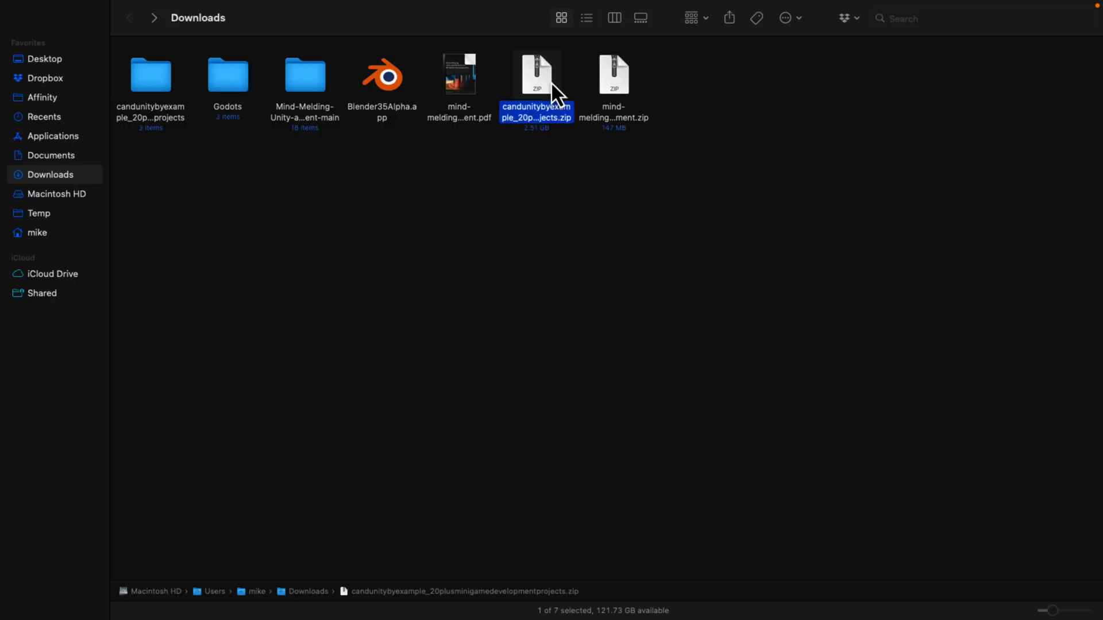
click(613, 73)
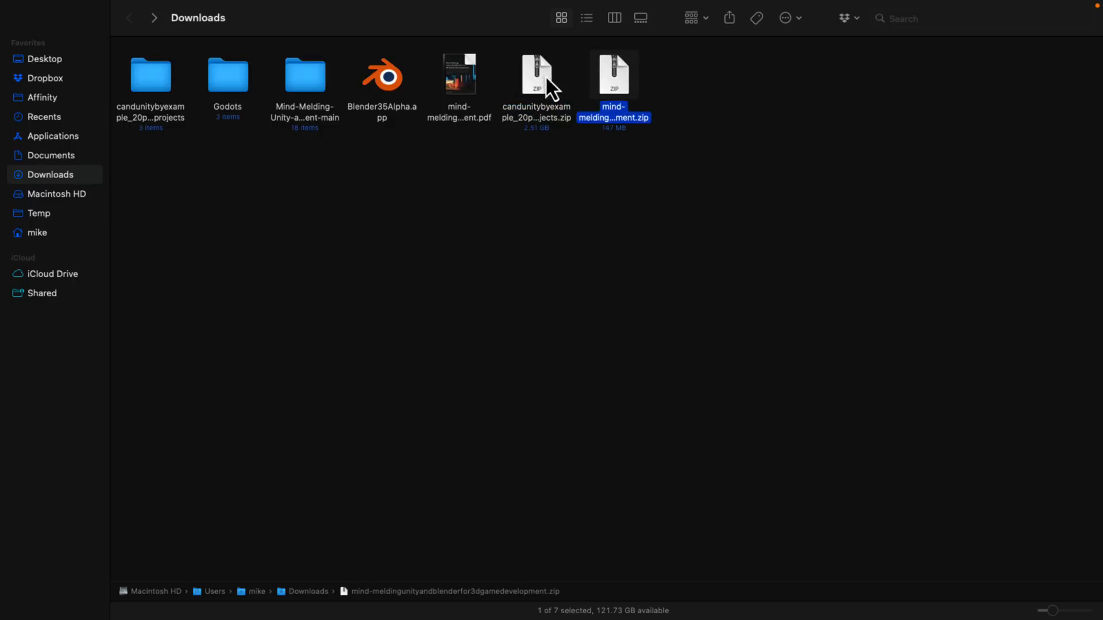
mouse_move(308, 105)
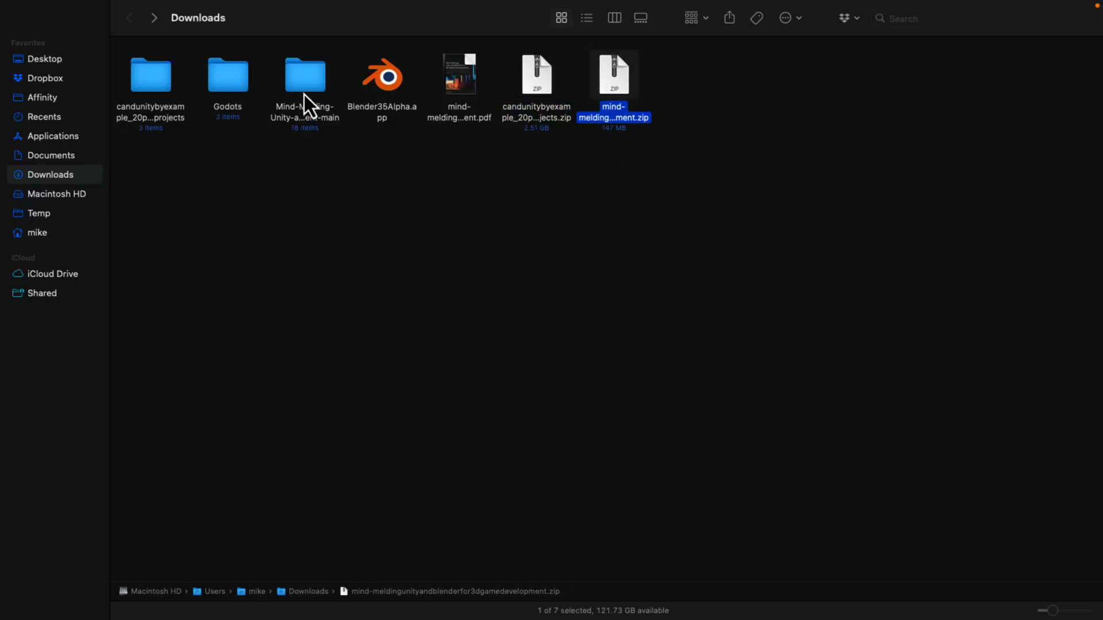
double_click(304, 73)
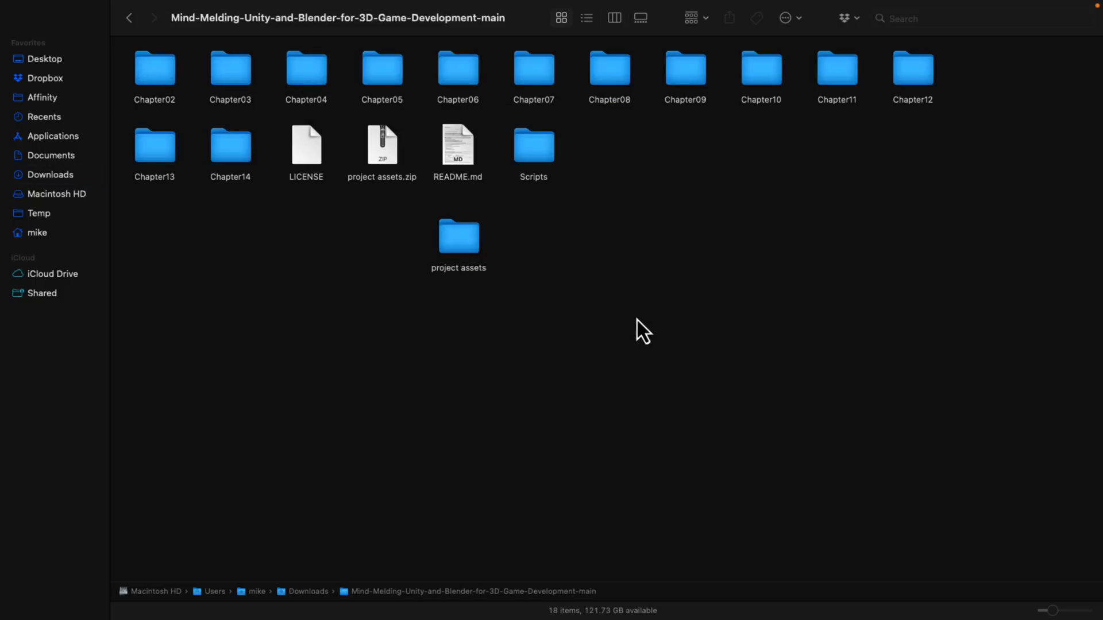
click(305, 68)
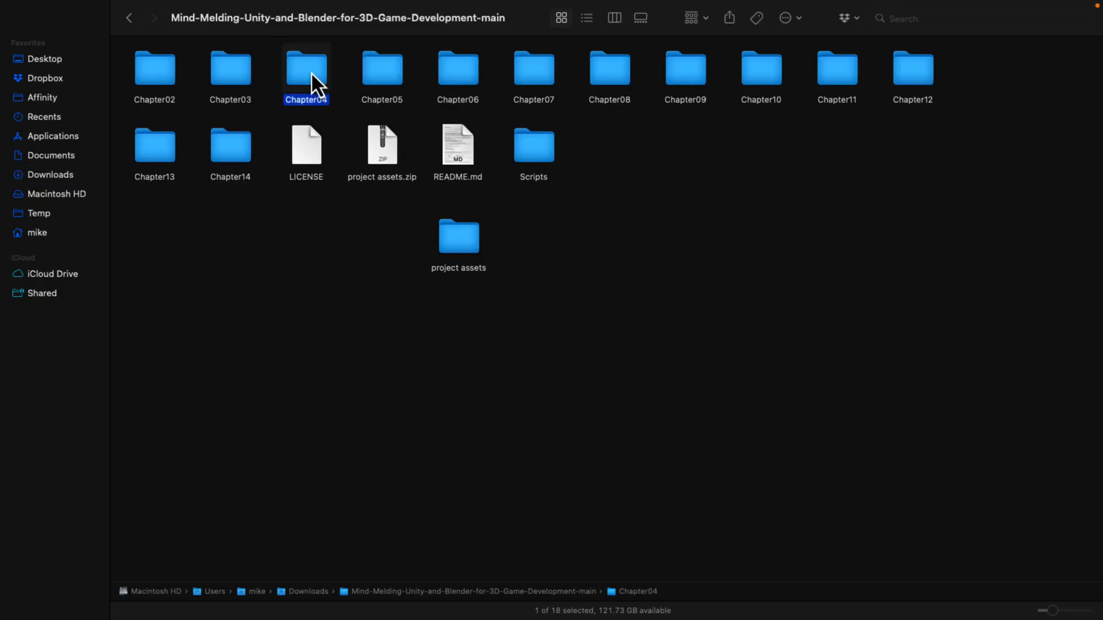
double_click(305, 68)
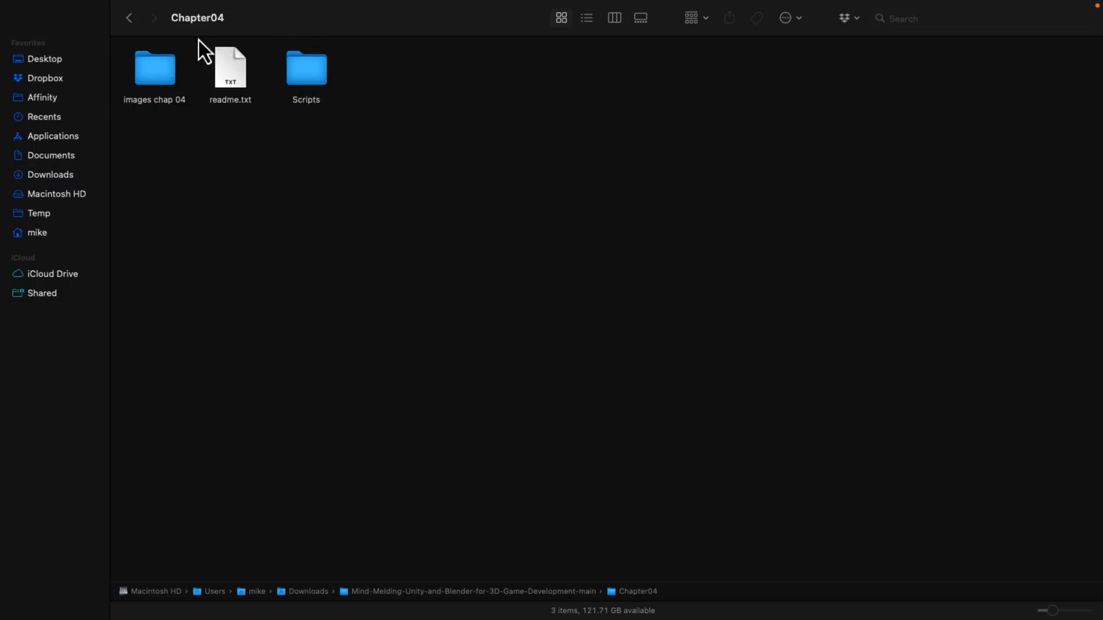
click(130, 17)
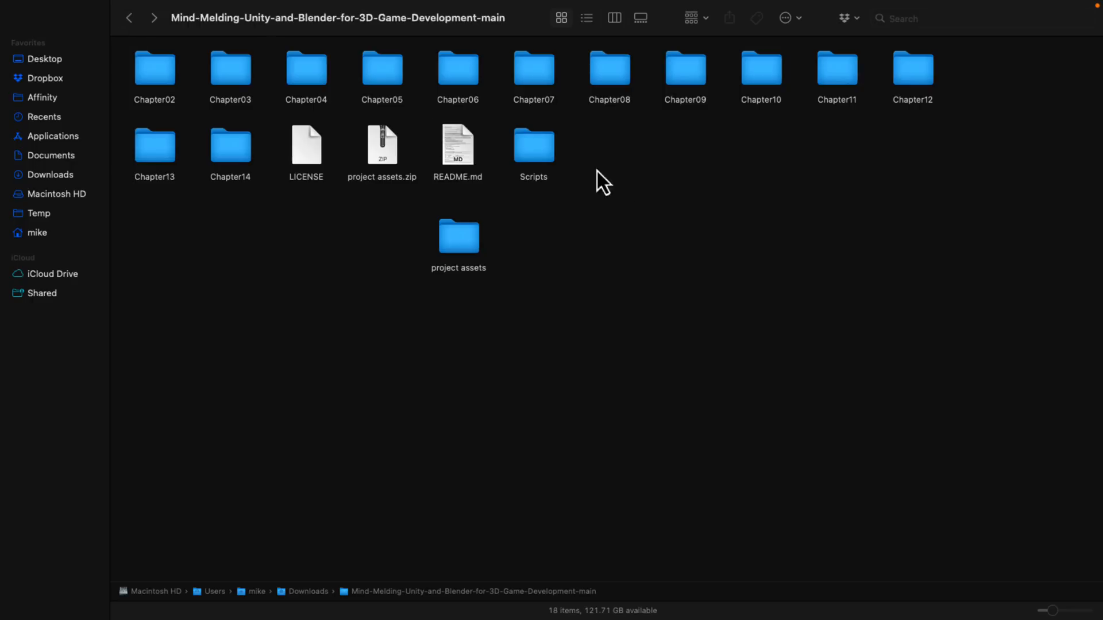
- Browse the project assets and Chapter08 folders, then return to Downloads
double_click(458, 235)
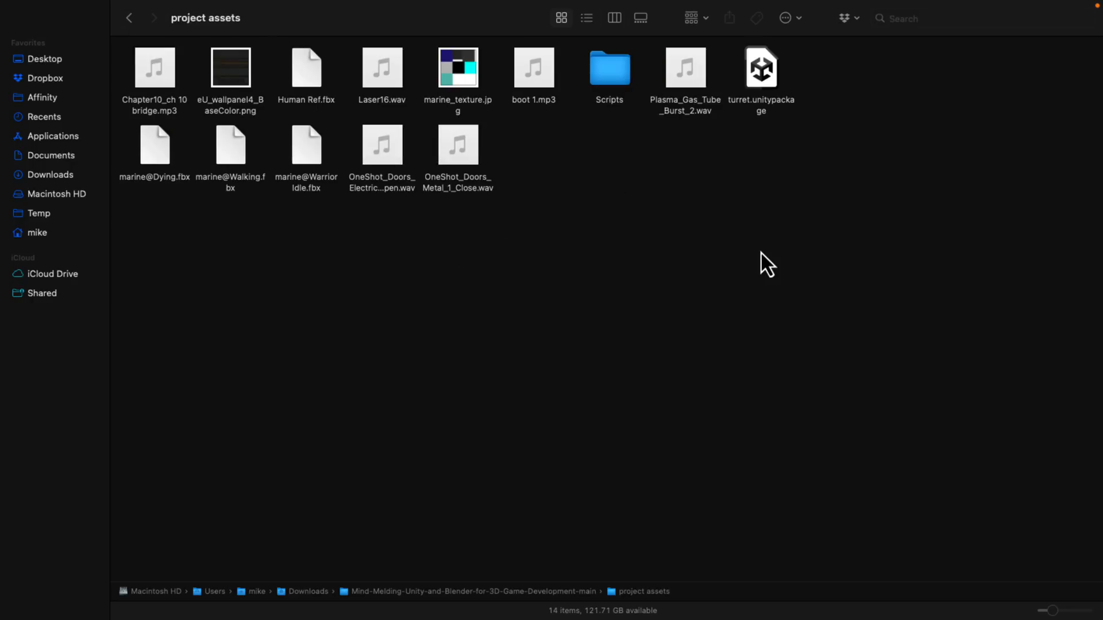
mouse_move(804, 130)
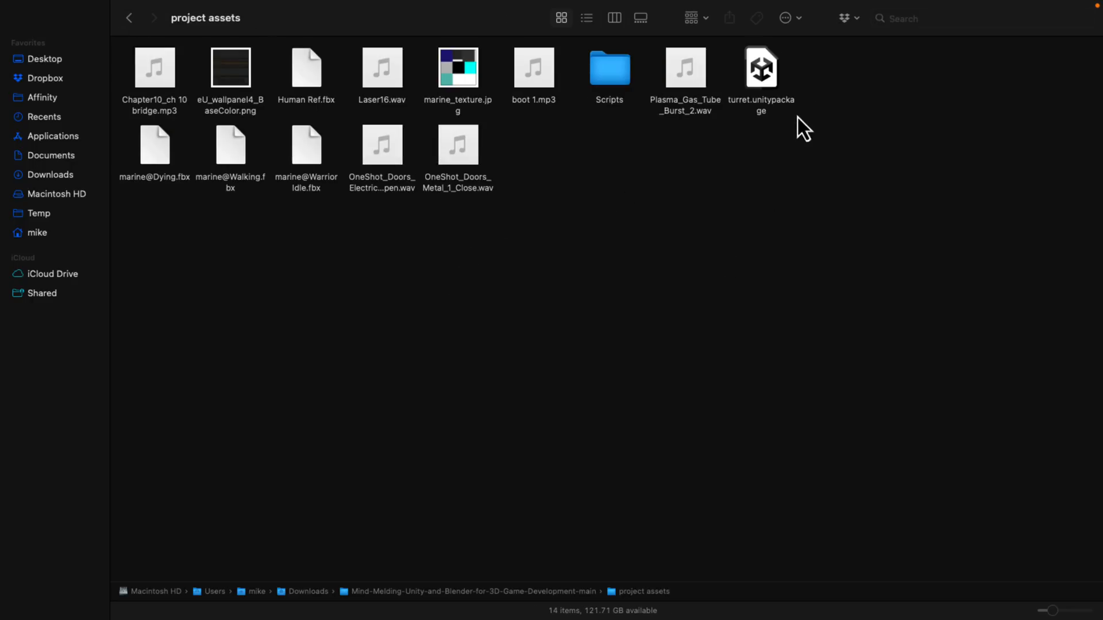
mouse_move(729, 276)
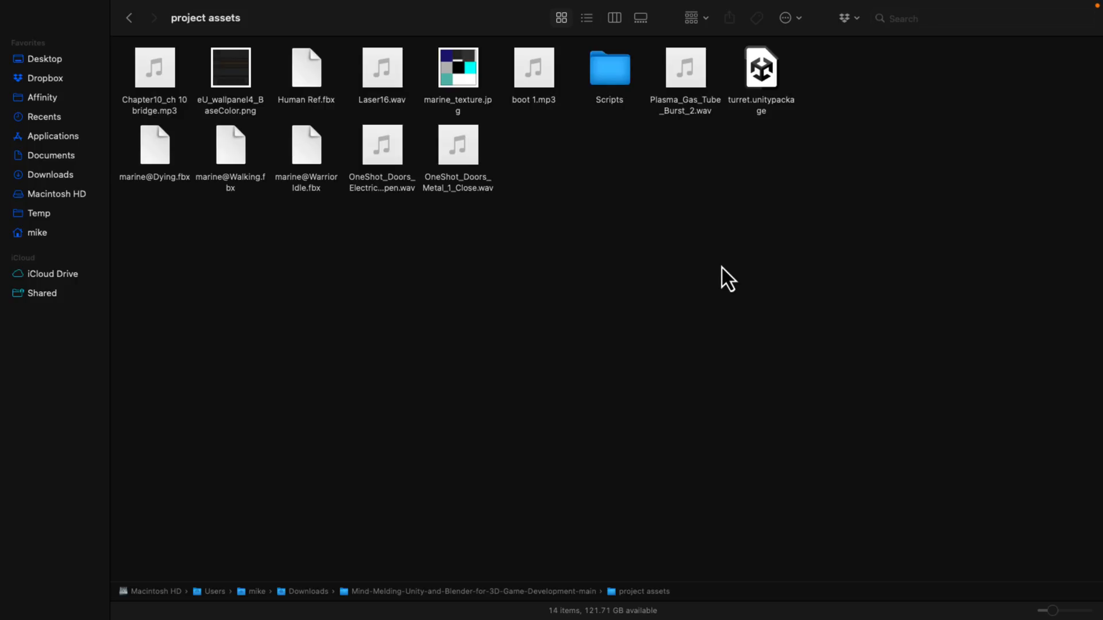
mouse_move(371, 162)
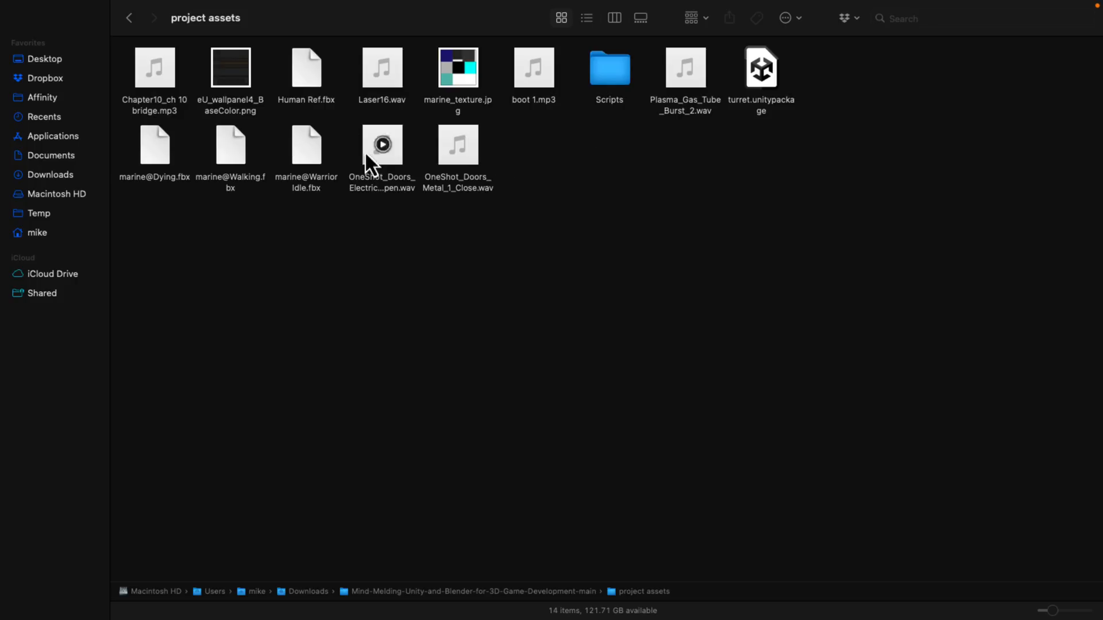
click(130, 19)
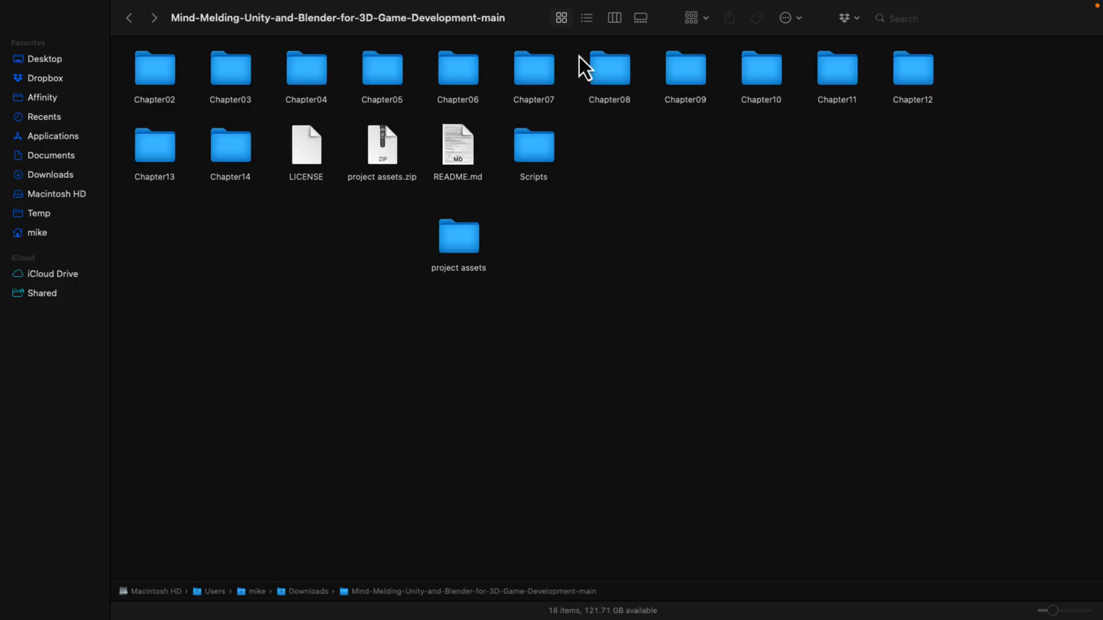
double_click(609, 68)
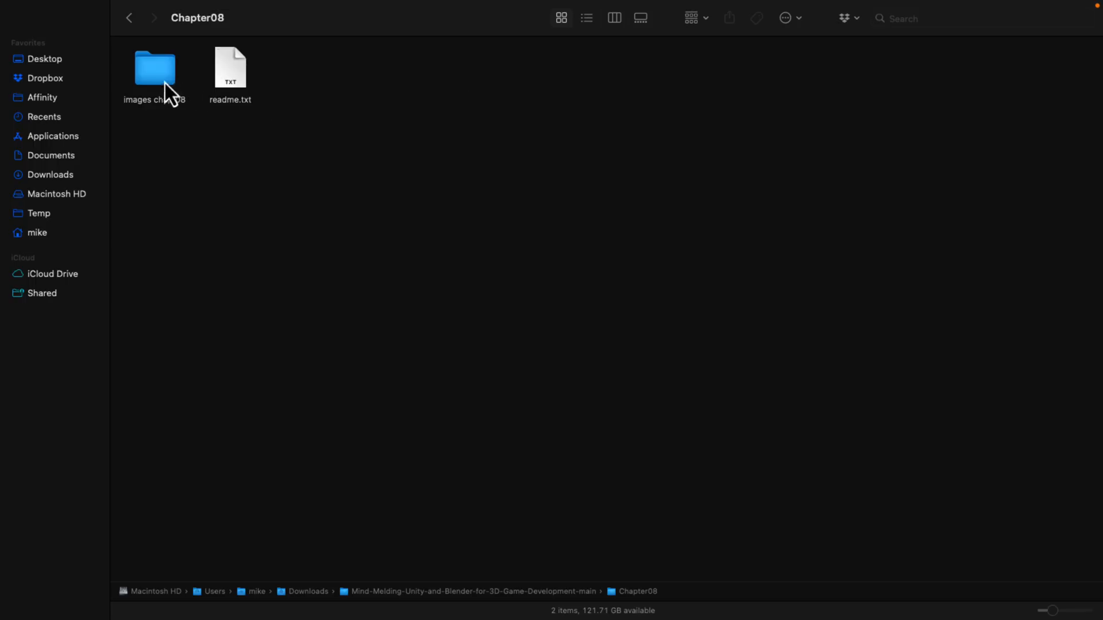
click(130, 18)
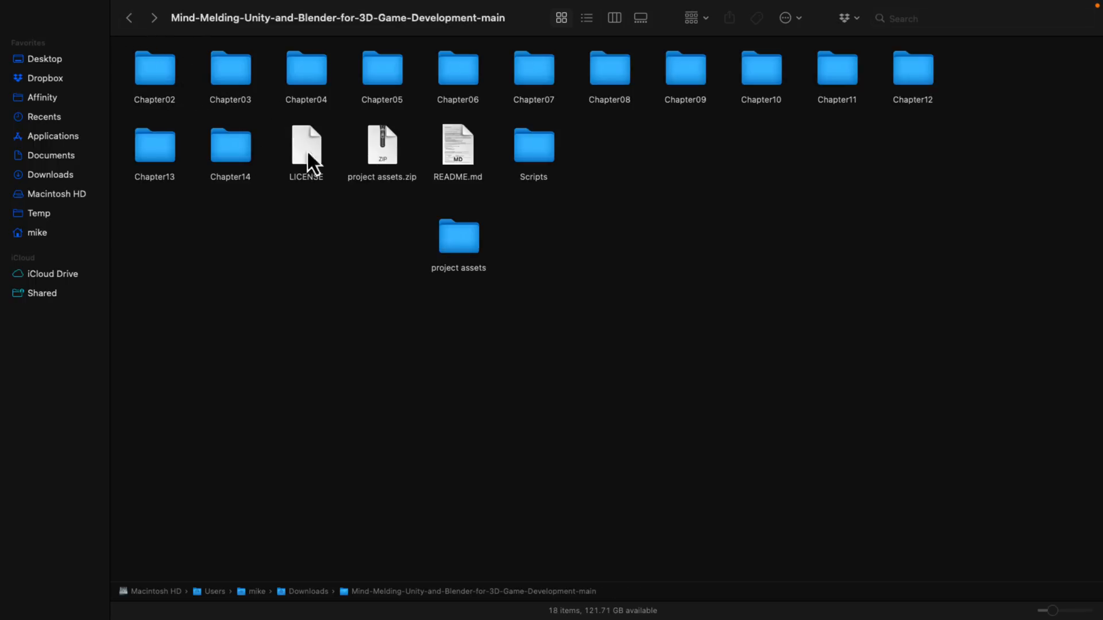
mouse_move(520, 218)
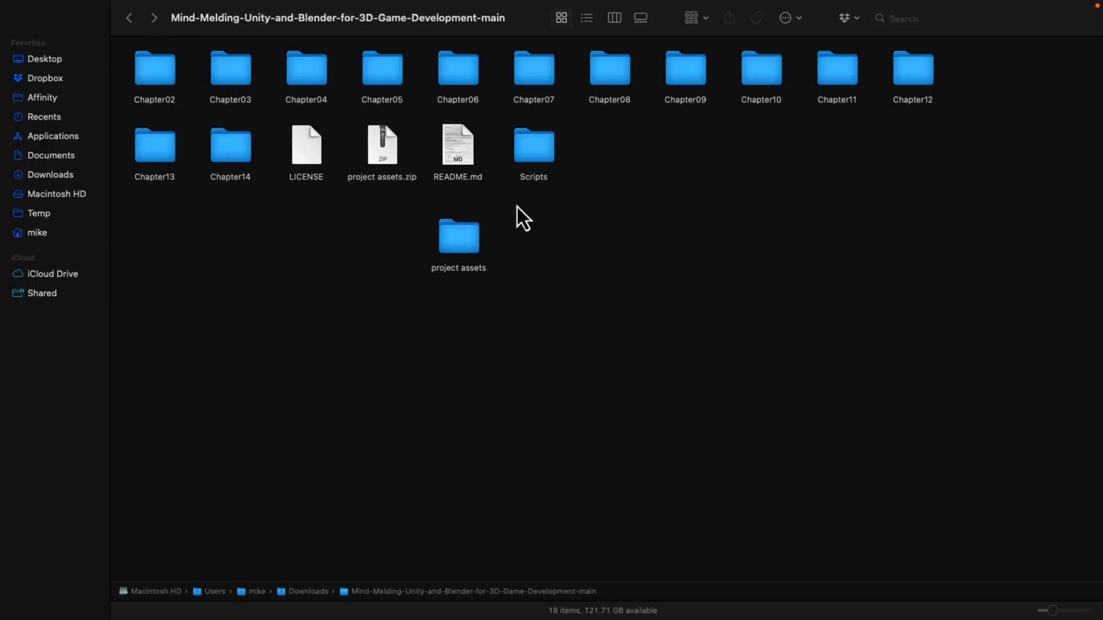
mouse_move(394, 196)
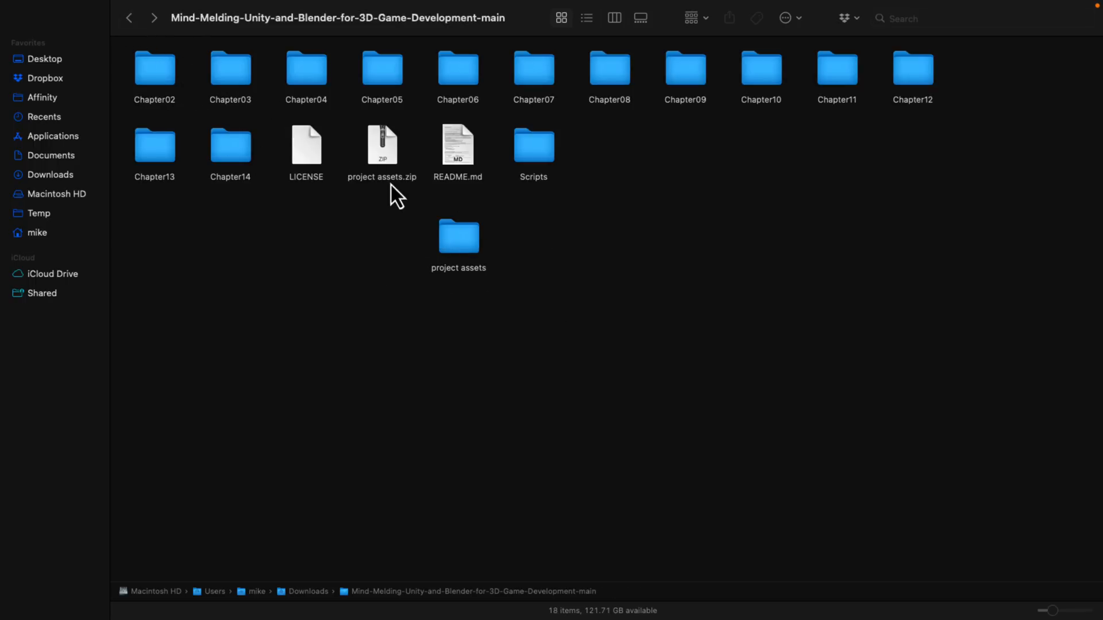
mouse_move(714, 384)
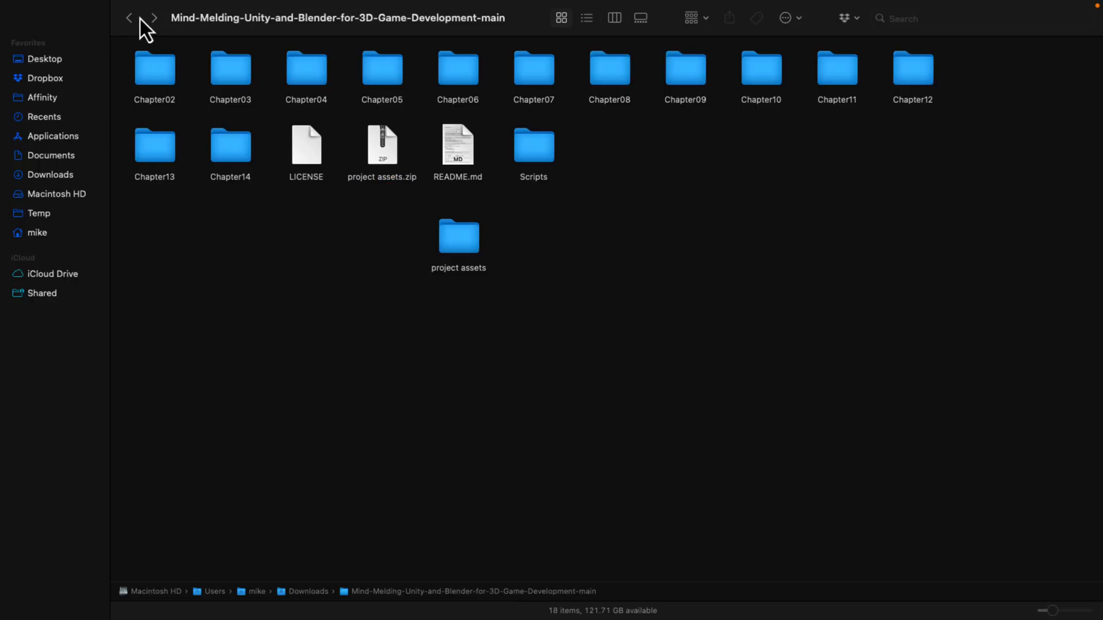
click(129, 18)
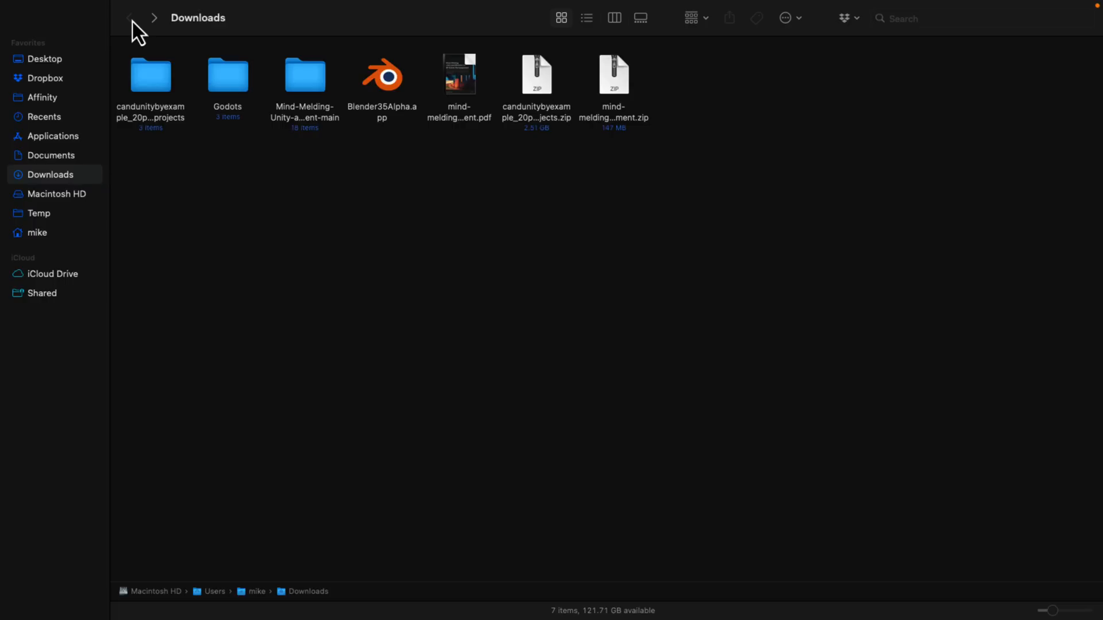
mouse_move(528, 159)
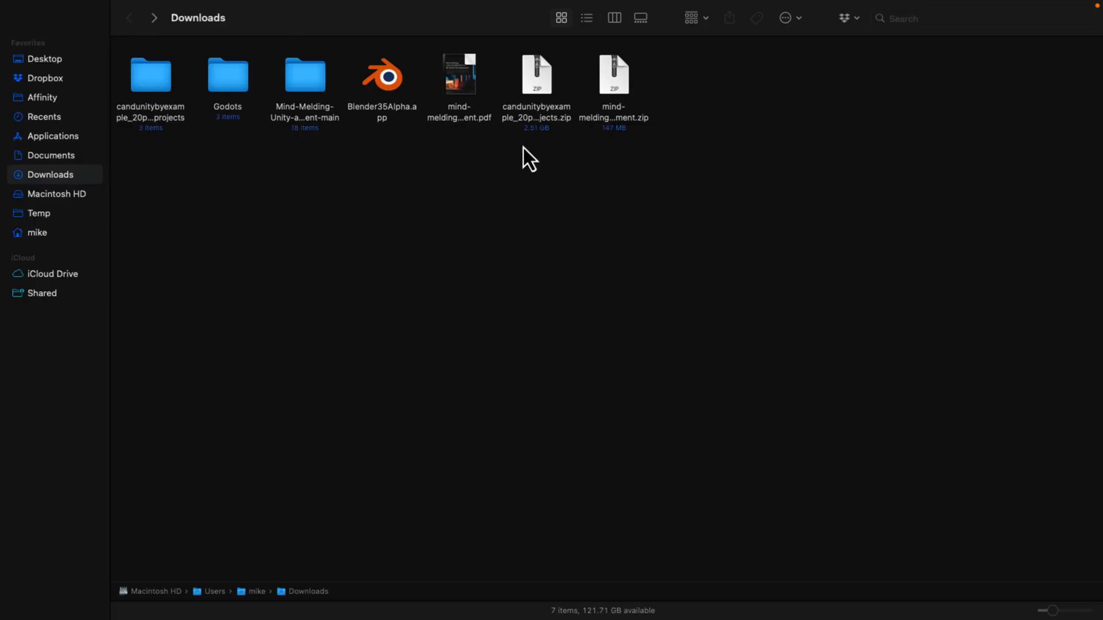
mouse_move(538, 99)
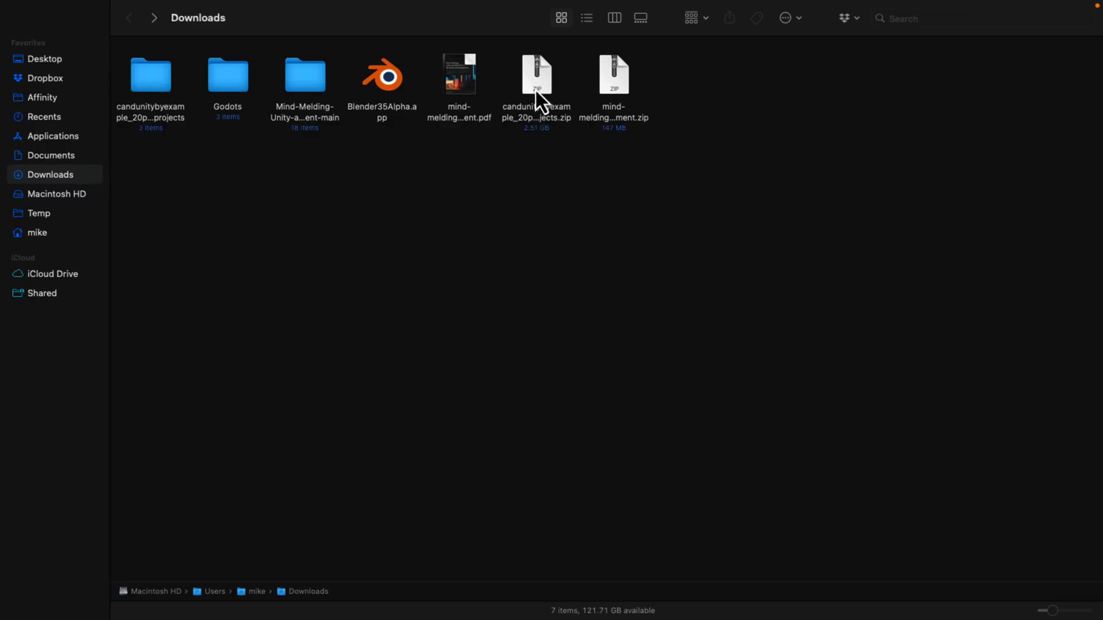
mouse_move(549, 96)
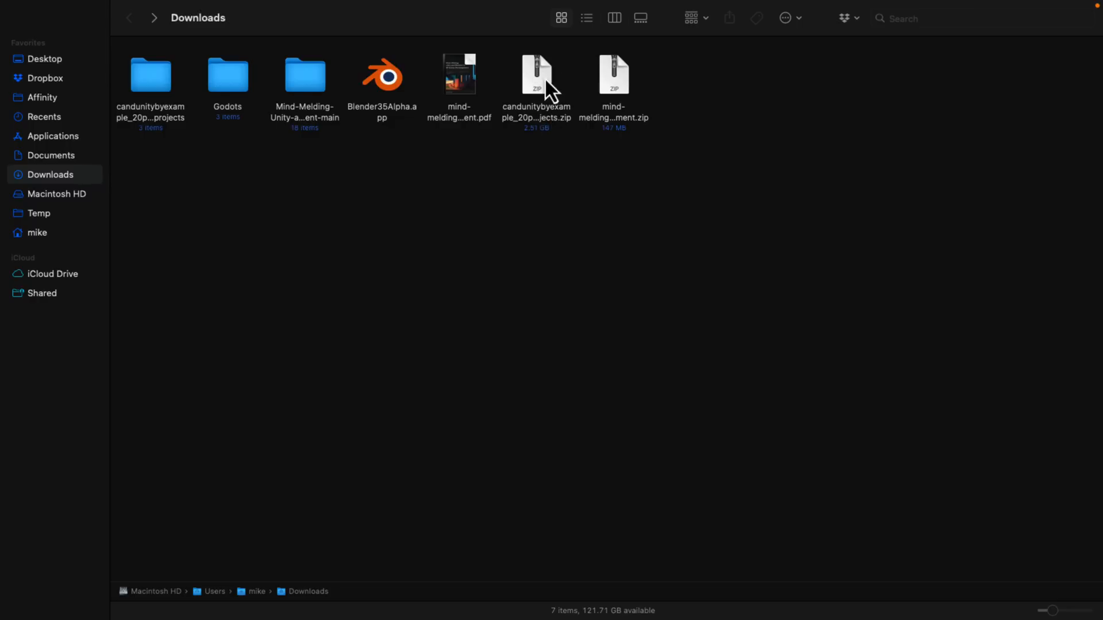
mouse_move(503, 106)
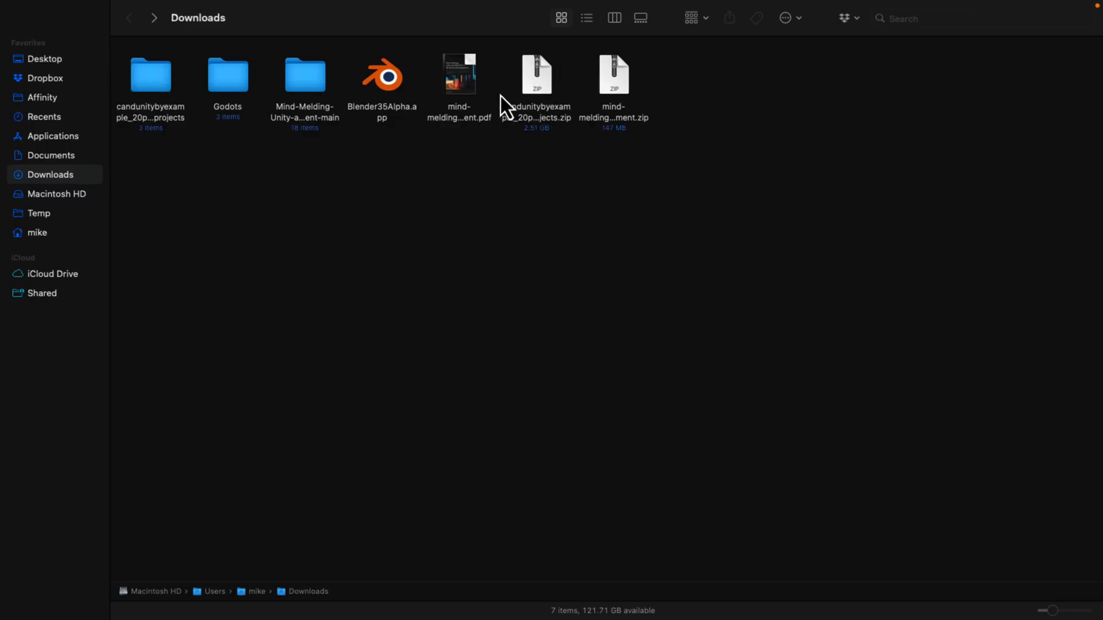
mouse_move(301, 137)
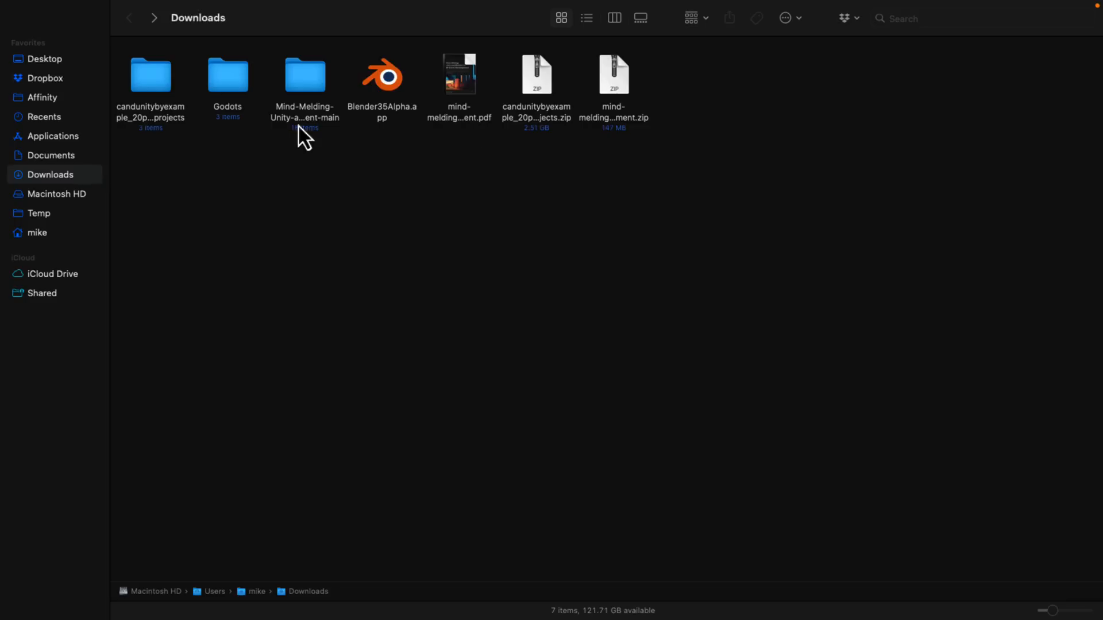
- Open the Unity-by-example minigame projects' videos folder and play video25_1.mp4
click(150, 76)
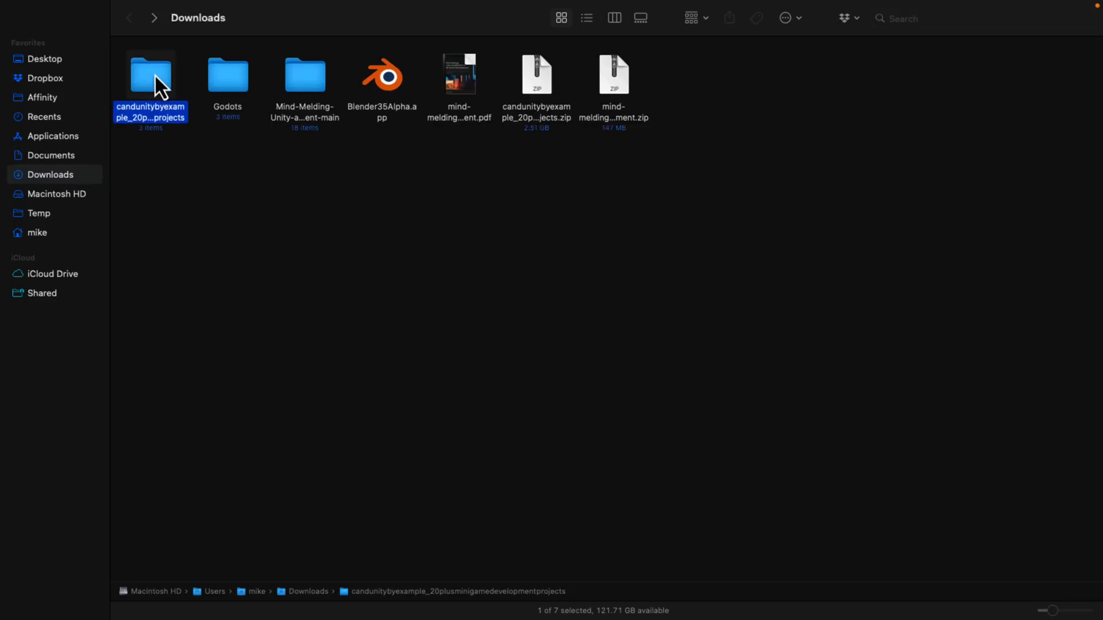
double_click(150, 76)
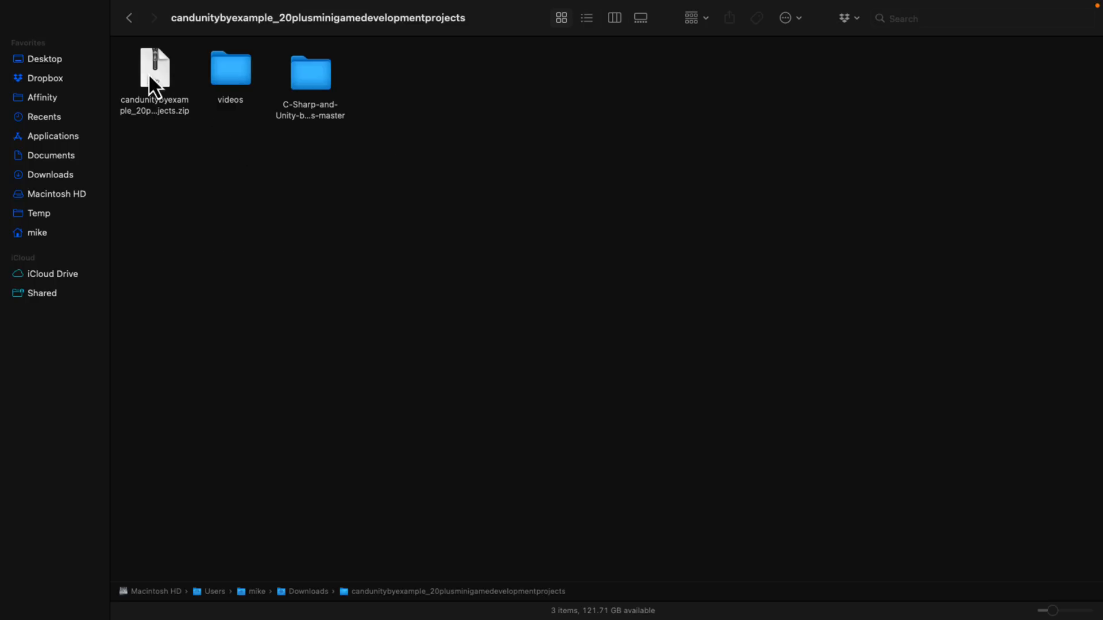
mouse_move(327, 90)
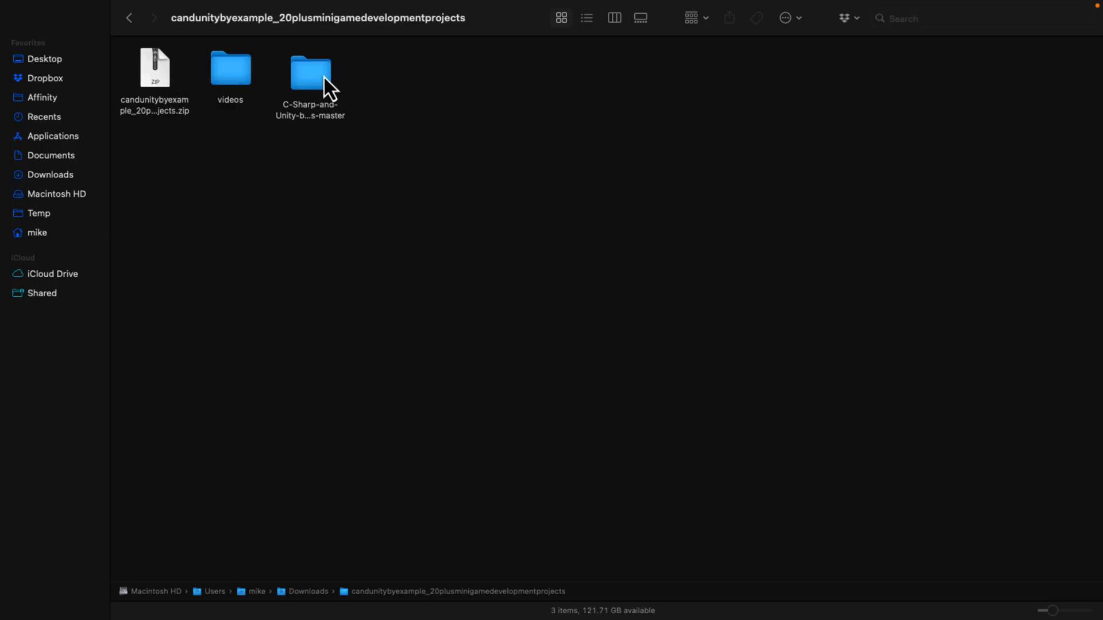
double_click(230, 68)
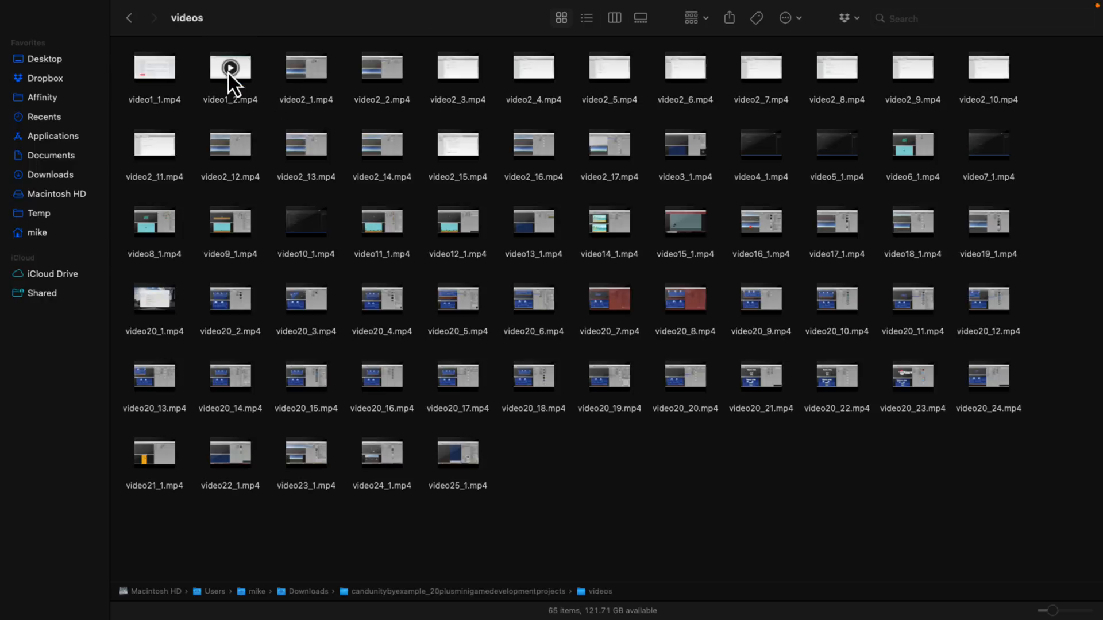
mouse_move(533, 222)
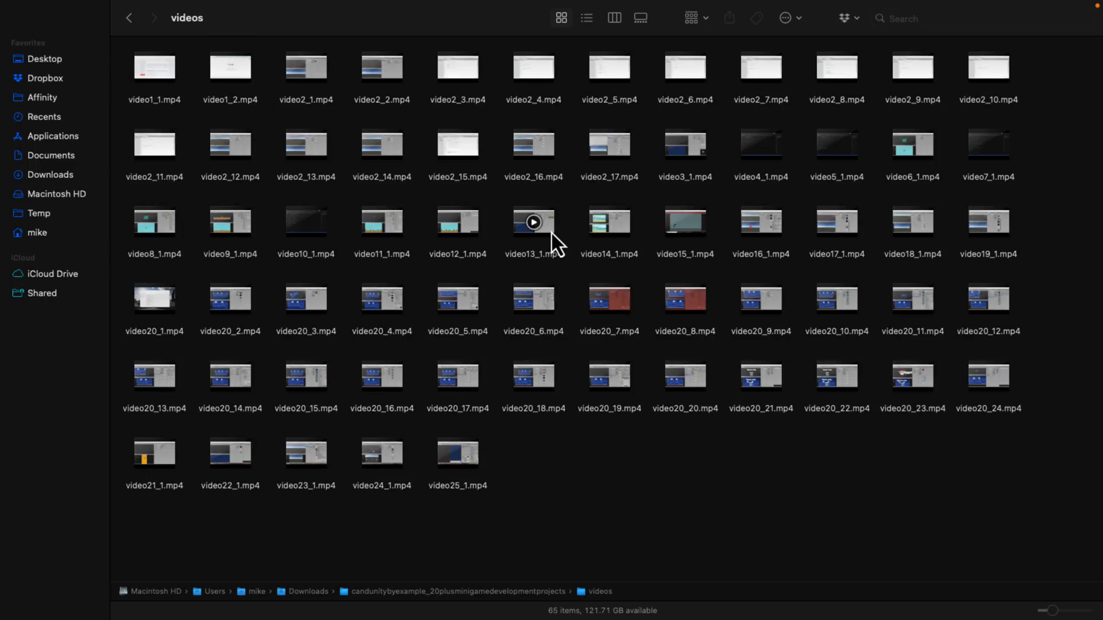
mouse_move(169, 116)
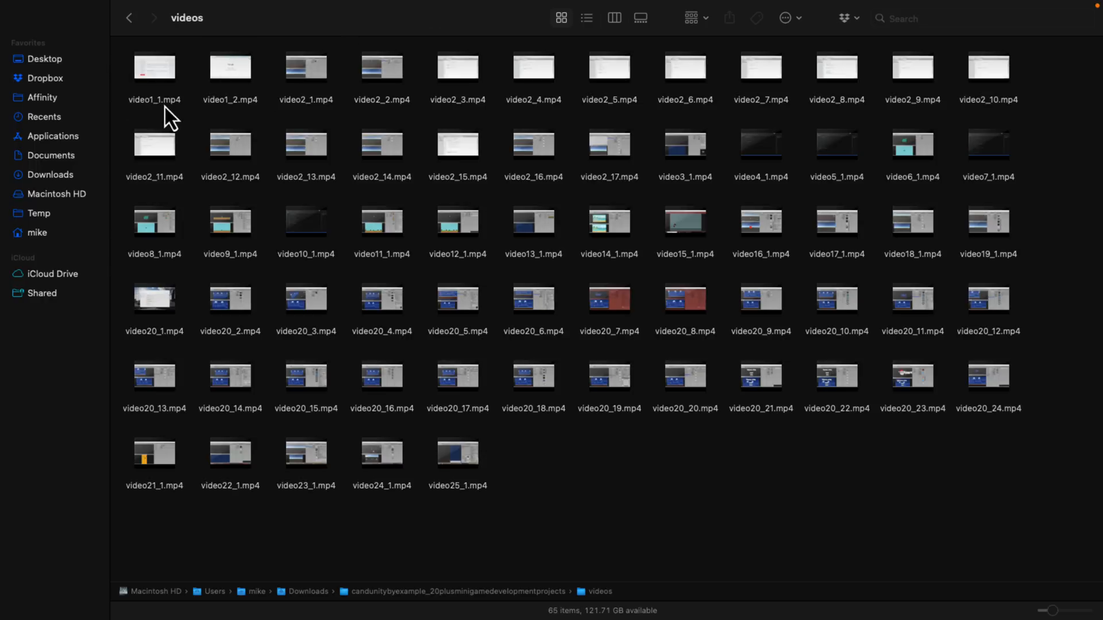
mouse_move(507, 306)
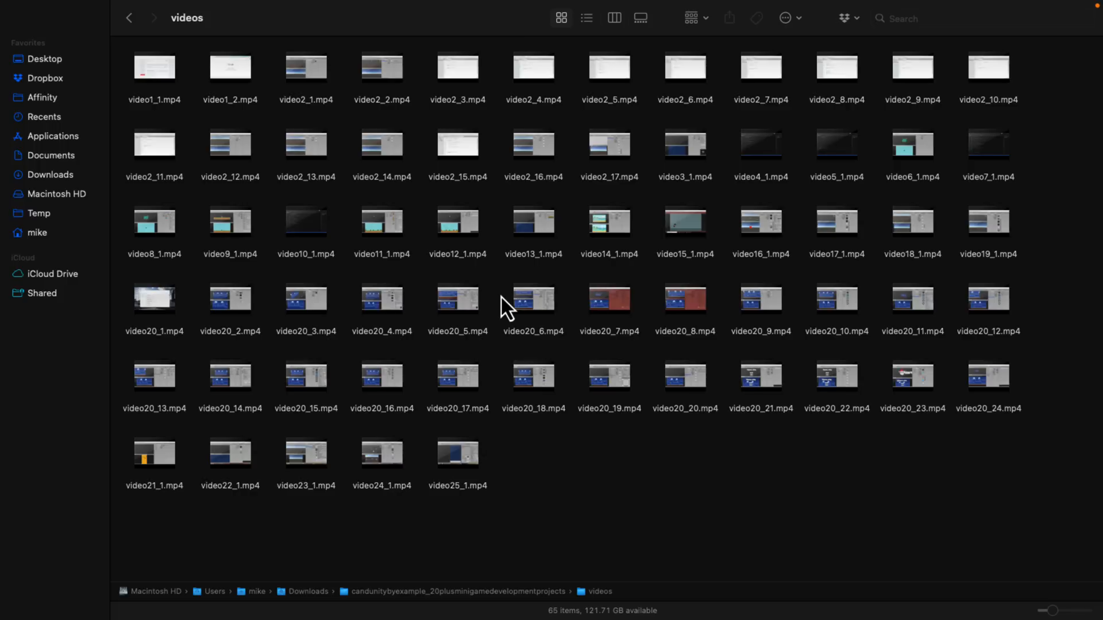
mouse_move(457, 454)
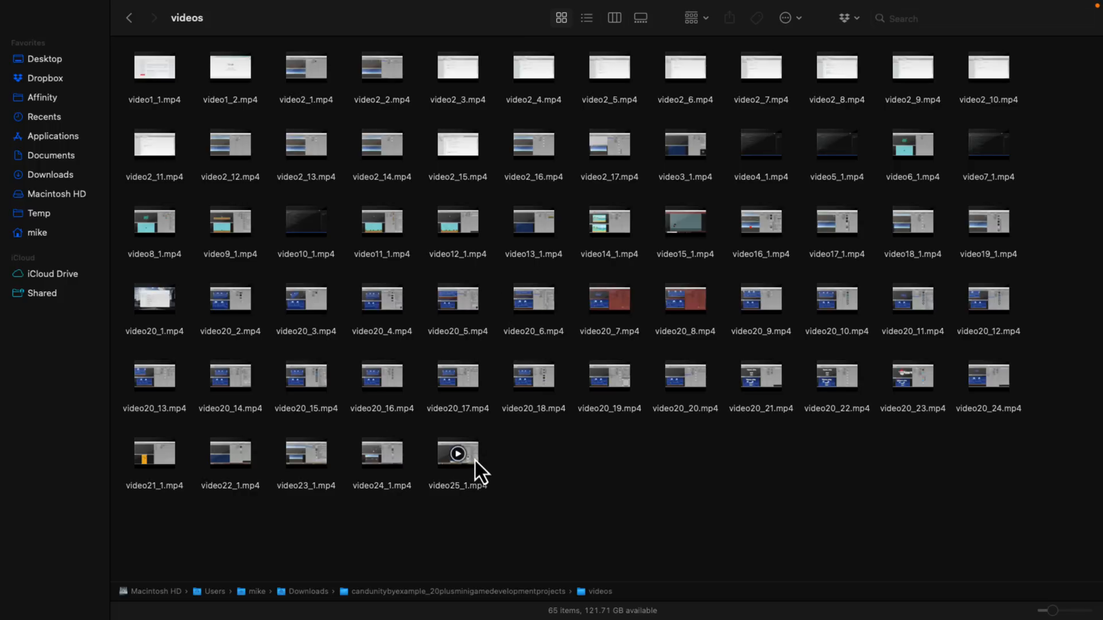
click(456, 453)
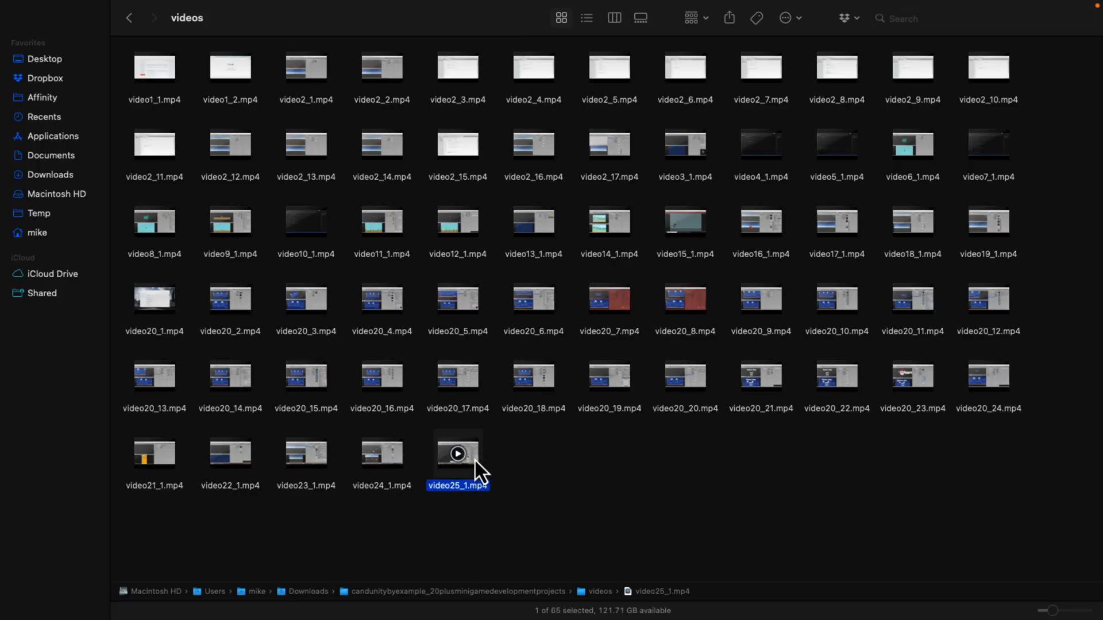
double_click(457, 452)
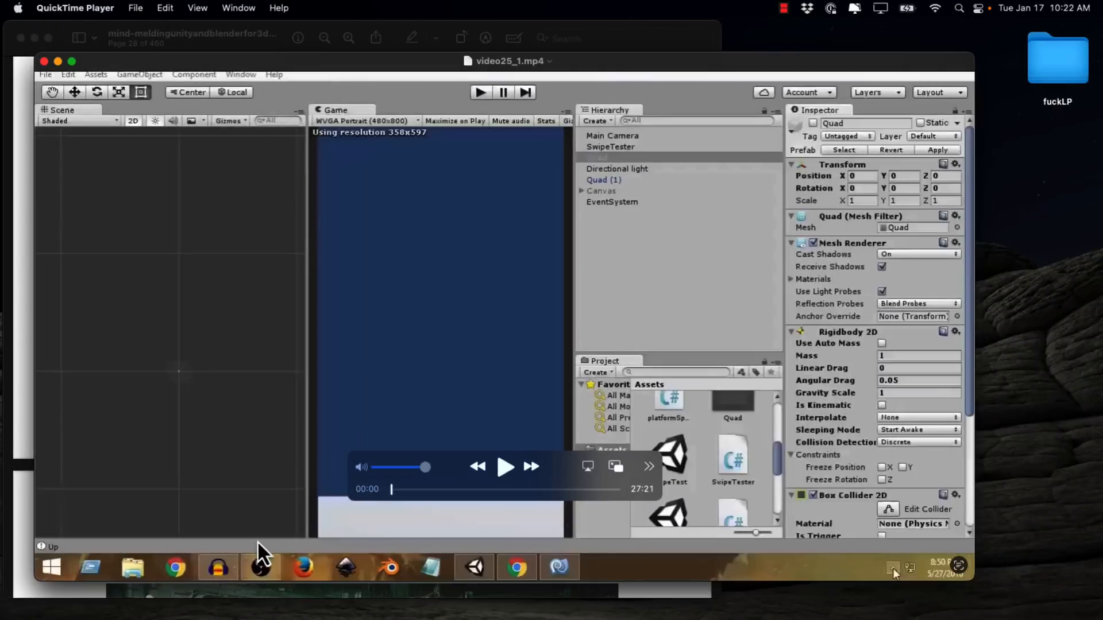
mouse_move(436, 503)
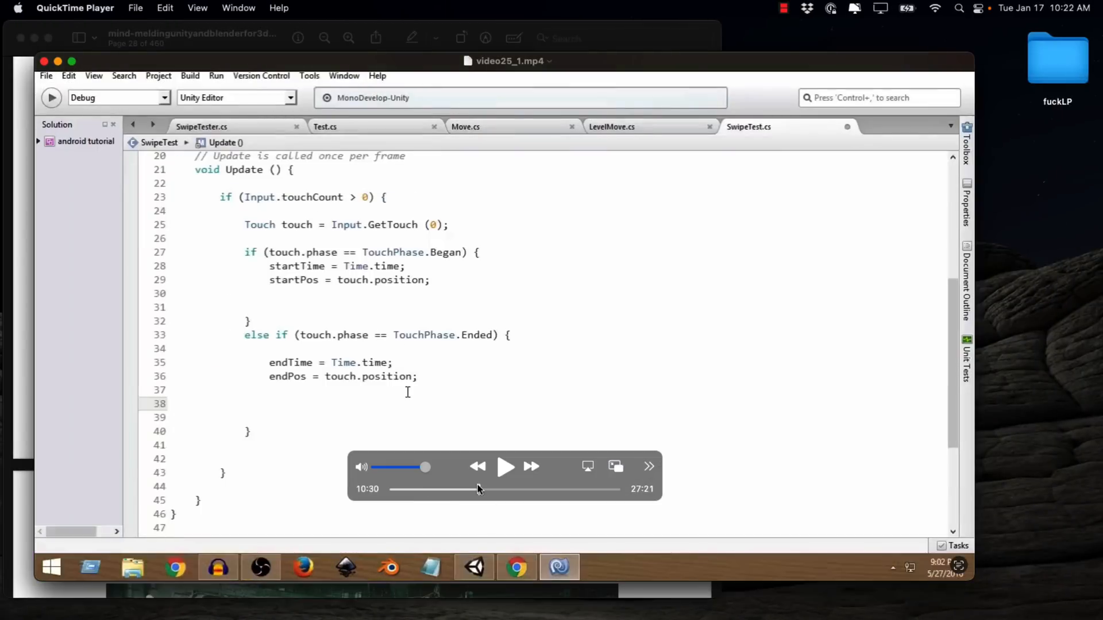
mouse_move(568, 285)
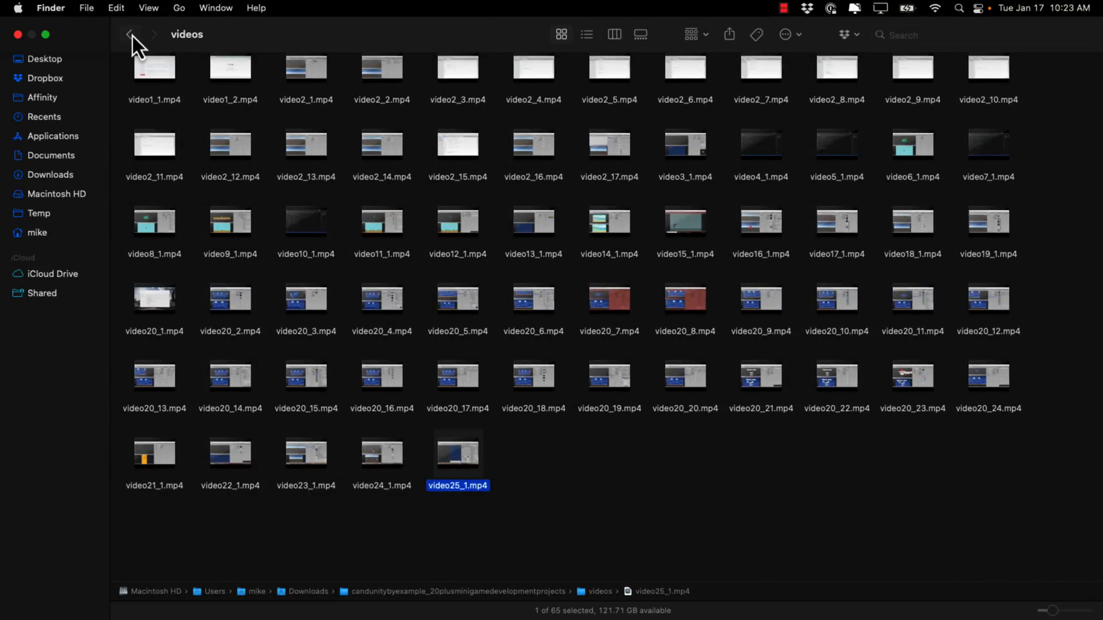
- Open the C-Sharp-and-Unity-by-Example master folder and select the project outline DOCX
click(129, 34)
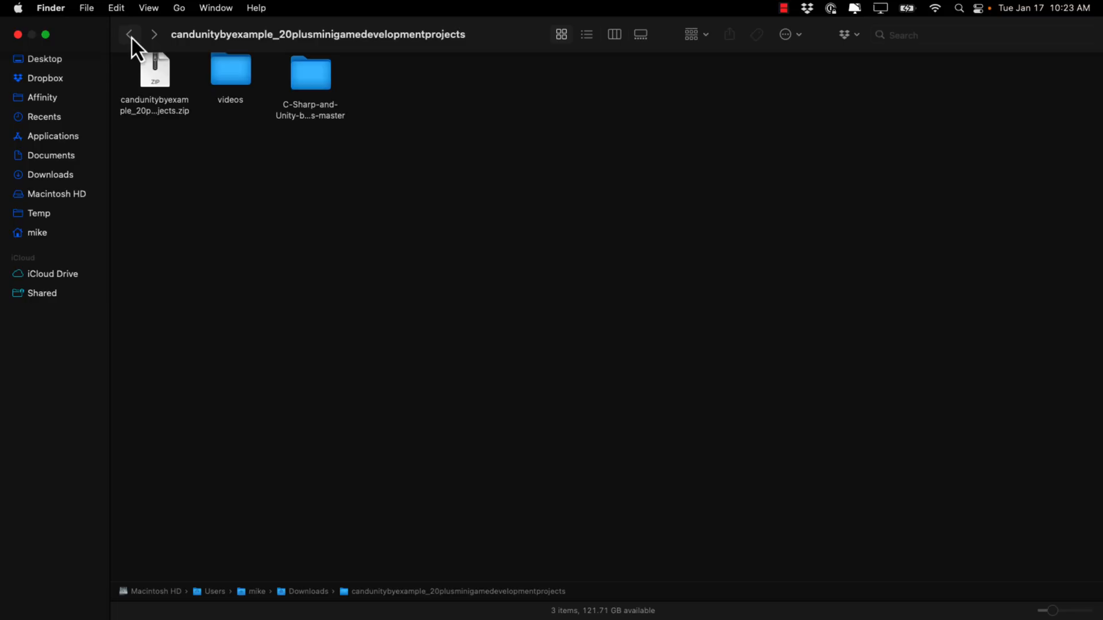
mouse_move(196, 92)
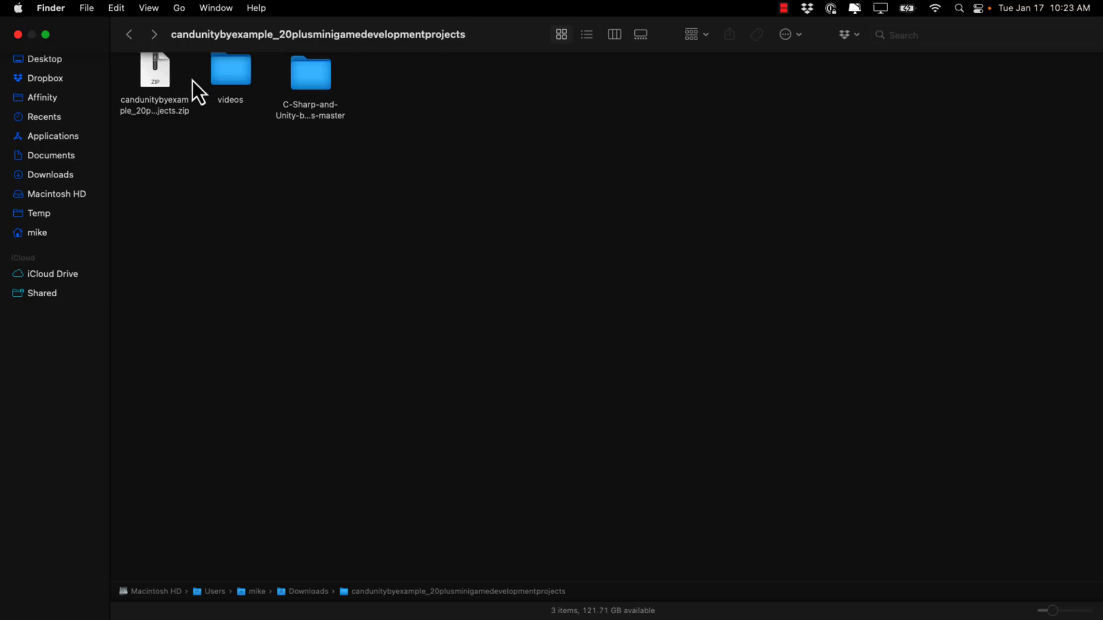
mouse_move(315, 89)
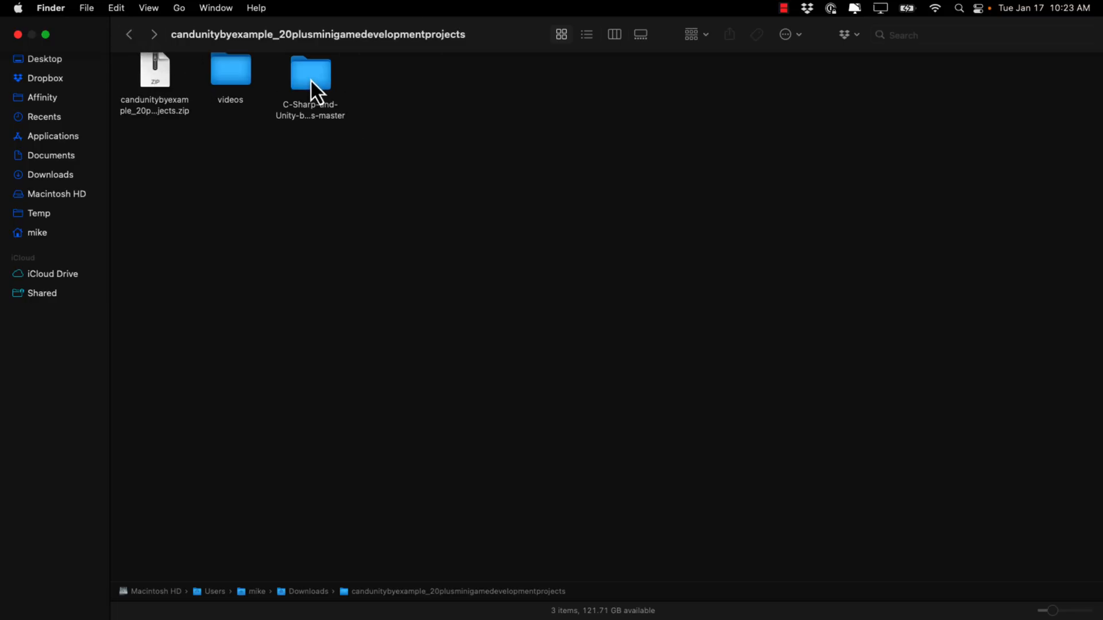
double_click(310, 69)
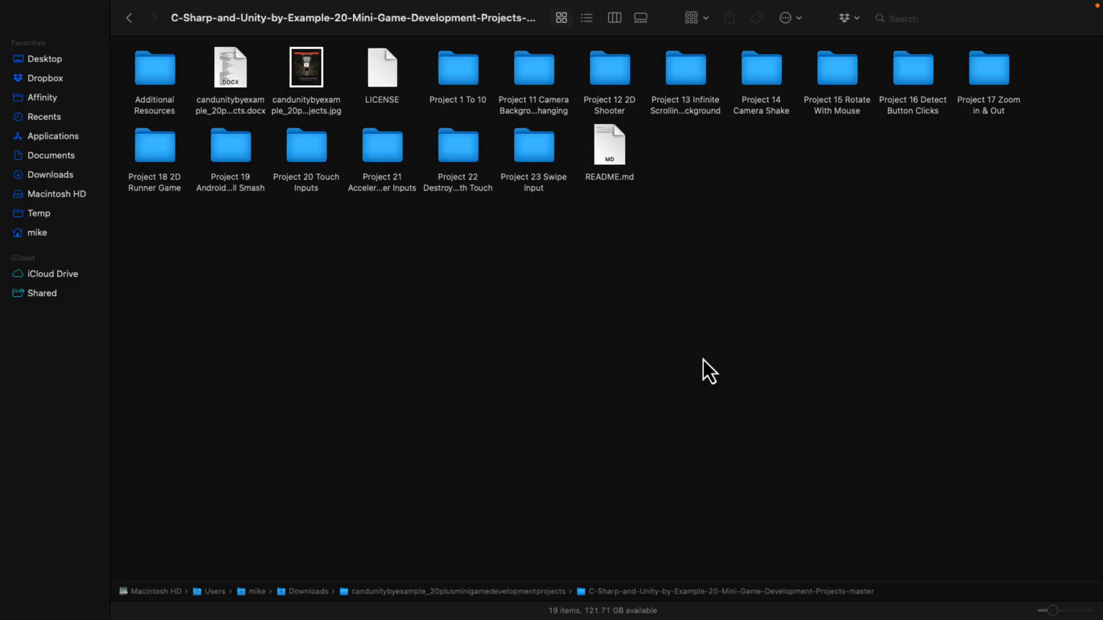
mouse_move(609, 327)
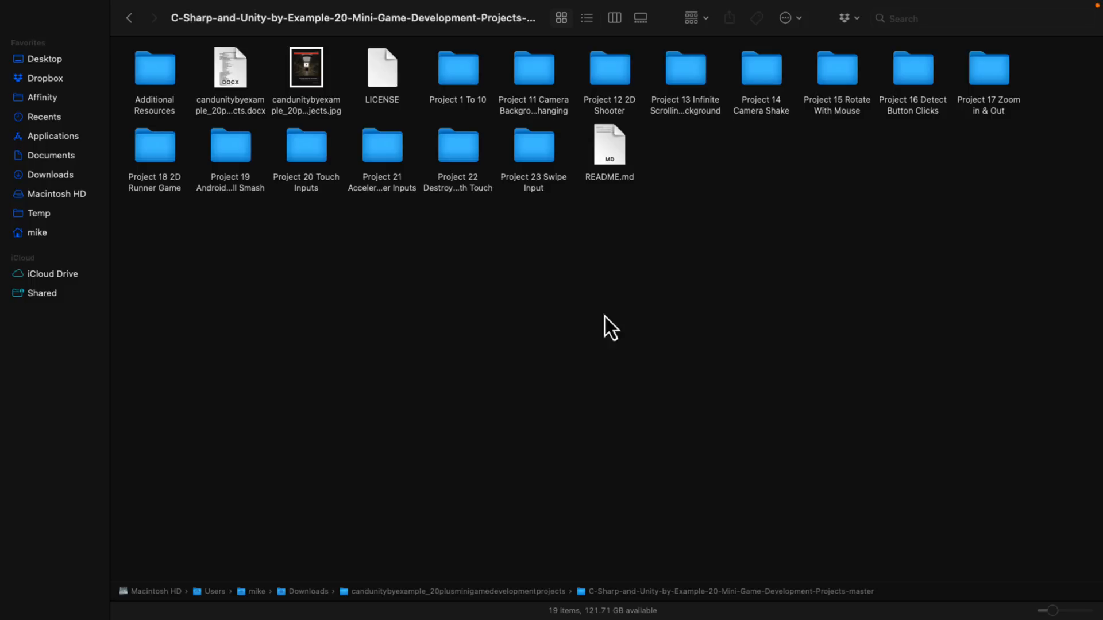
mouse_move(540, 315)
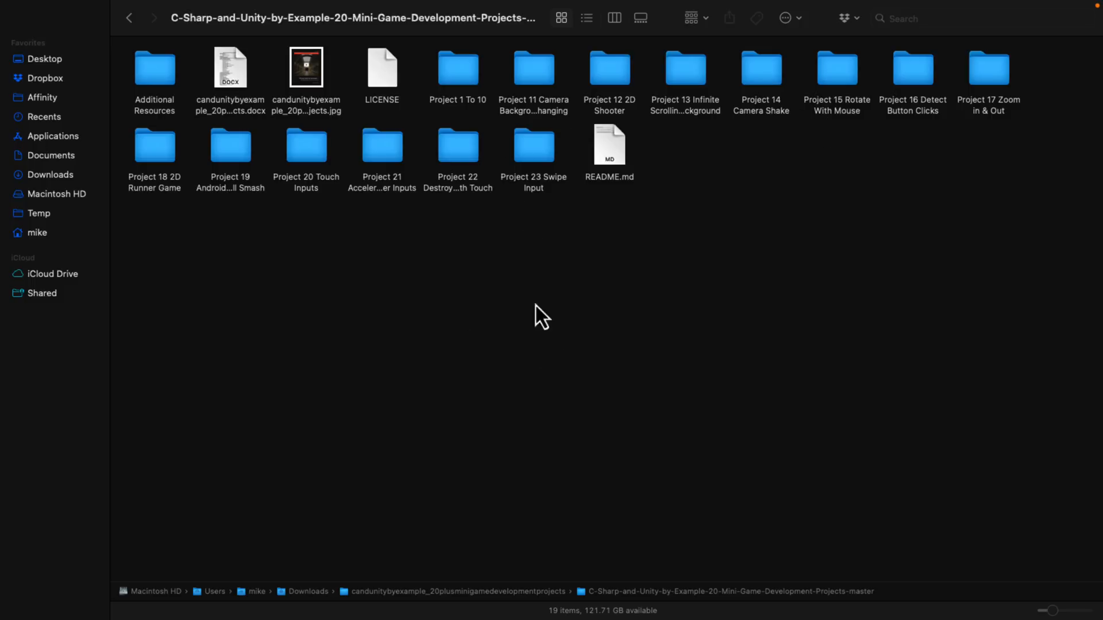
mouse_move(274, 152)
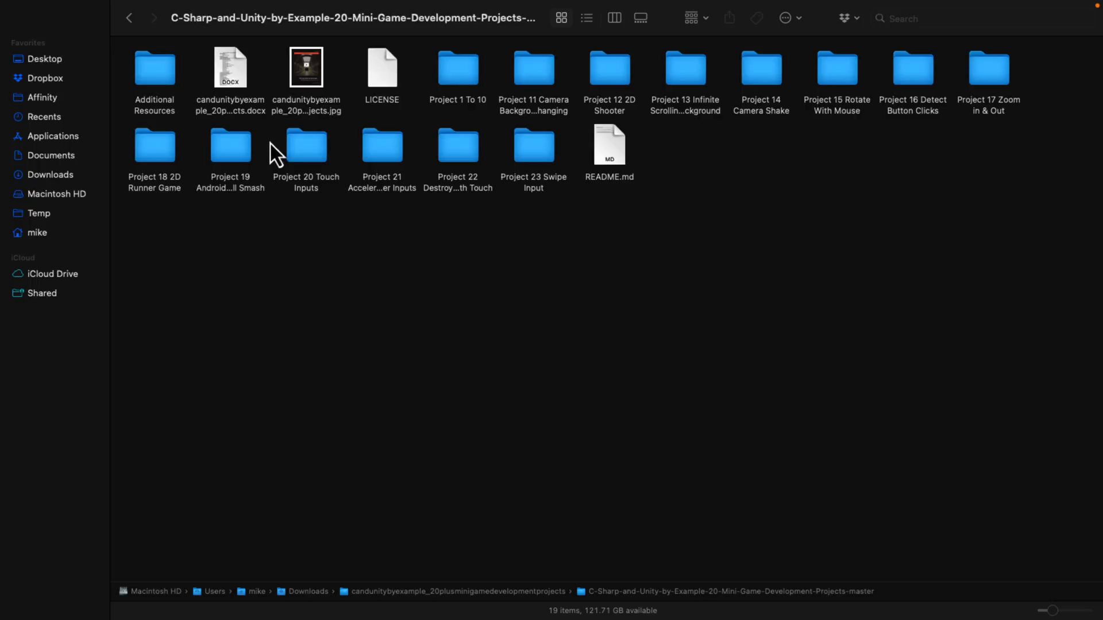
mouse_move(239, 84)
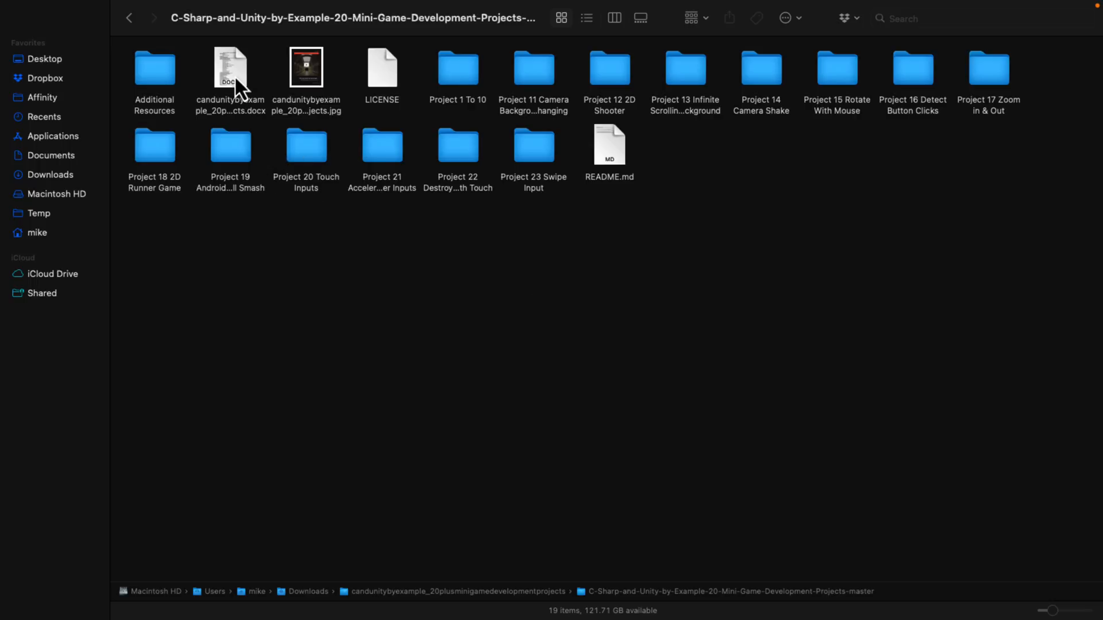
click(230, 67)
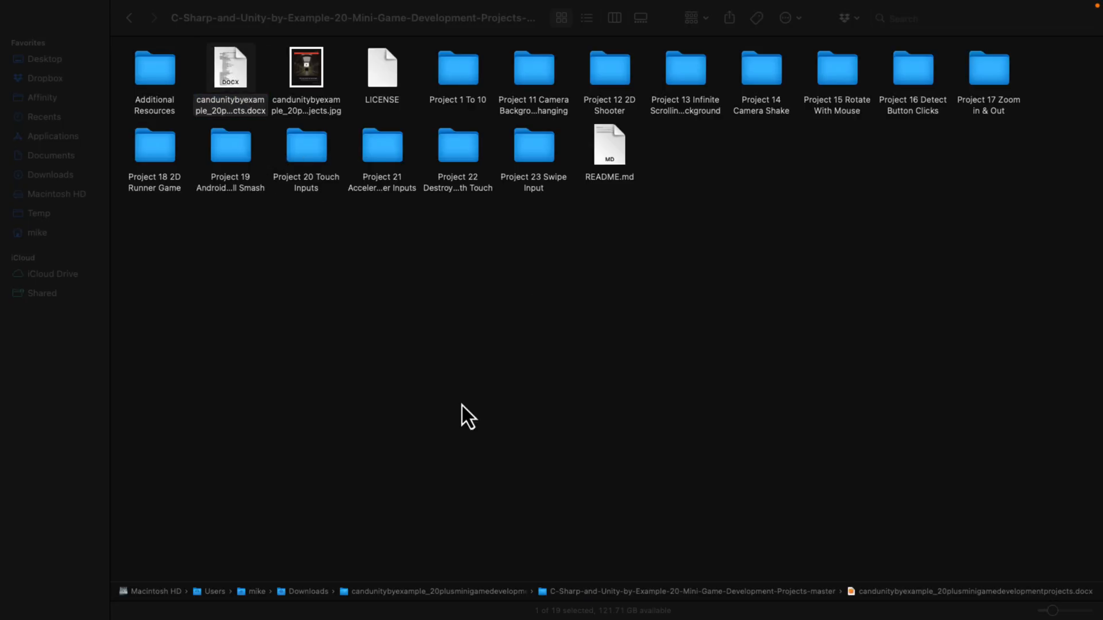
- Open the project outline DOCX in Pages and read through its course sections
double_click(230, 68)
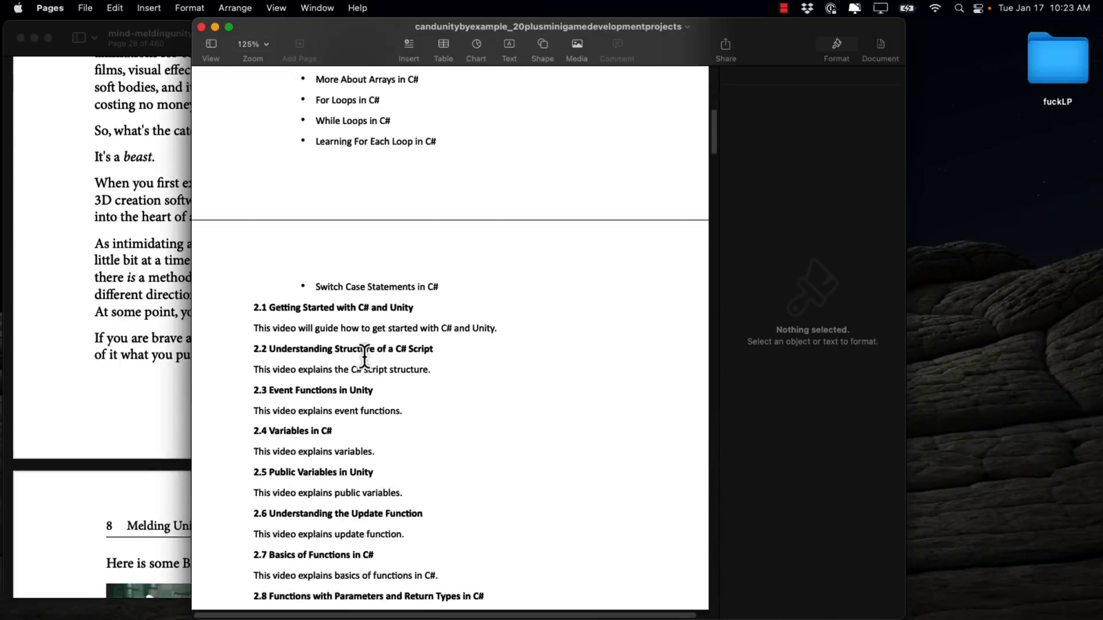
scroll(down, 3)
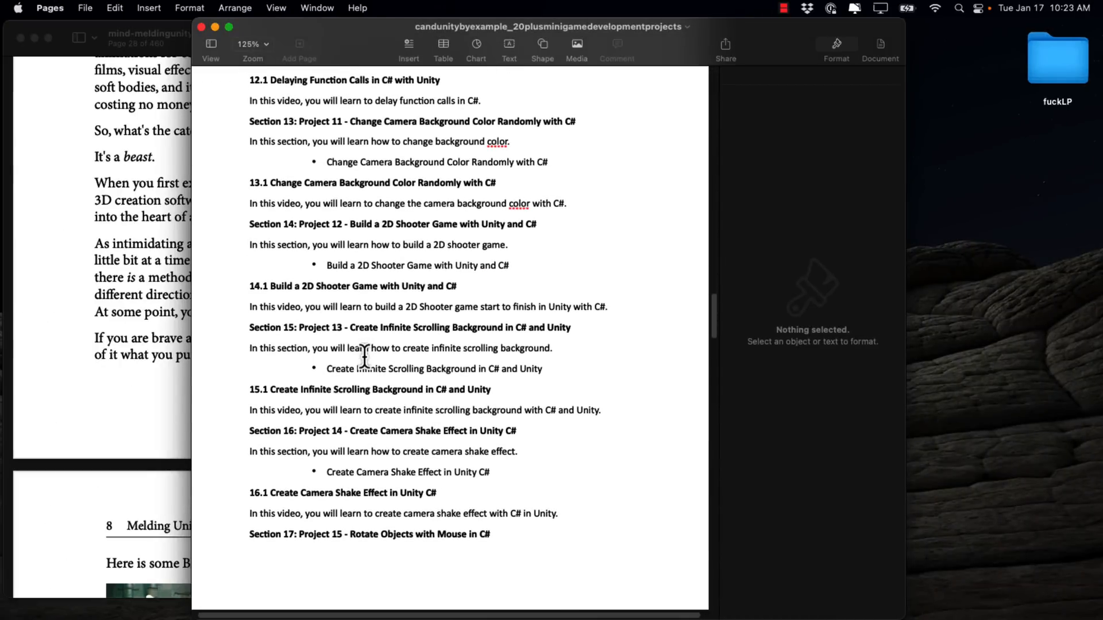
scroll(down, 3)
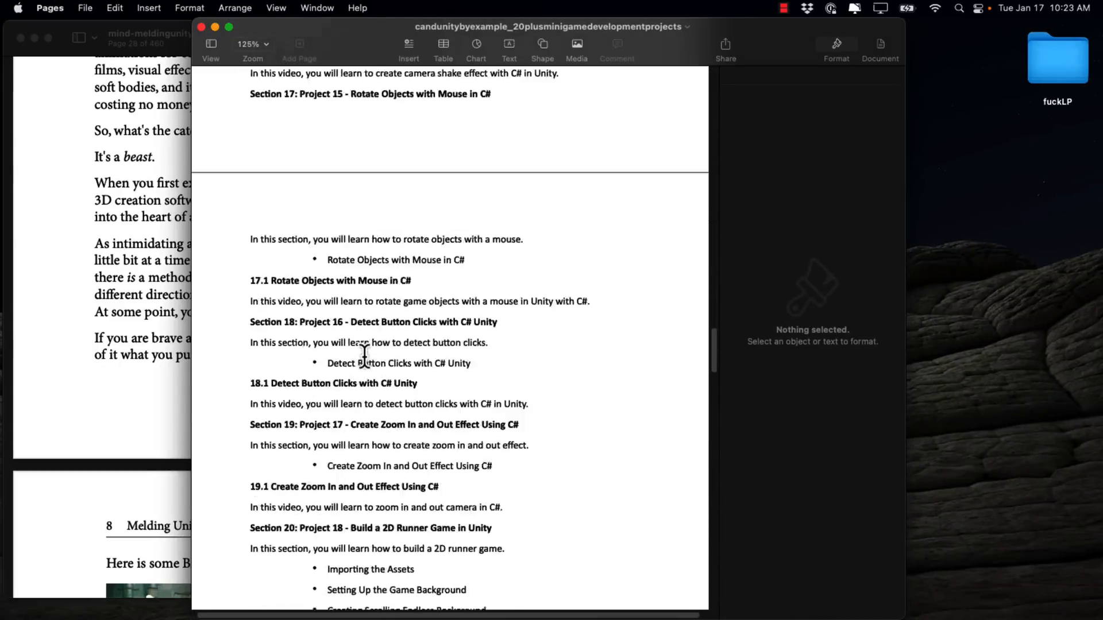
scroll(down, 3)
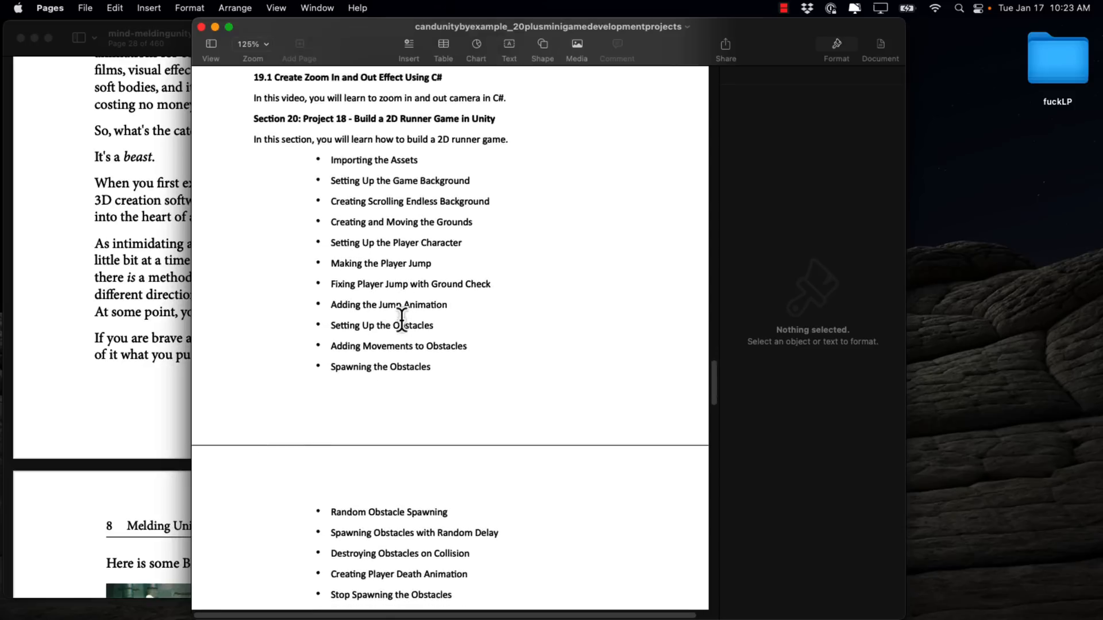
scroll(down, 3)
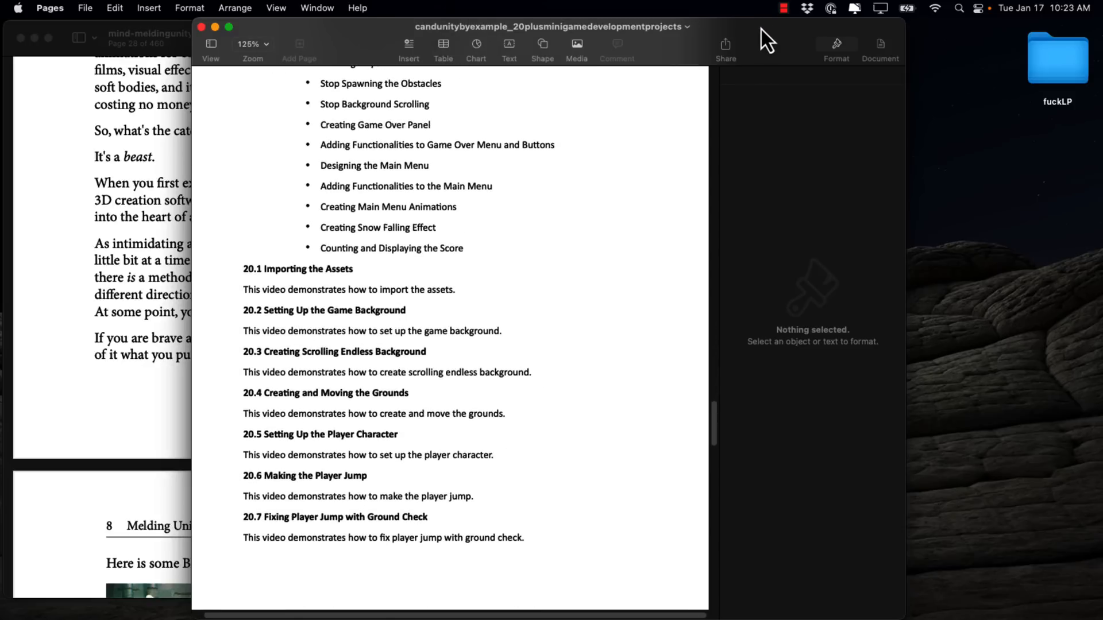
scroll(down, 3)
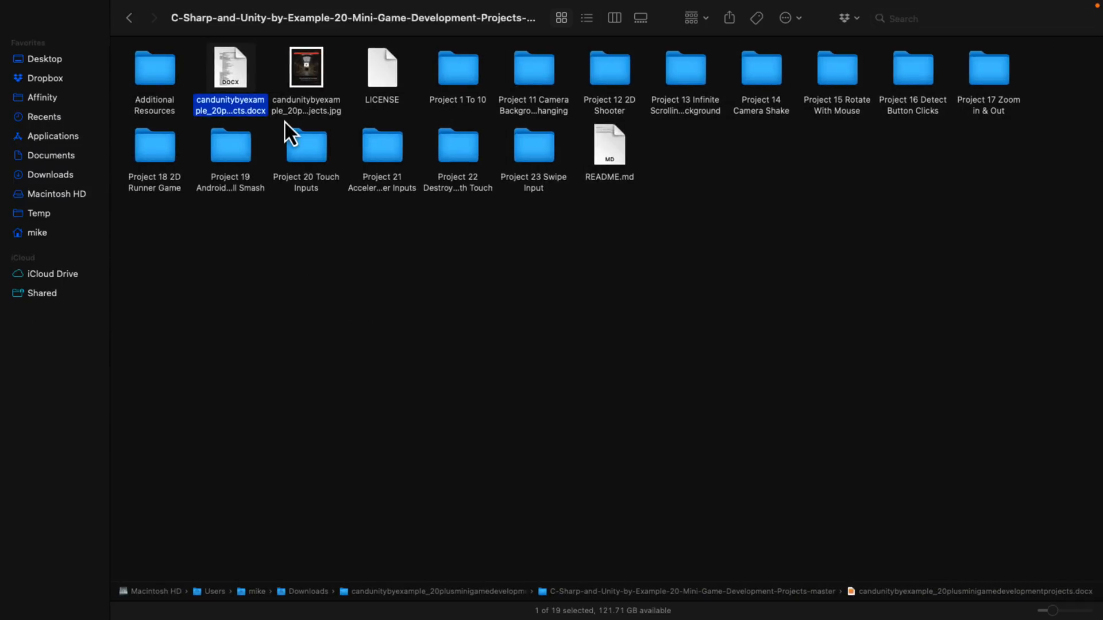
- Return to the bundle's download folder and open its videos folder
click(128, 17)
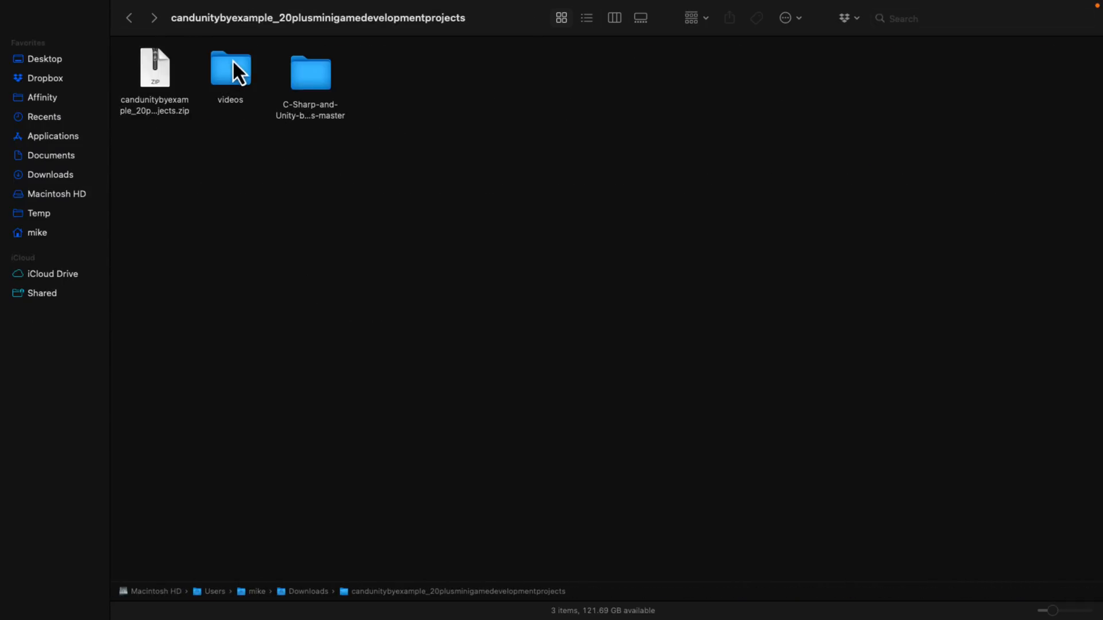
double_click(229, 68)
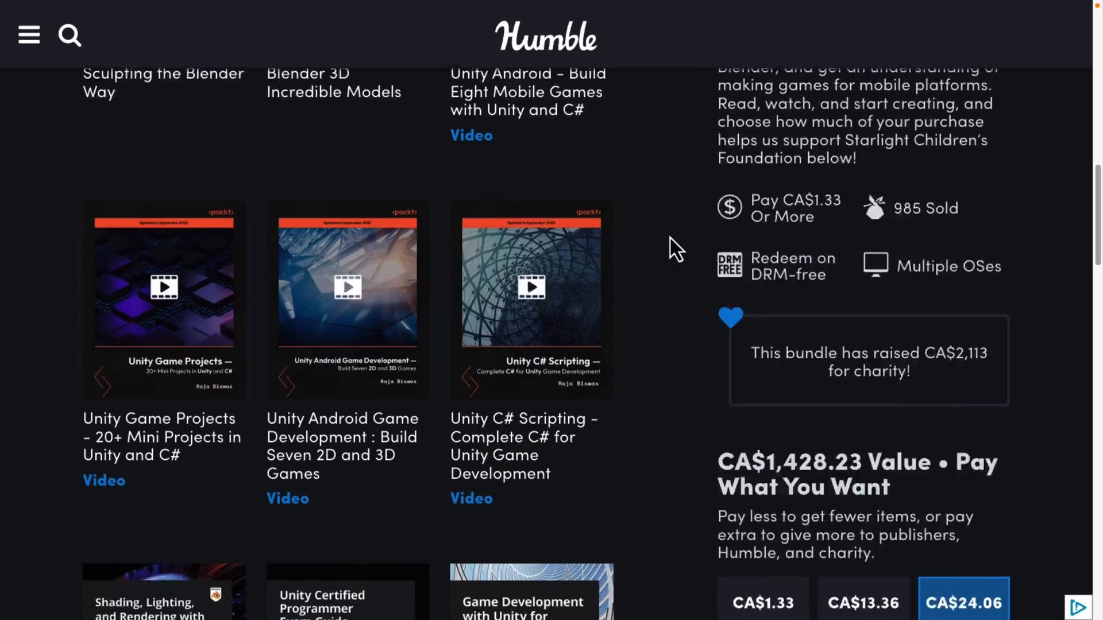
scroll(up, 3)
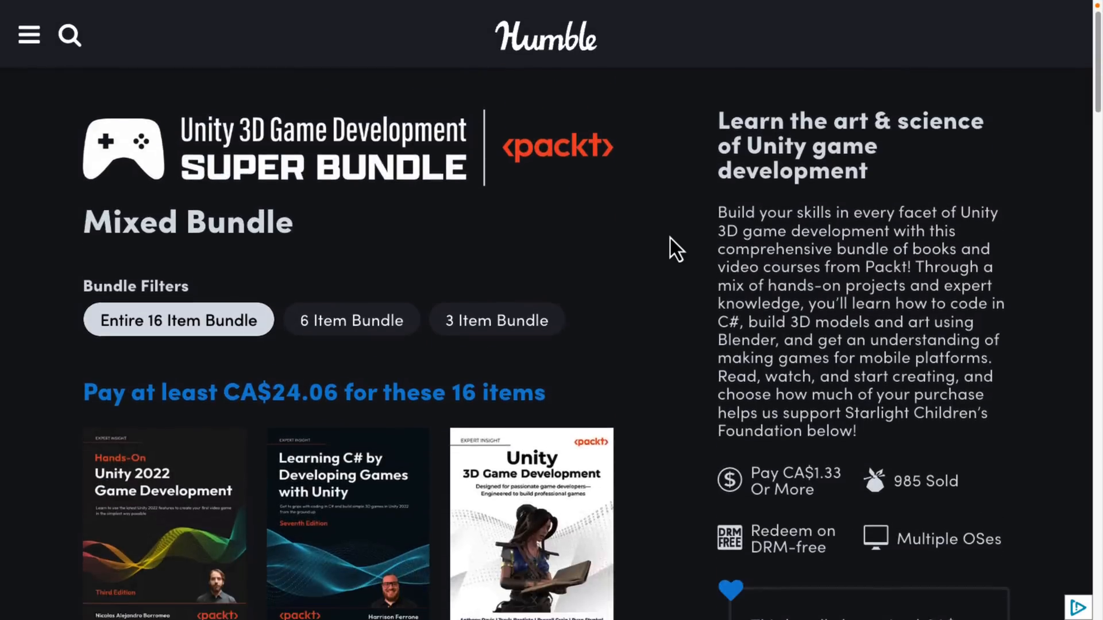
scroll(down, 3)
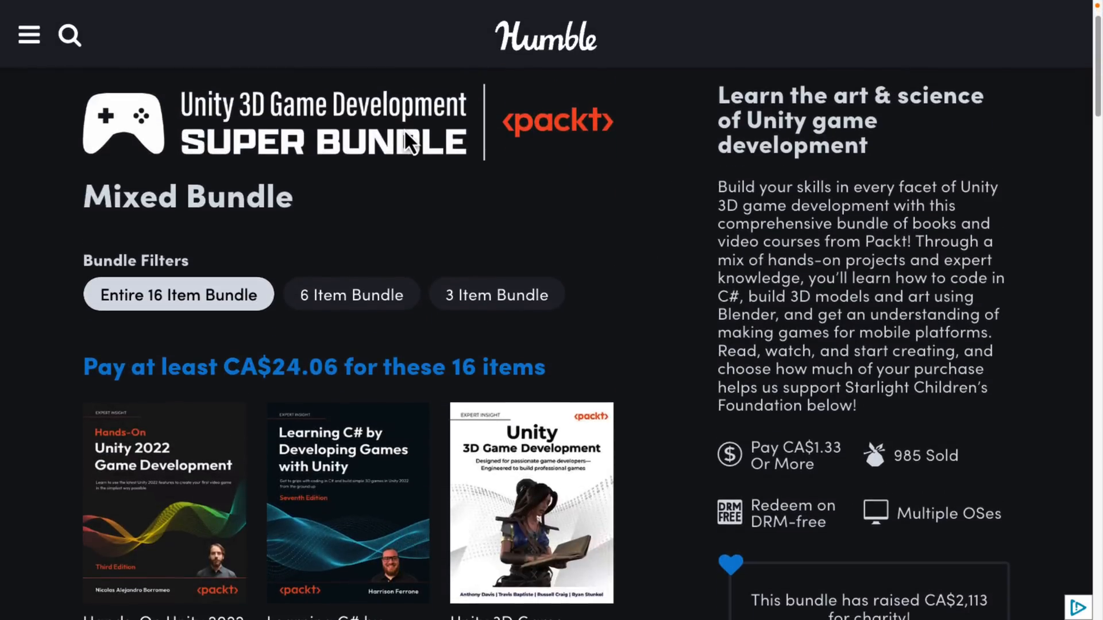
scroll(down, 3)
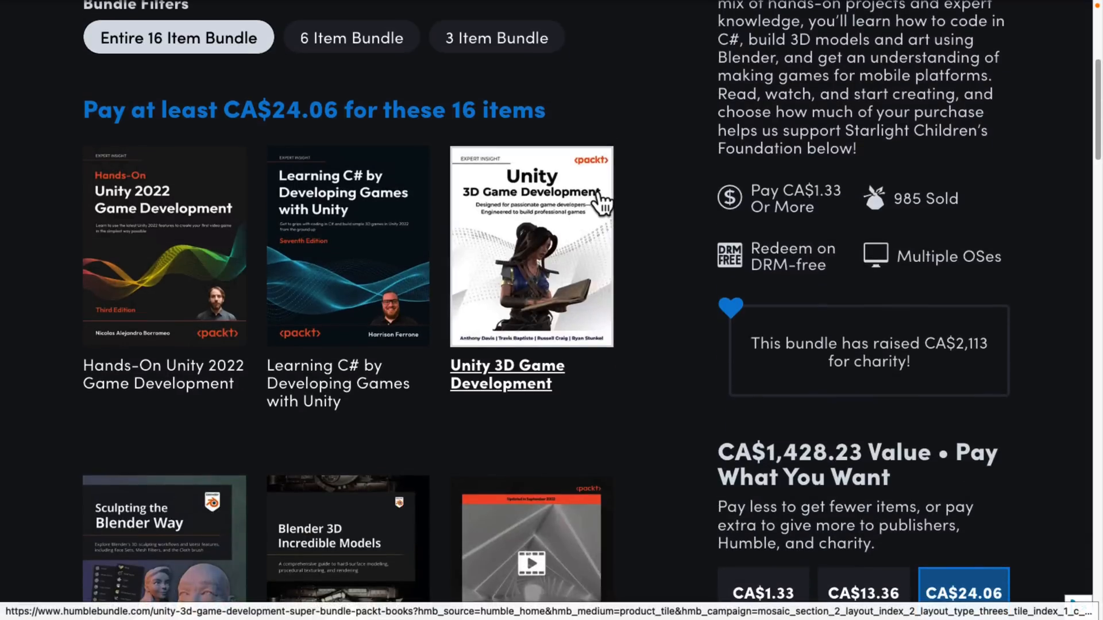
mouse_move(456, 206)
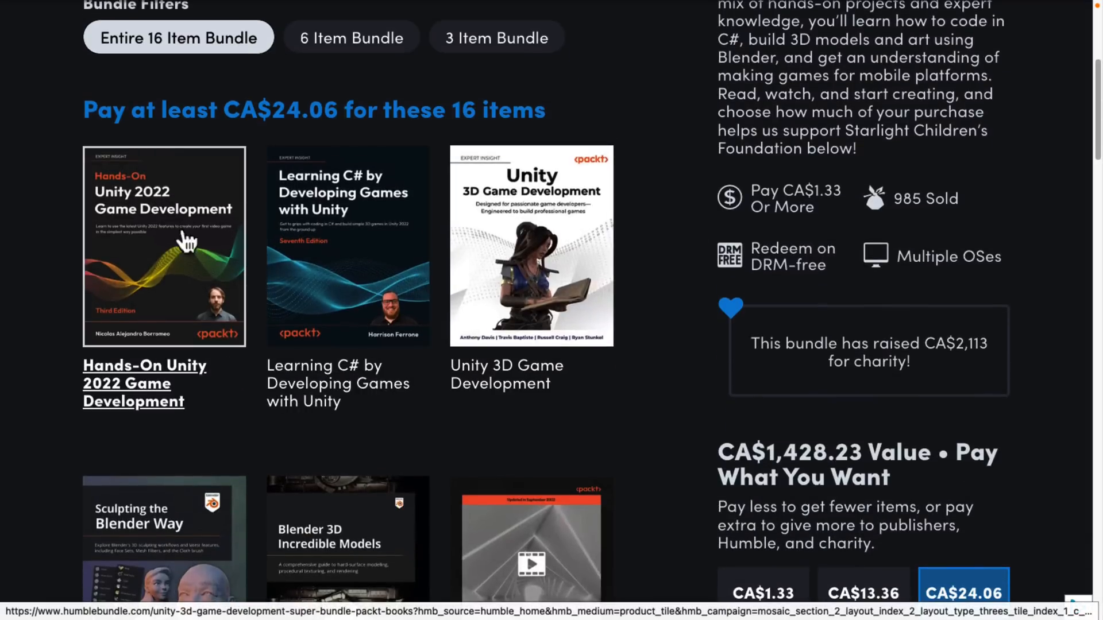
mouse_move(239, 200)
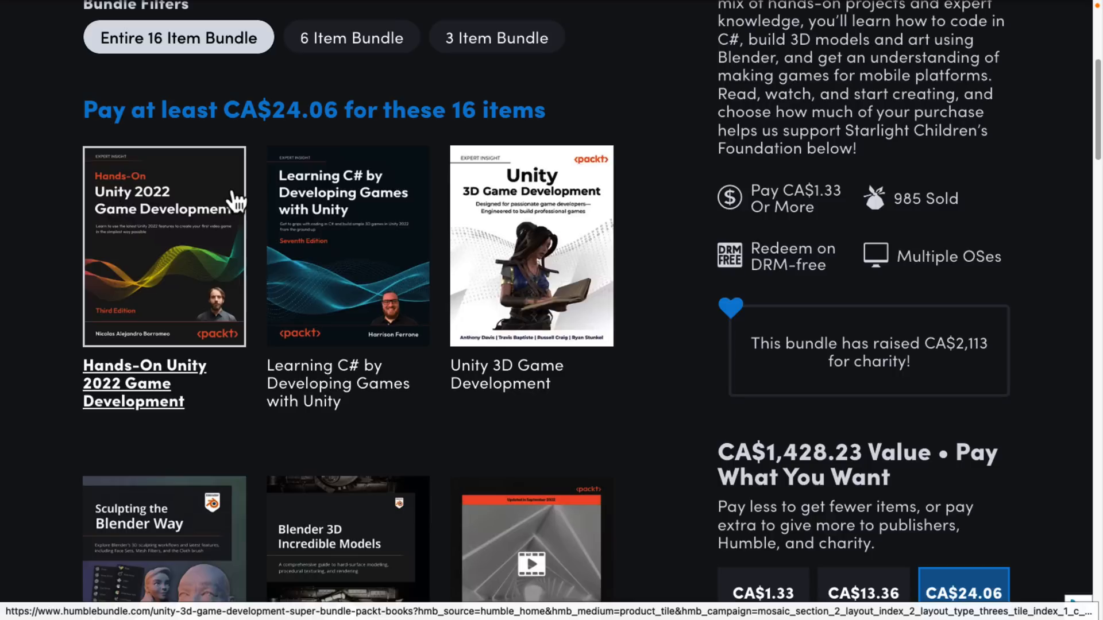
scroll(down, 3)
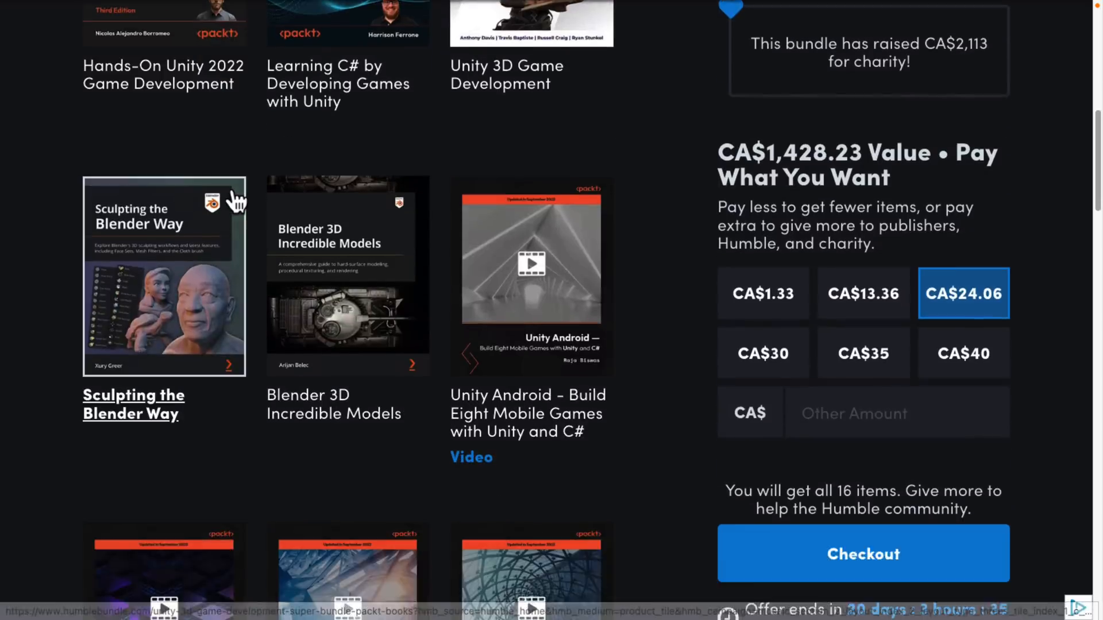
scroll(down, 3)
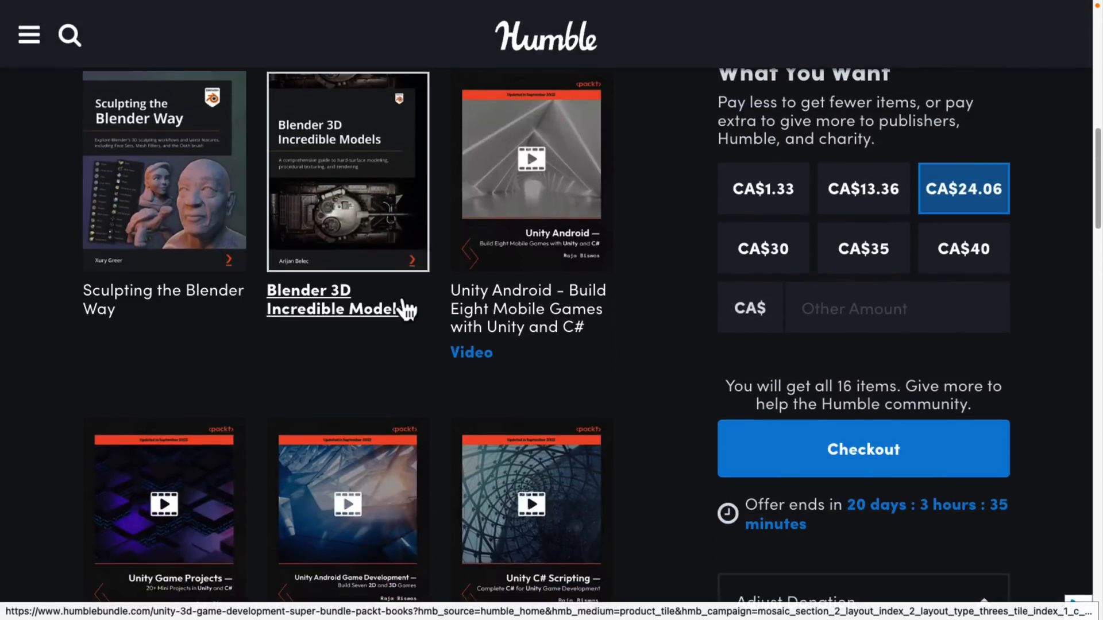
scroll(down, 3)
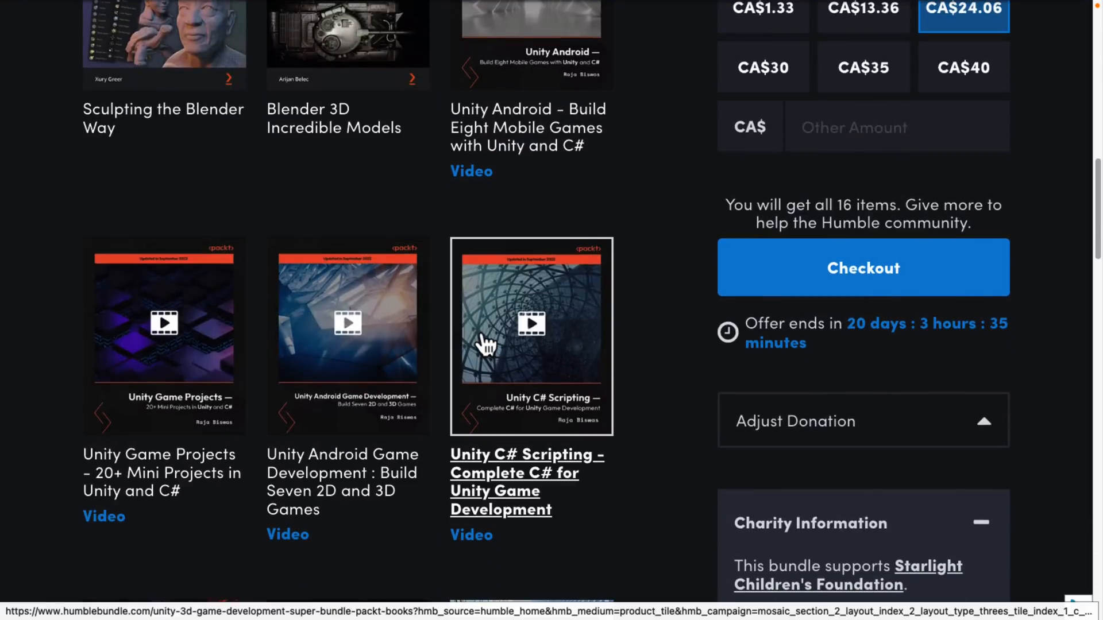
scroll(down, 3)
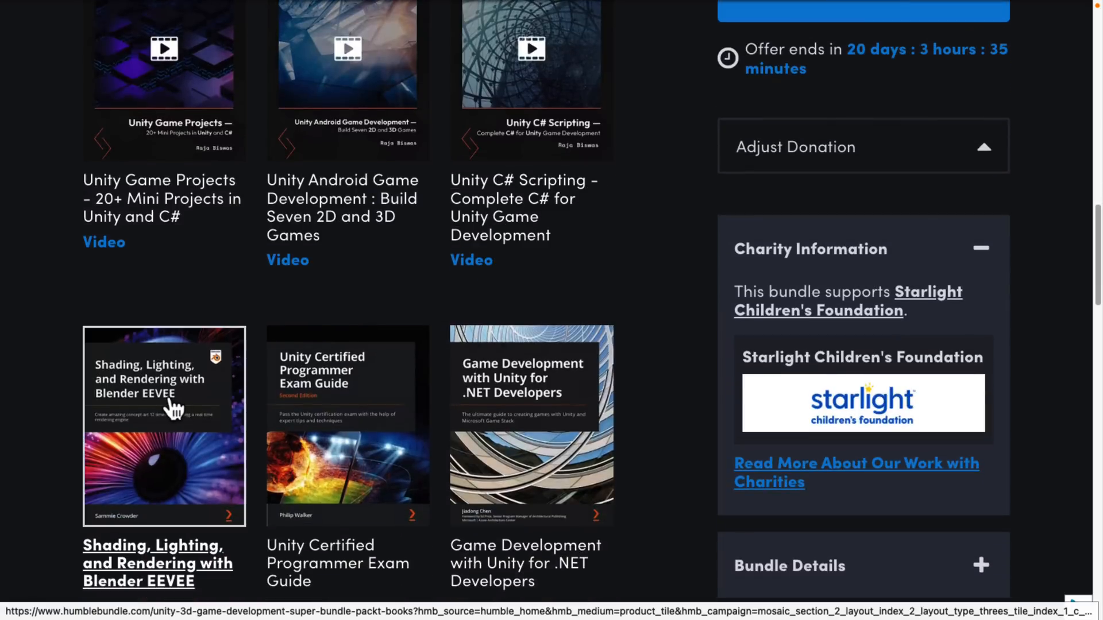
scroll(down, 3)
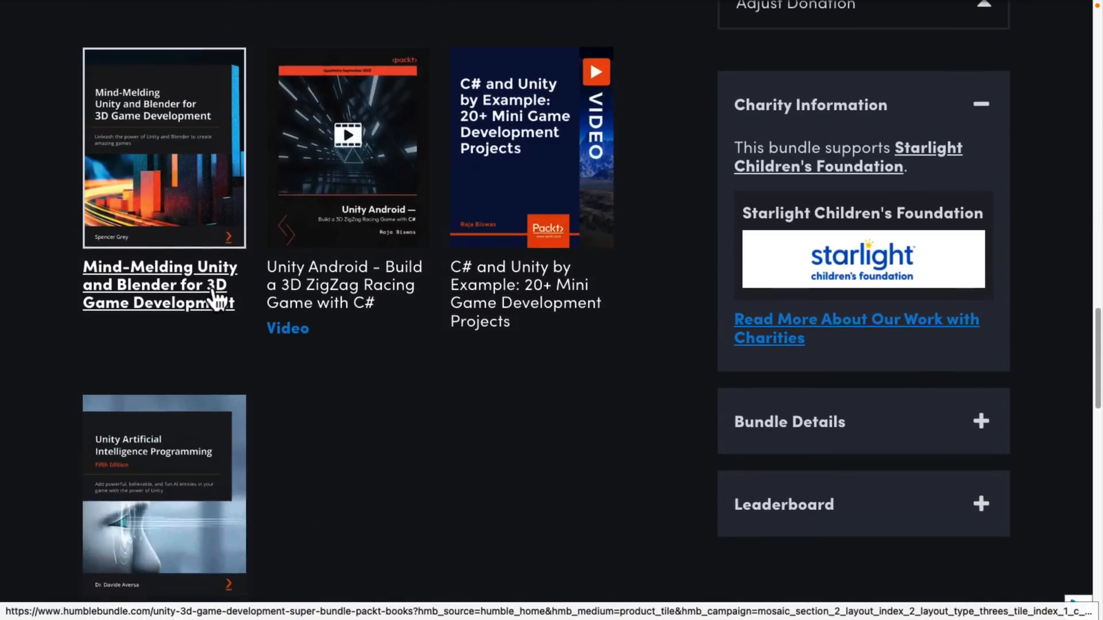
scroll(down, 3)
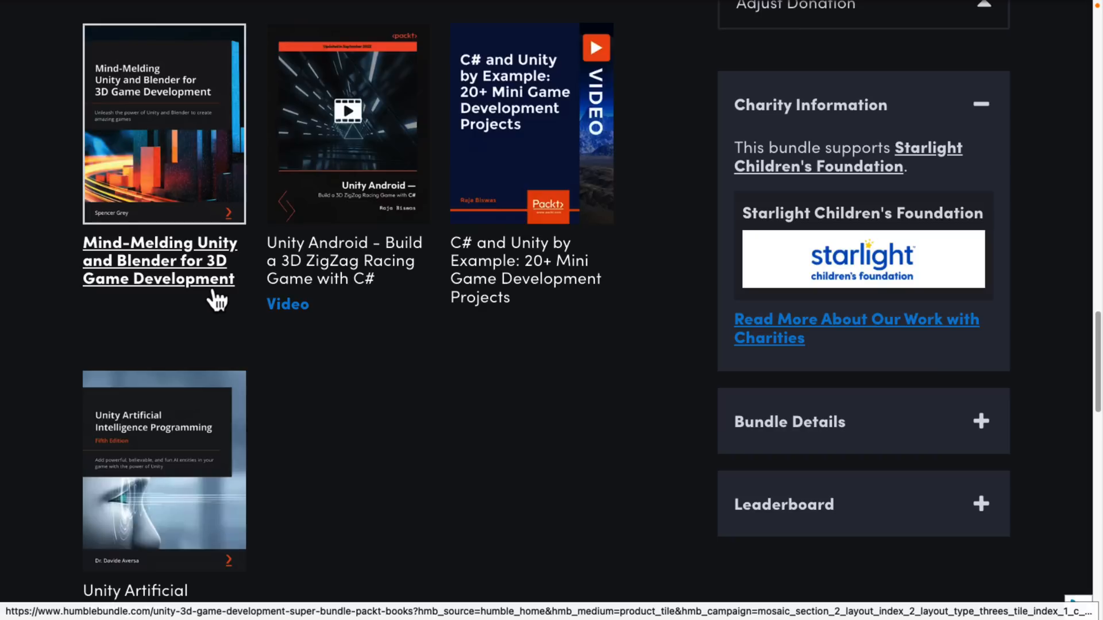
scroll(up, 3)
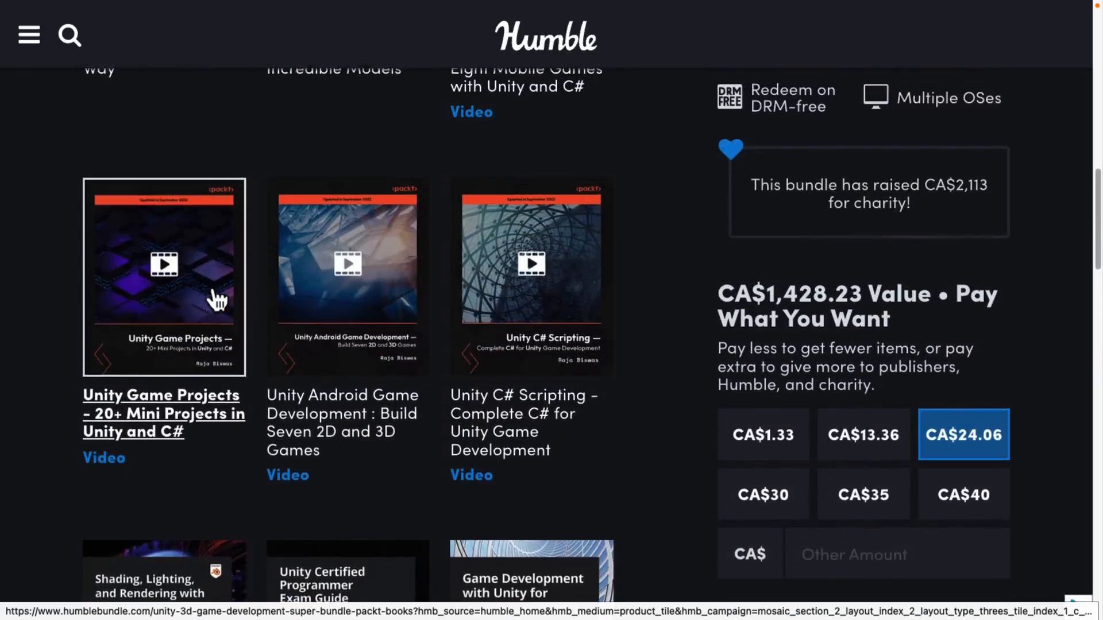
scroll(up, 3)
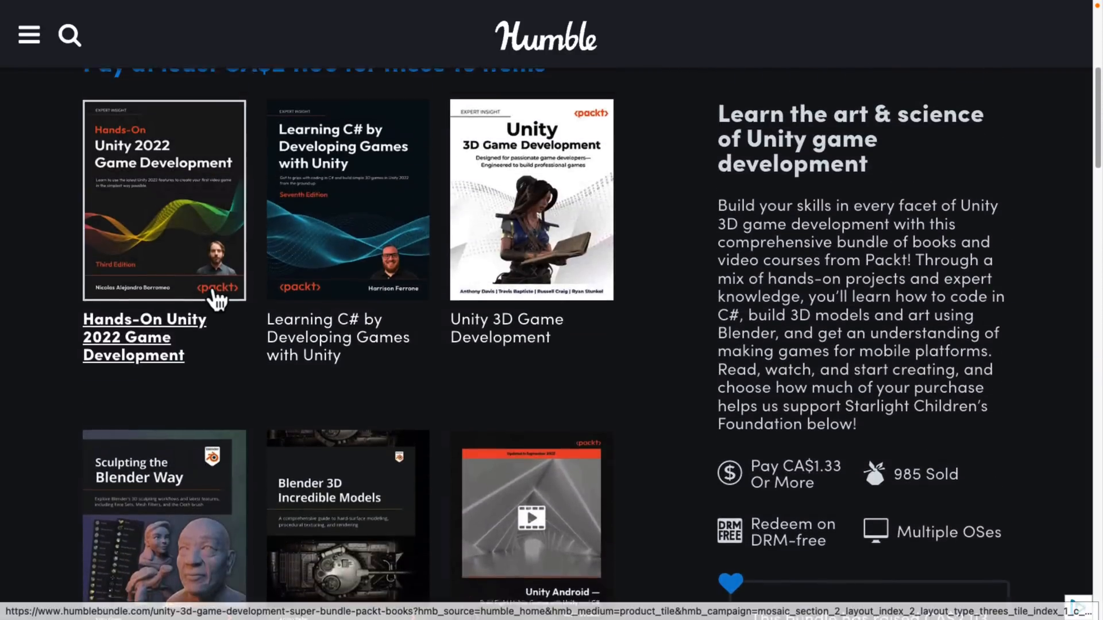